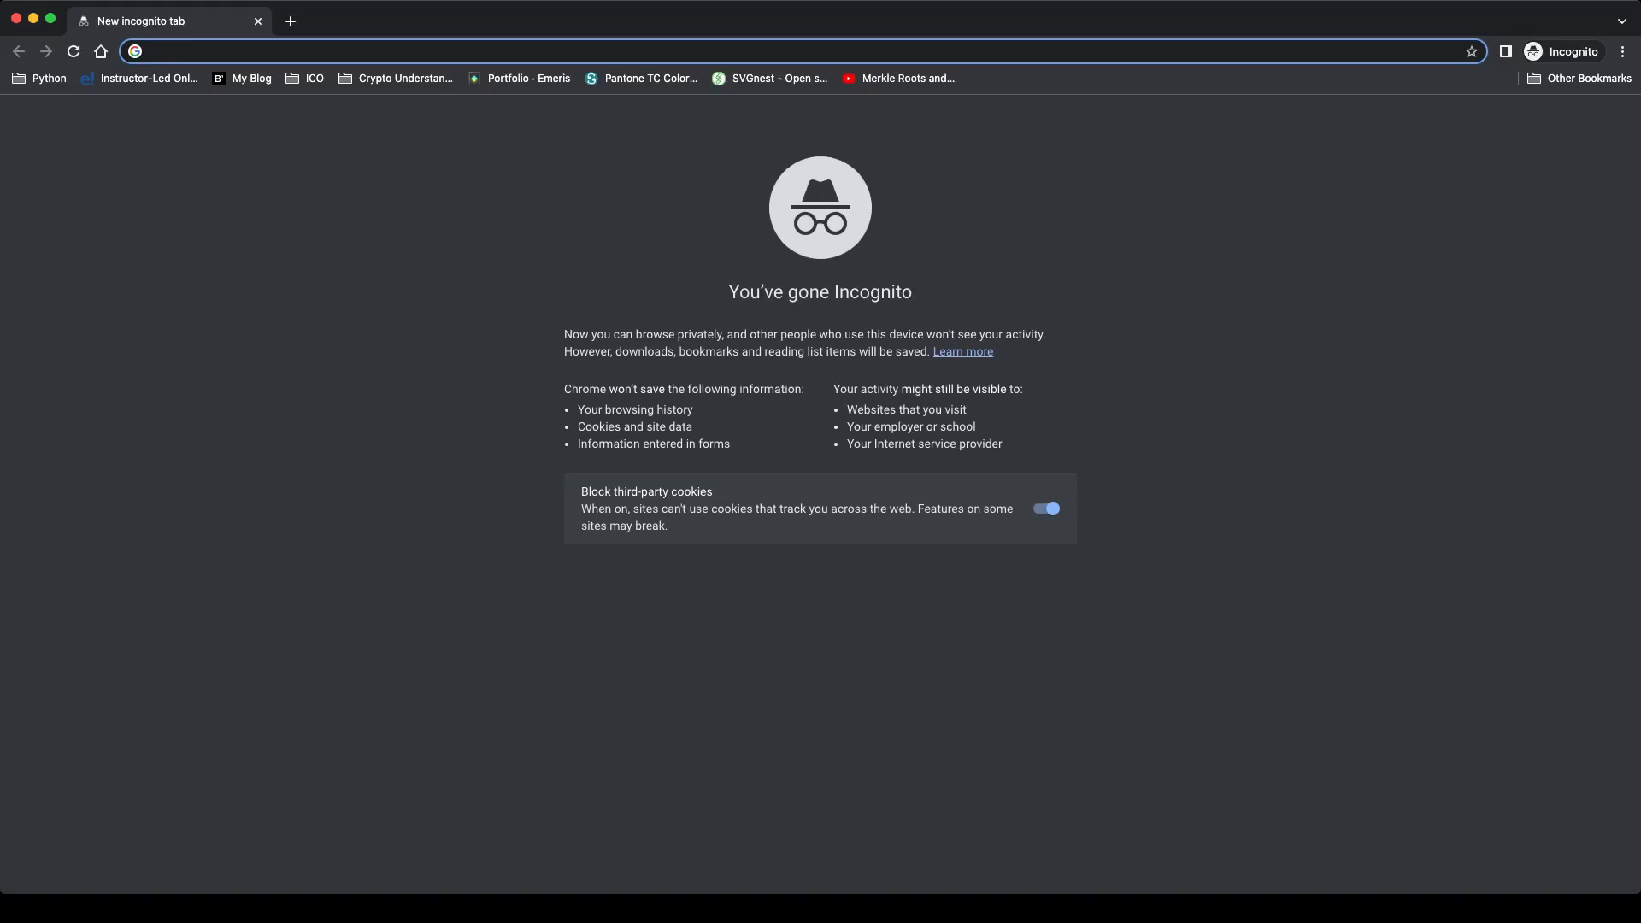
# - Load console.developers.google.com in the incognito tab to reach the APIs & Services dashboard
pyautogui.write('console.cloud.google.com')
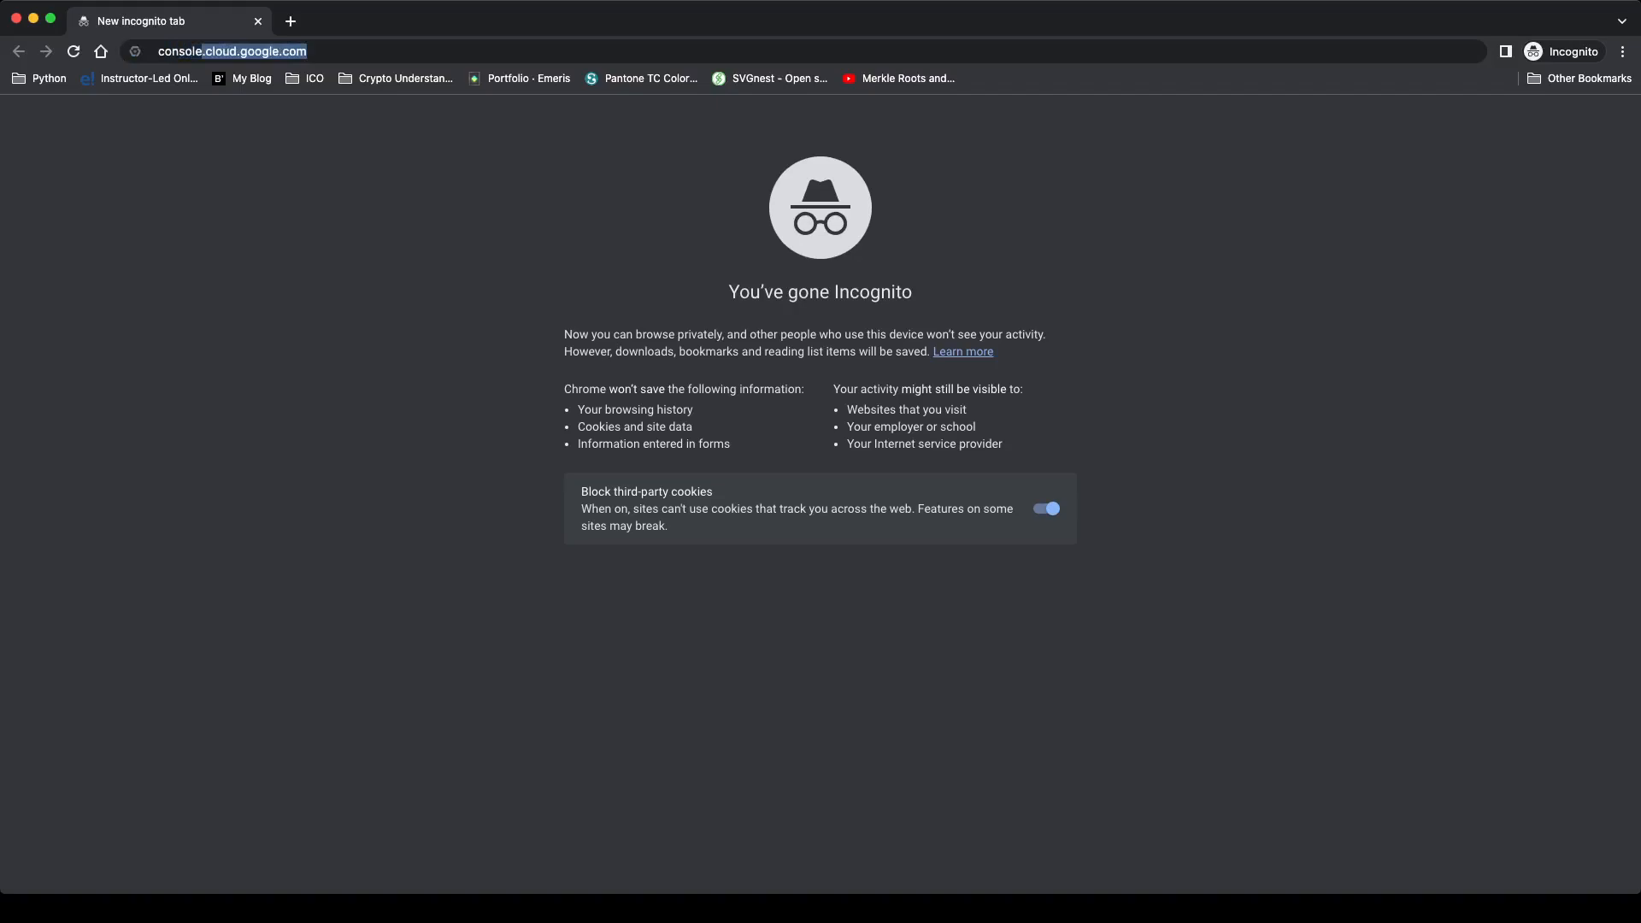
pyautogui.write('consoled')
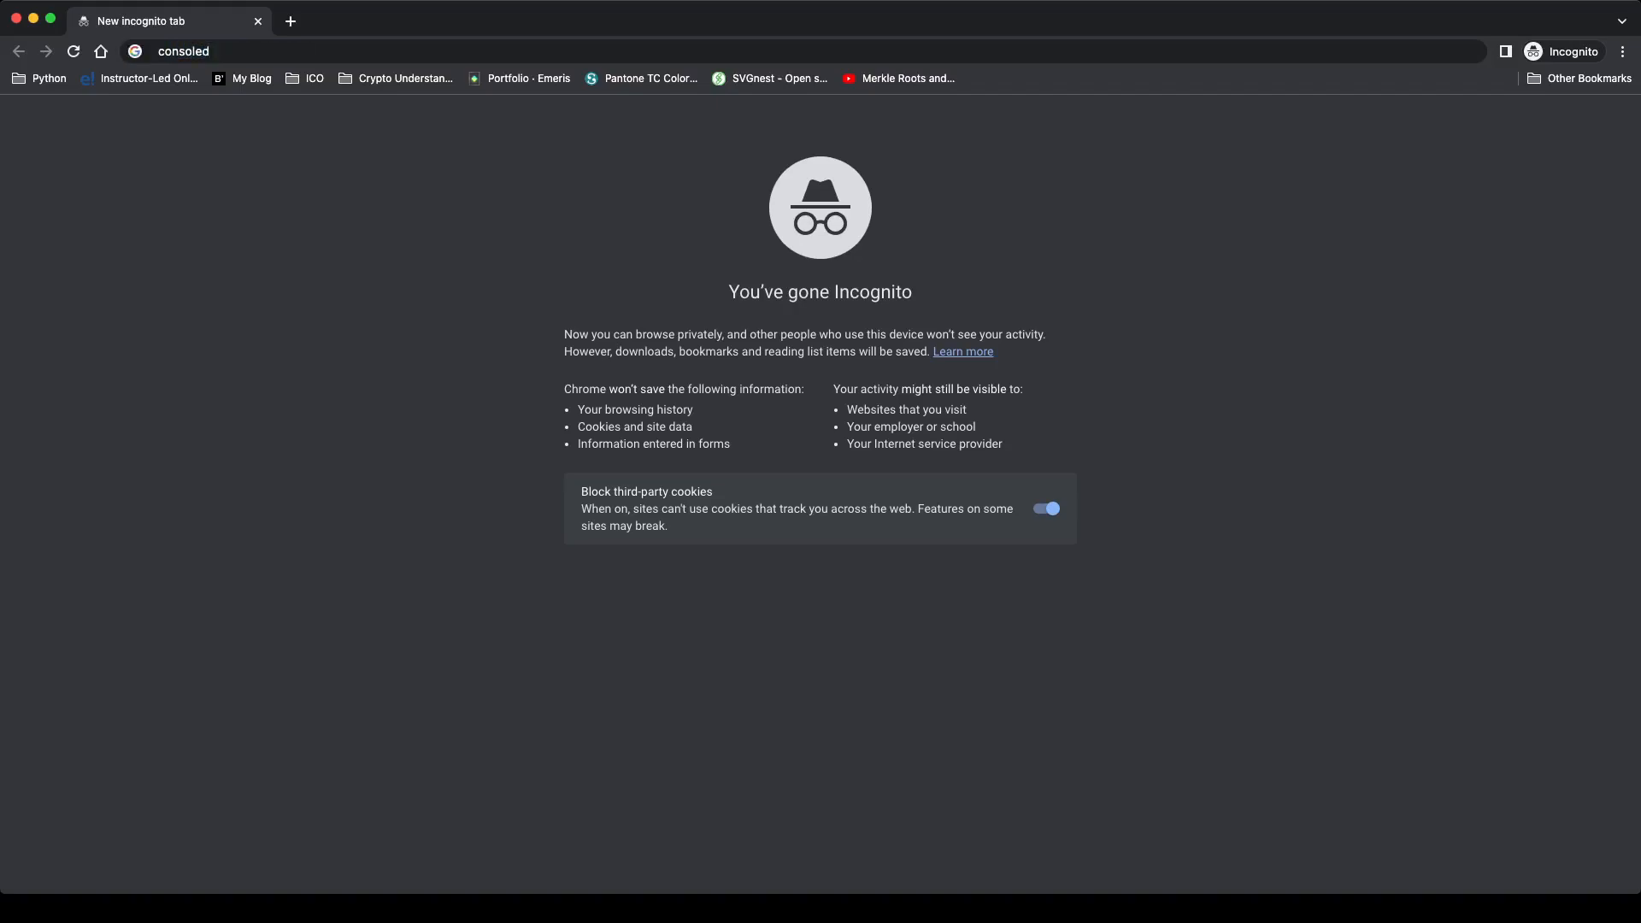
pyautogui.write('console.developers.google.com')
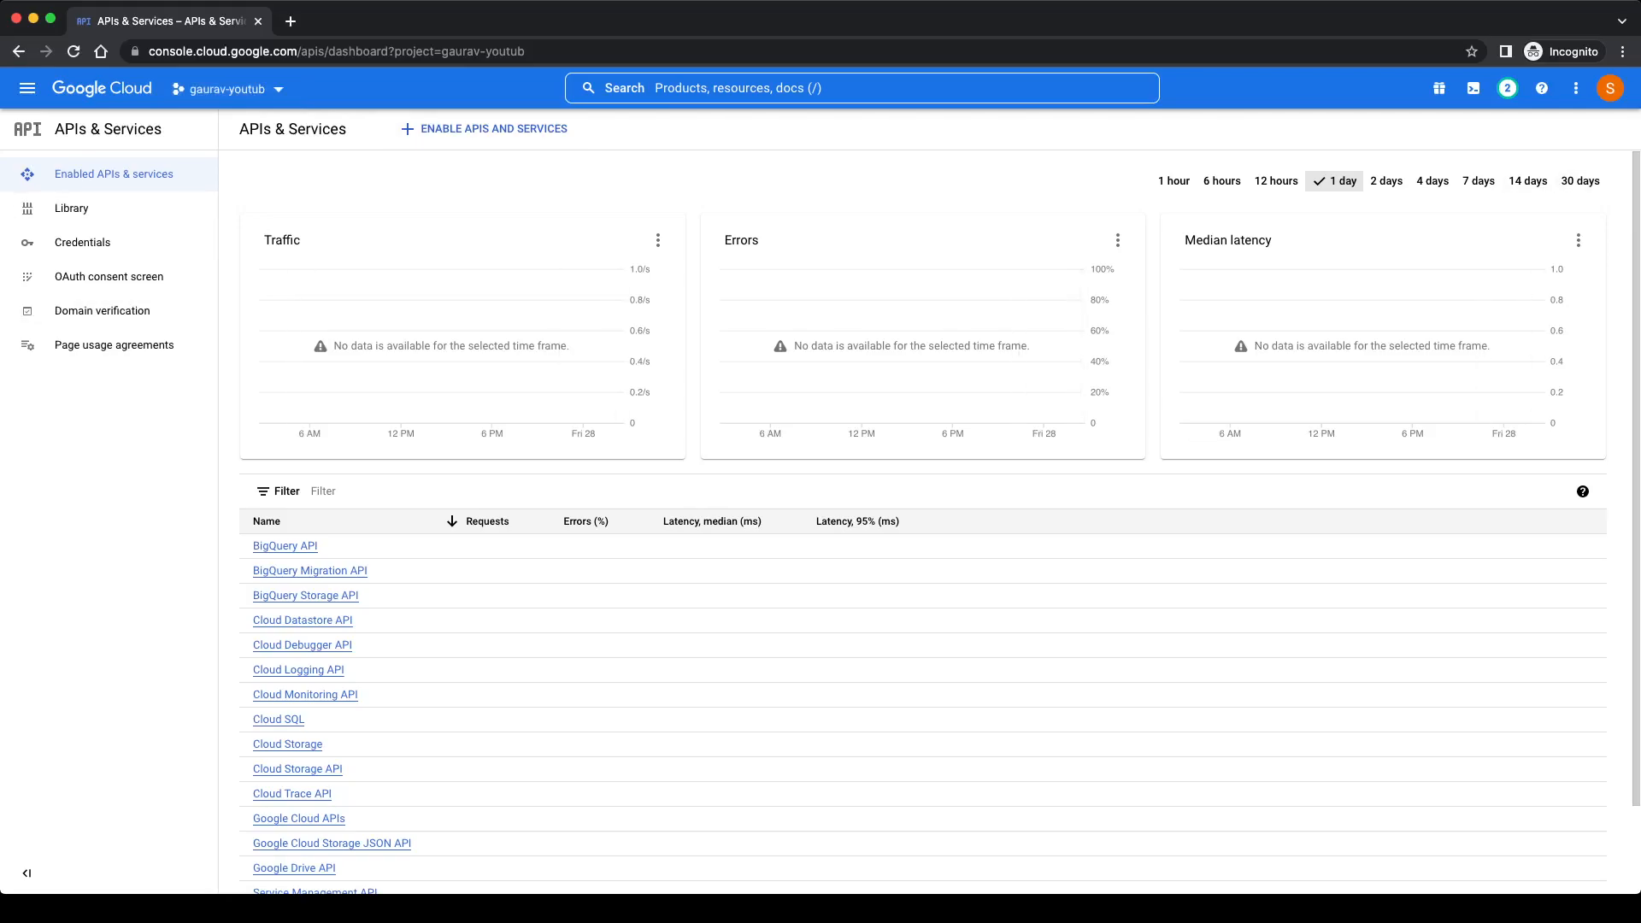
# - Create a project named test-google-drive from the project selector, then reopen the project list
pyautogui.click(221, 89)
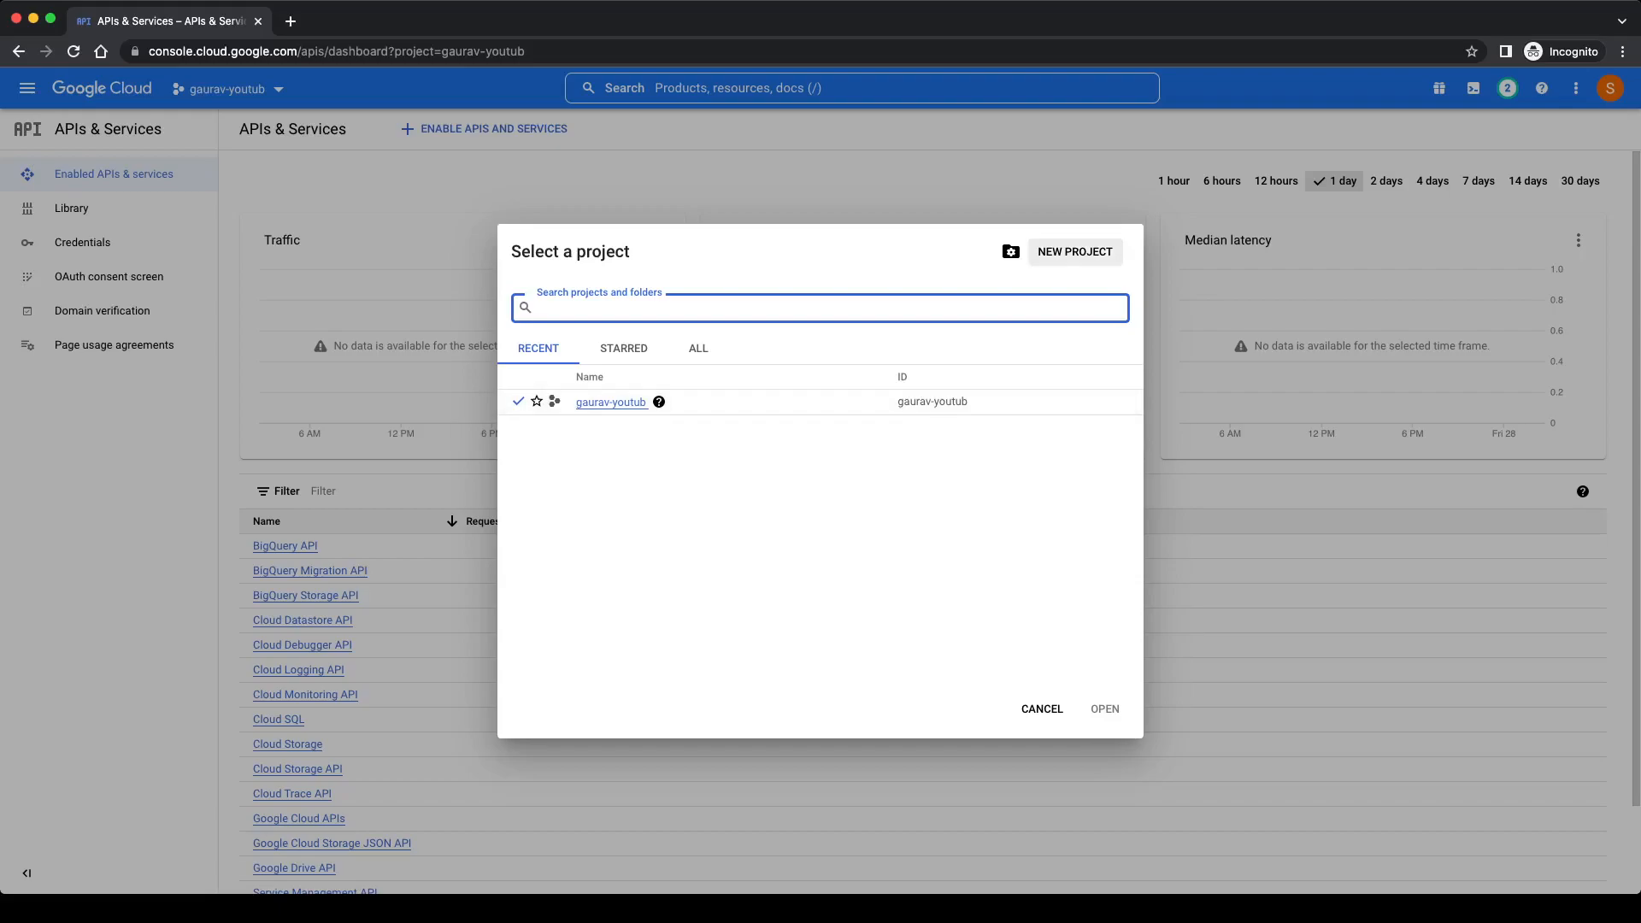
pyautogui.click(1040, 709)
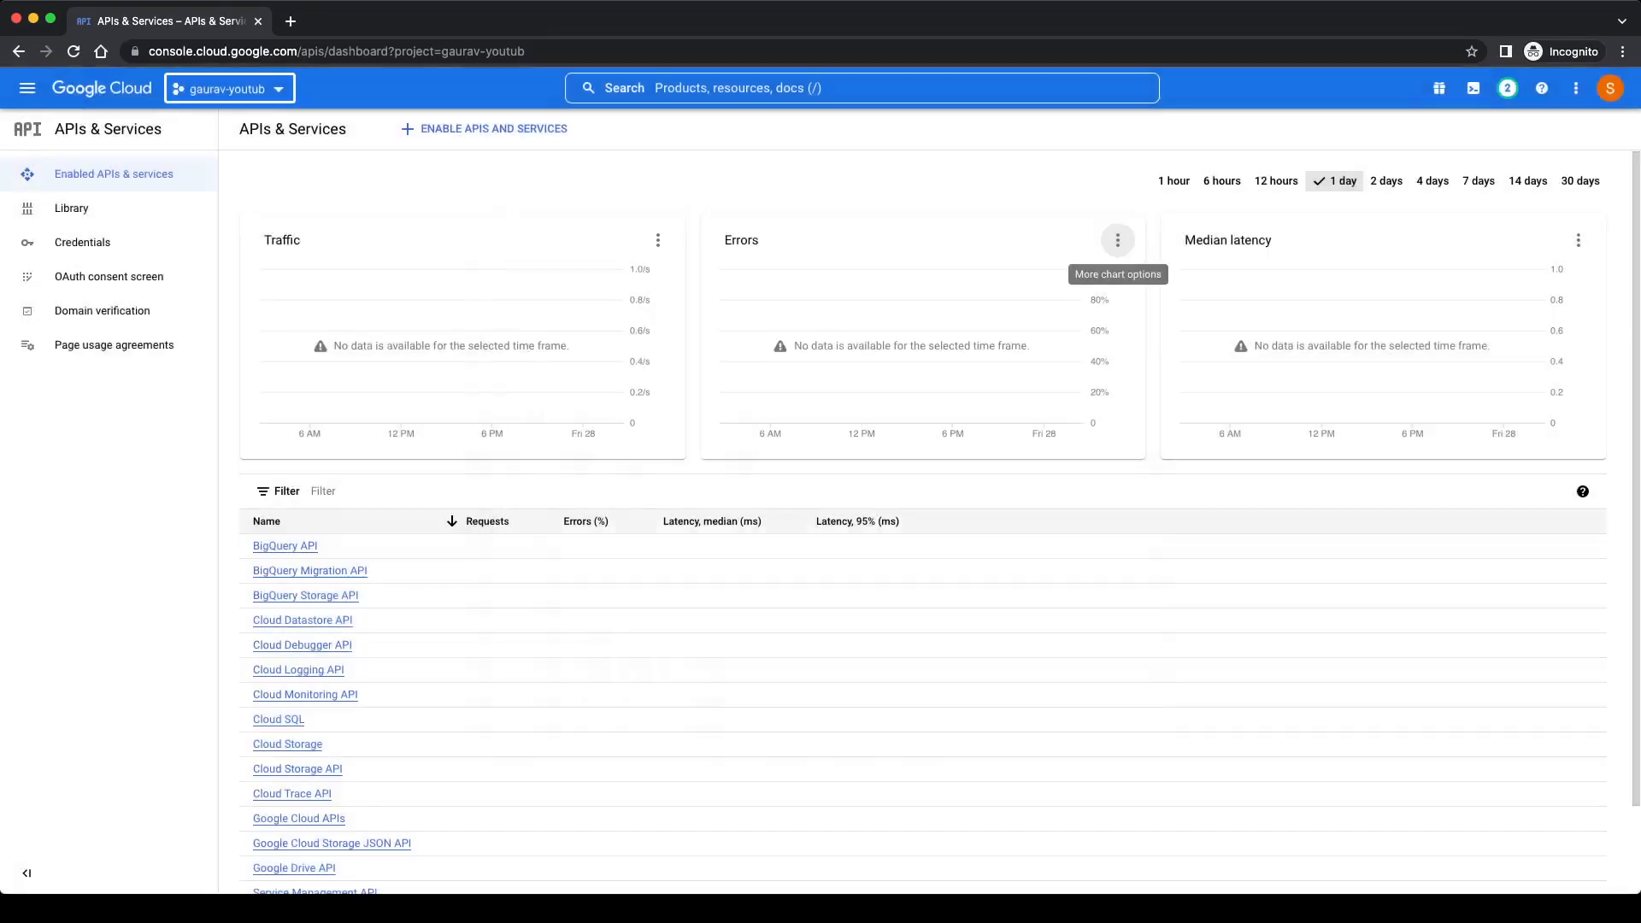
pyautogui.click(227, 88)
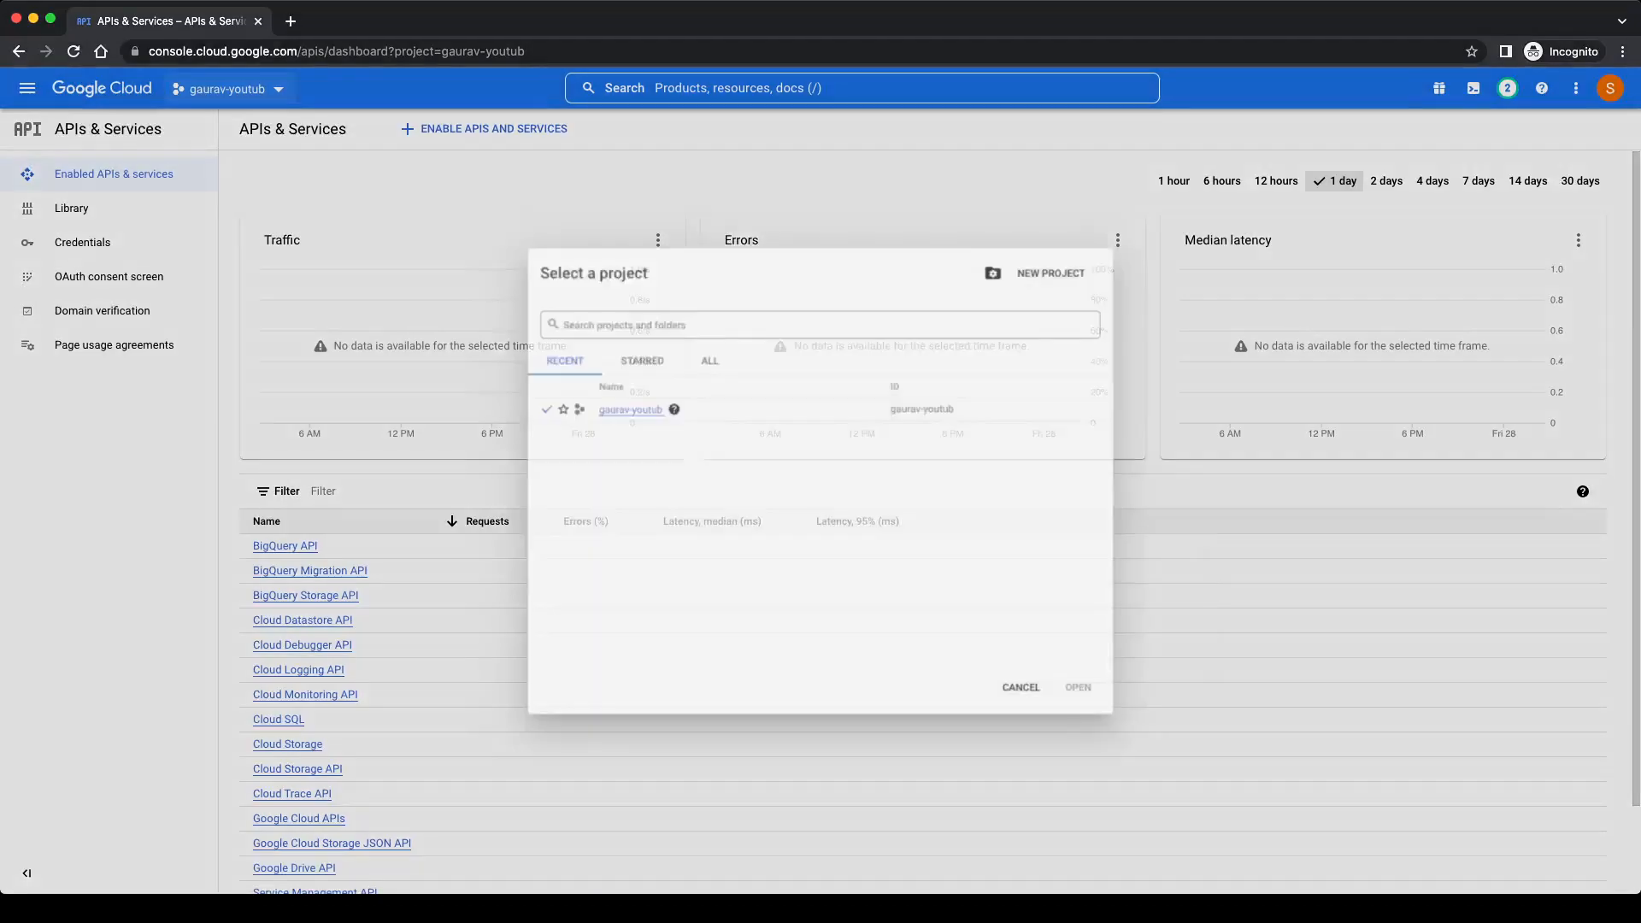
pyautogui.click(820, 307)
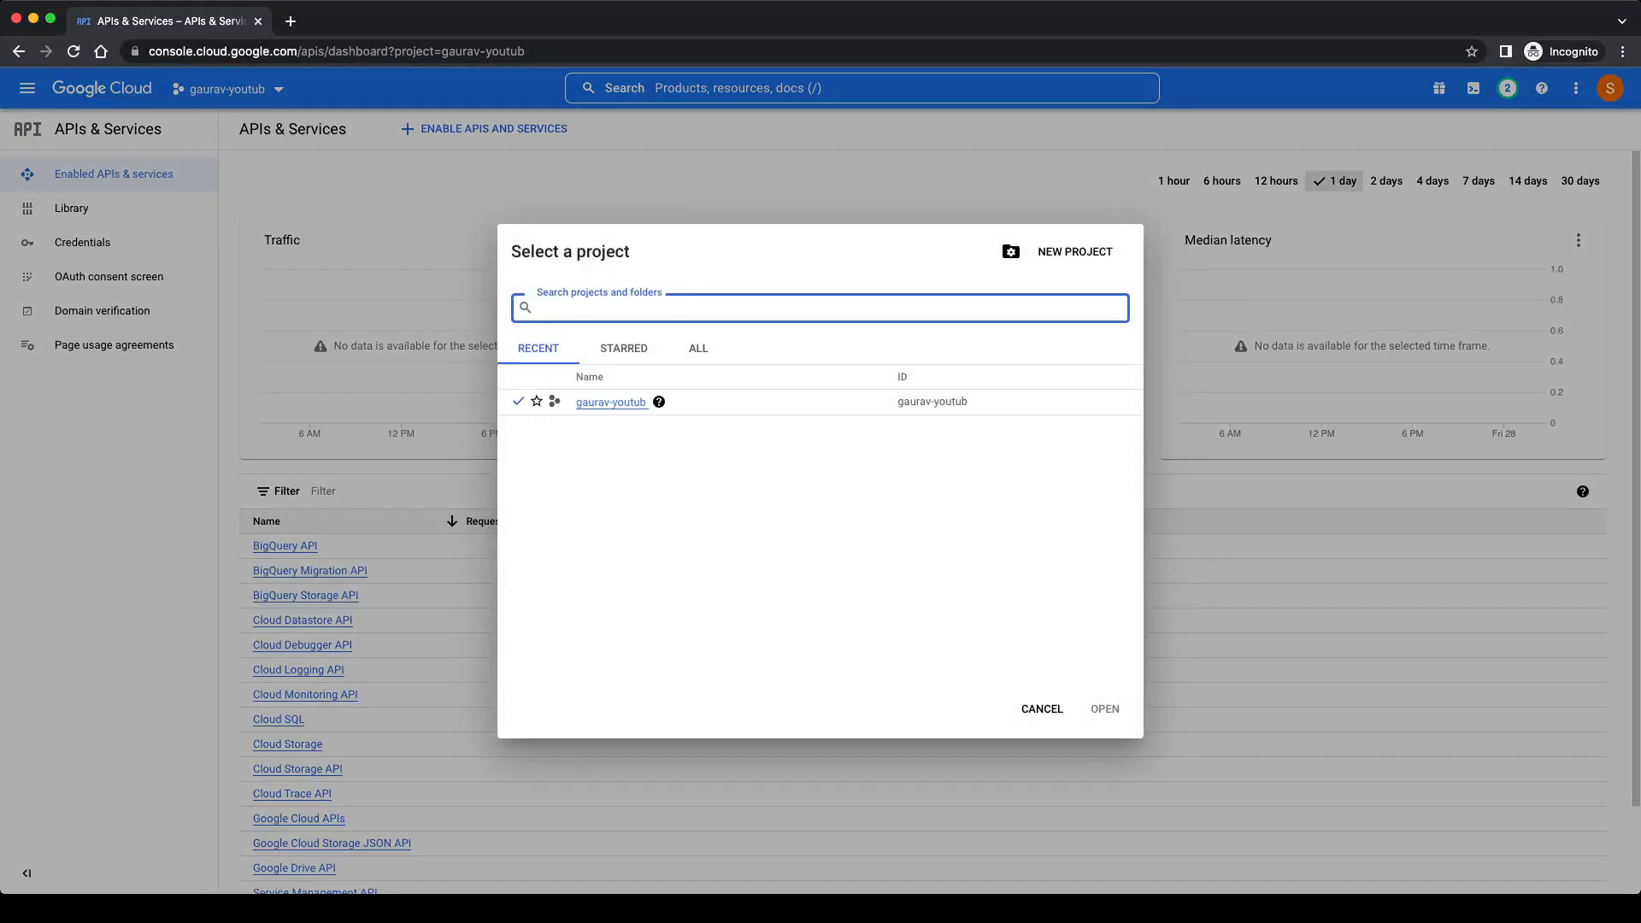
pyautogui.click(1073, 251)
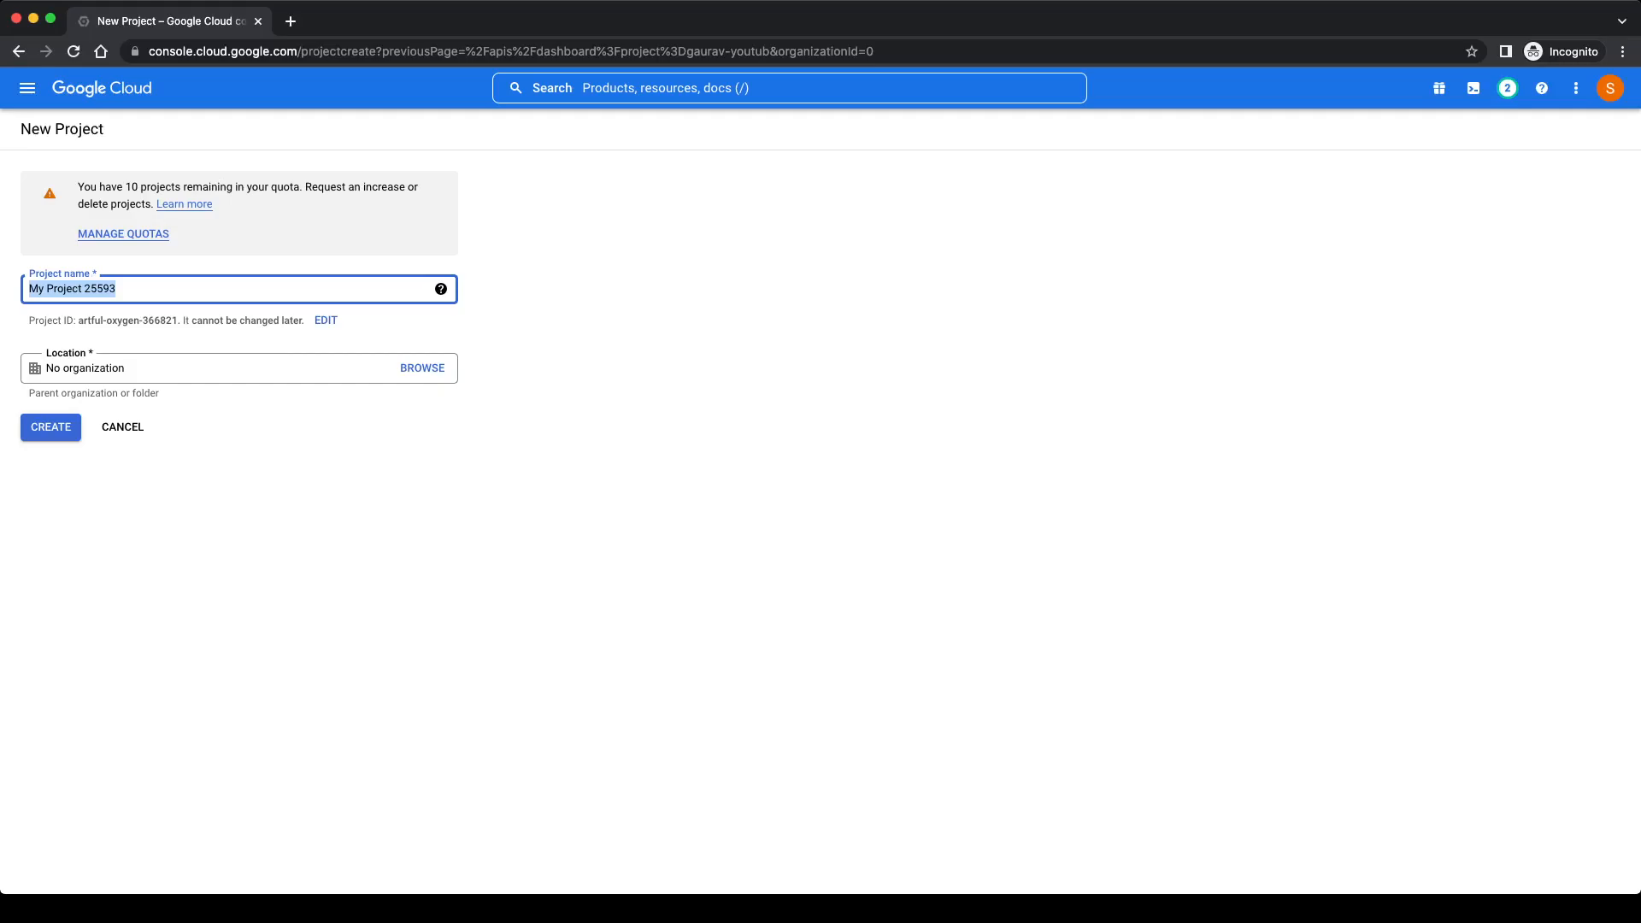
pyautogui.write('test-google-drive')
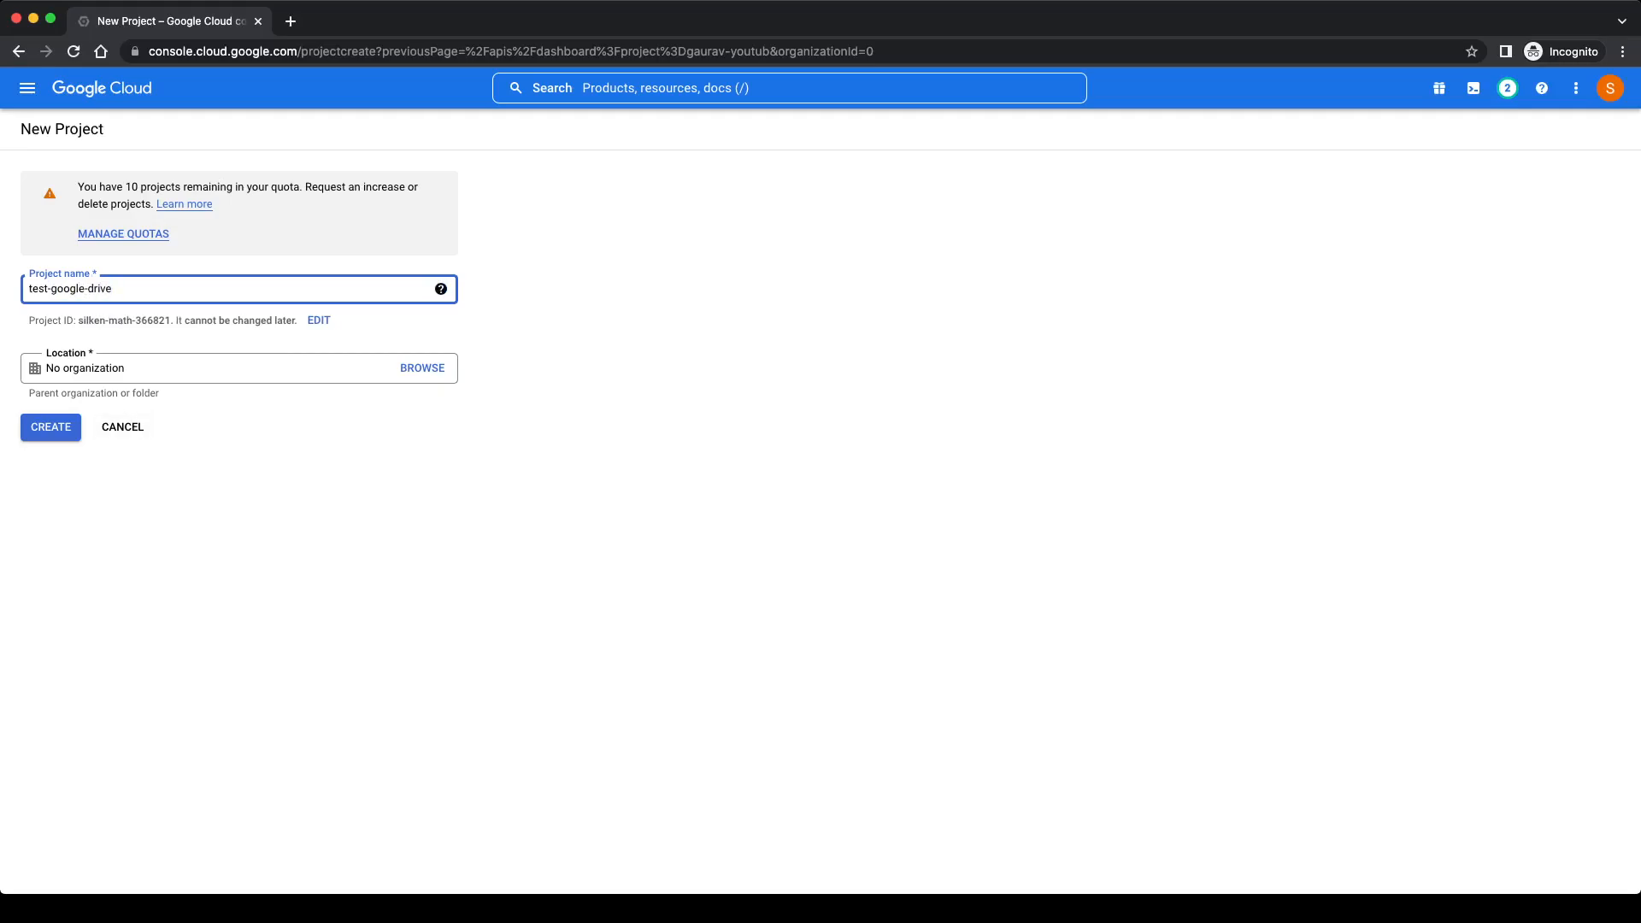
pyautogui.click(50, 427)
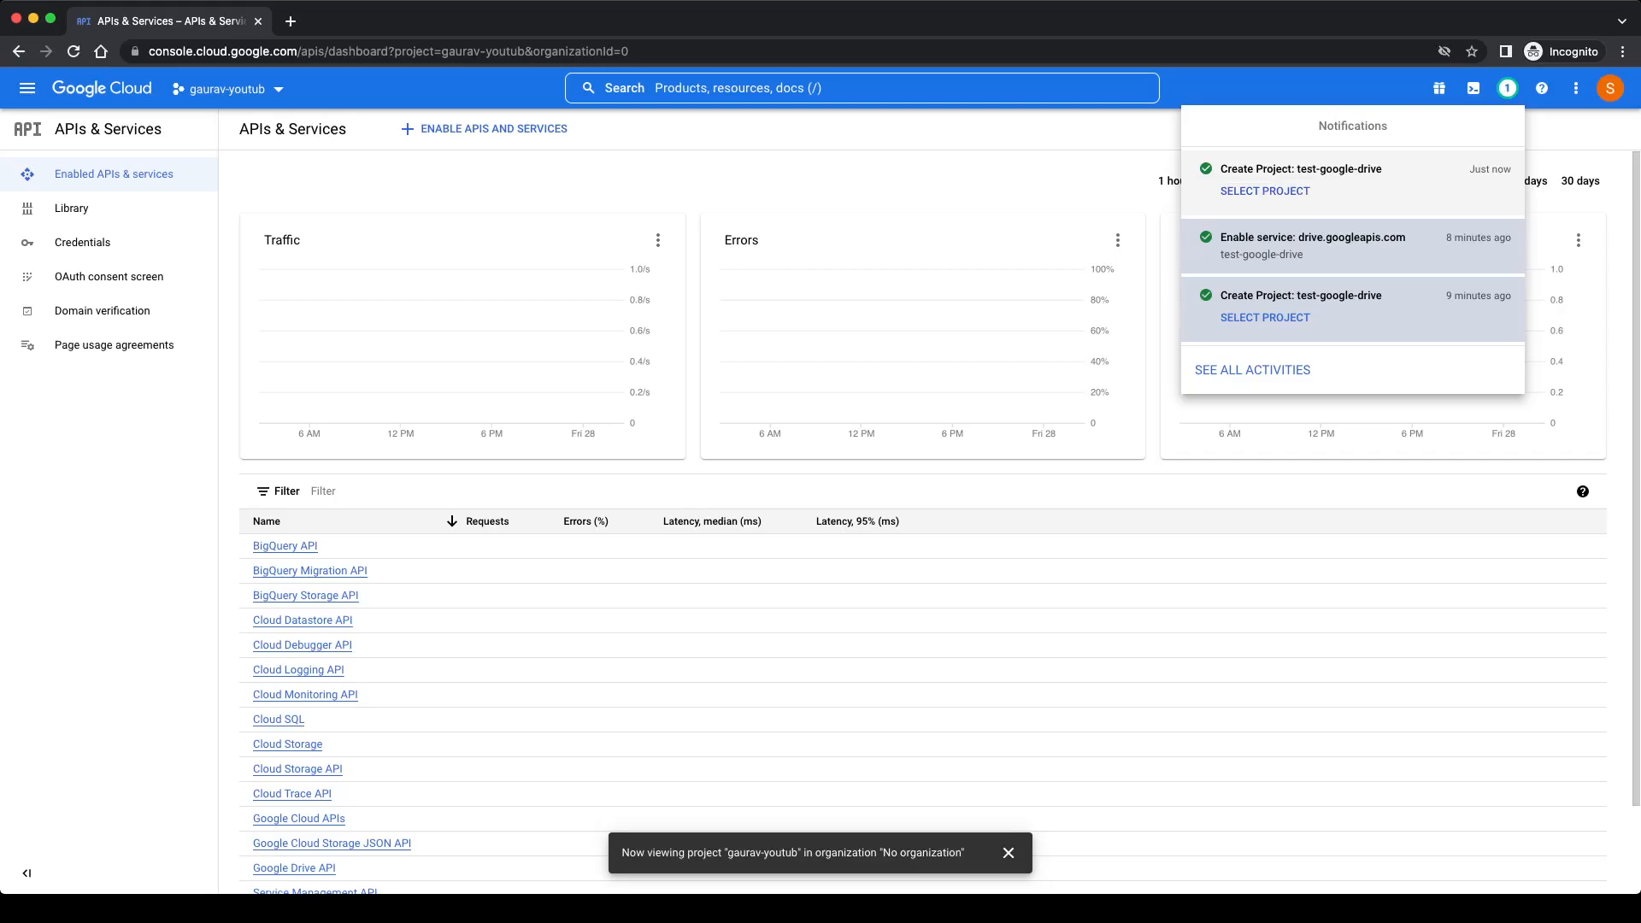
pyautogui.click(1506, 88)
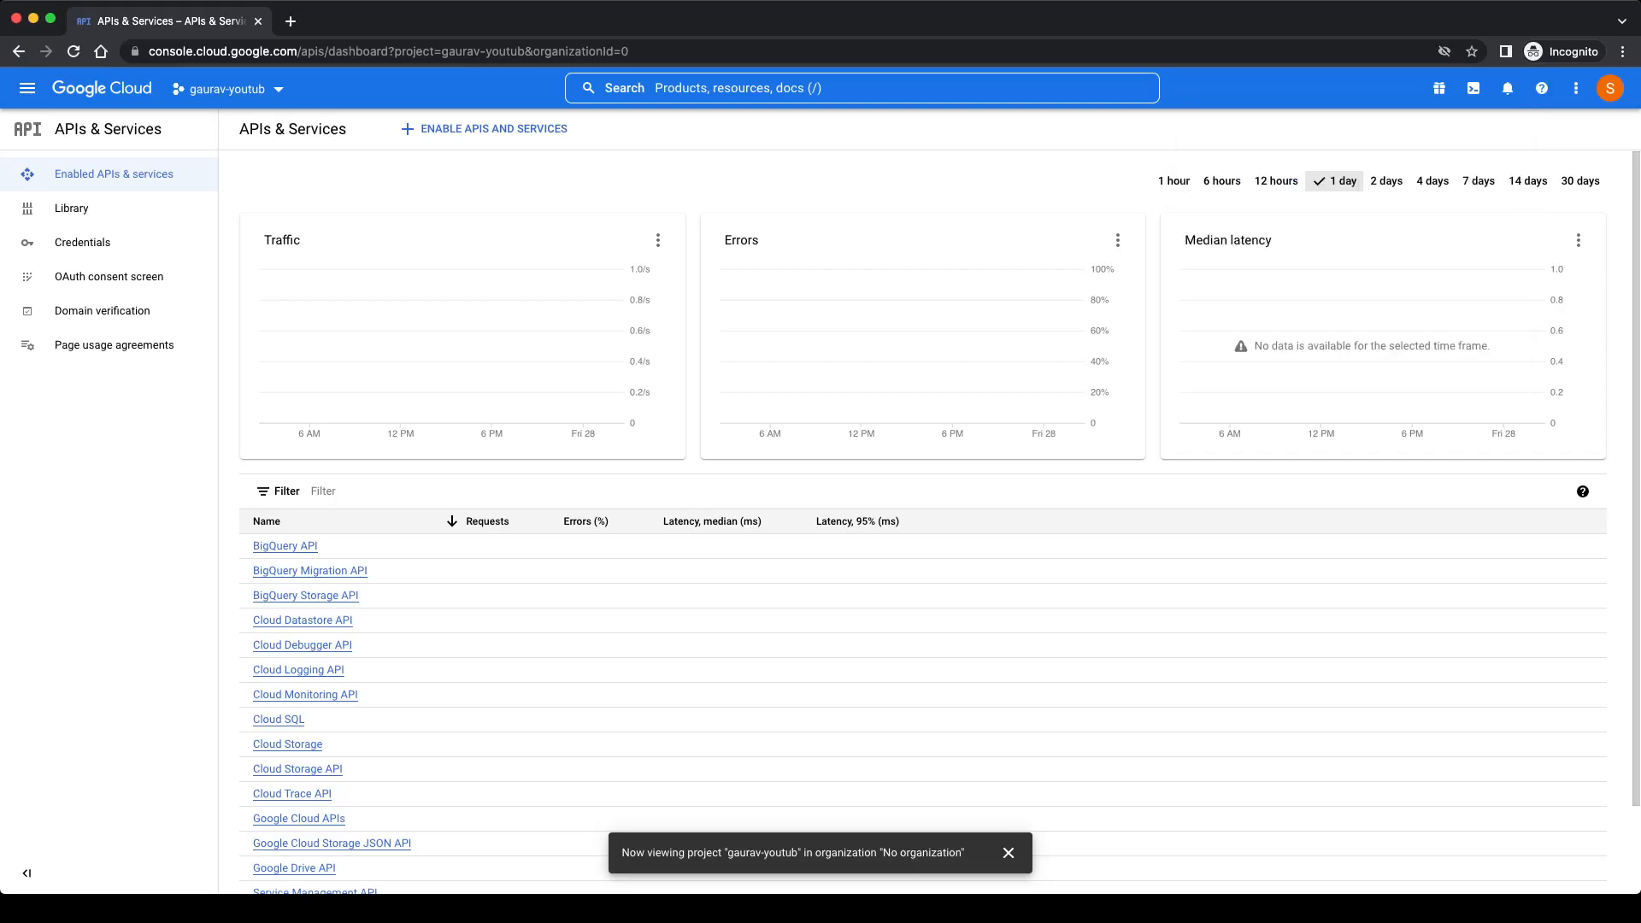
pyautogui.click(226, 89)
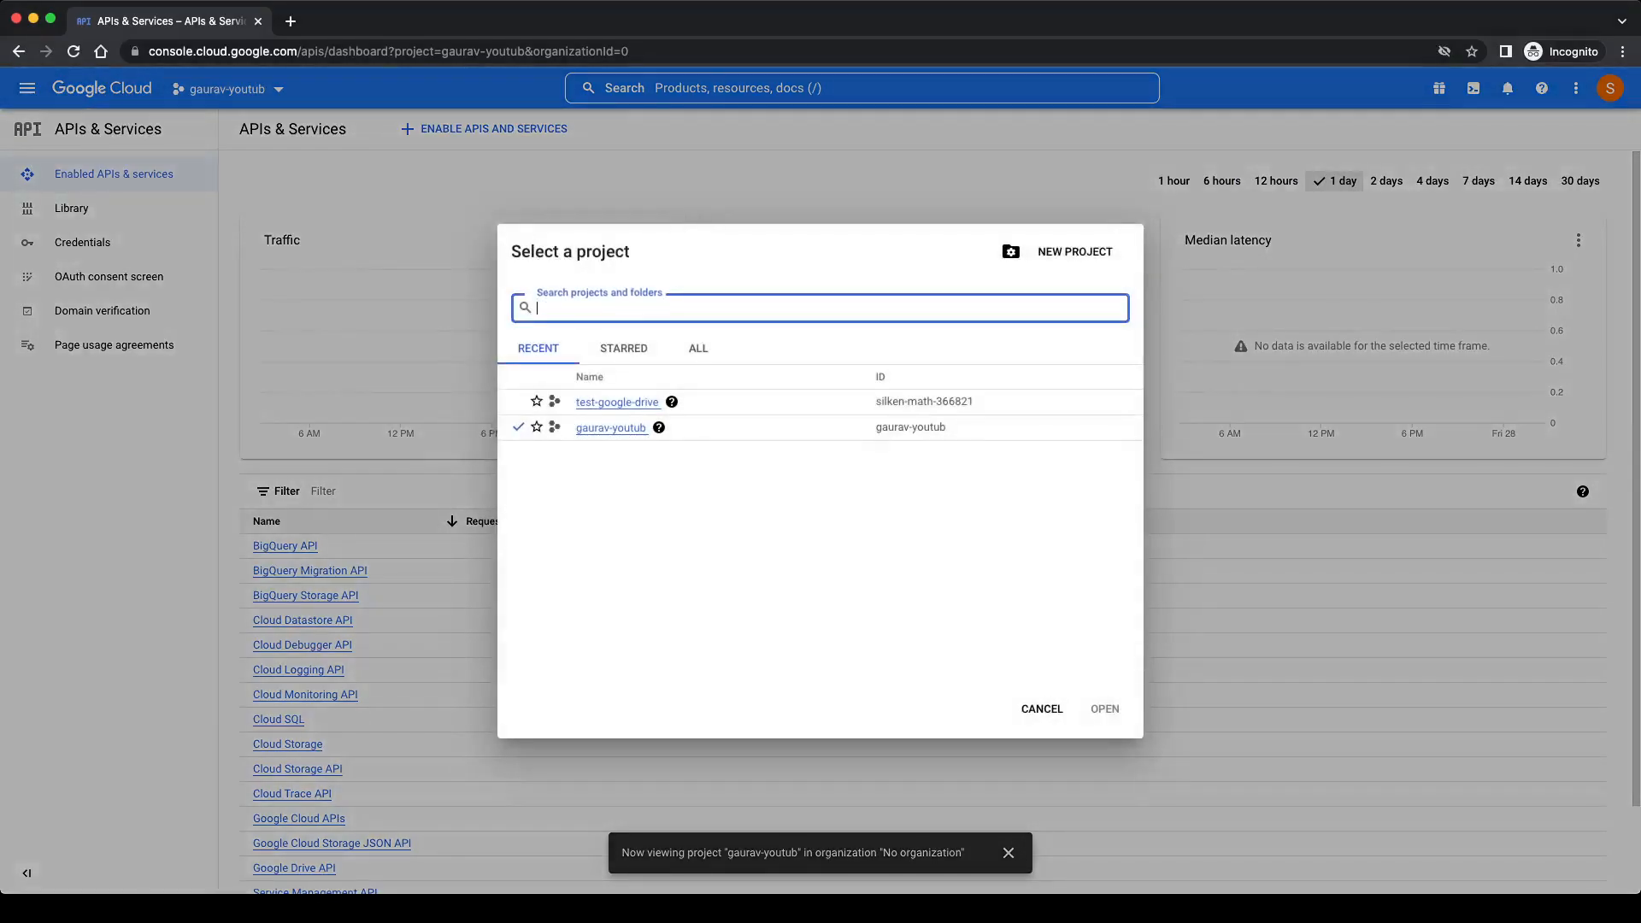
# - Pick test-google-drive under RECENT in the Select a project dialog
pyautogui.click(616, 401)
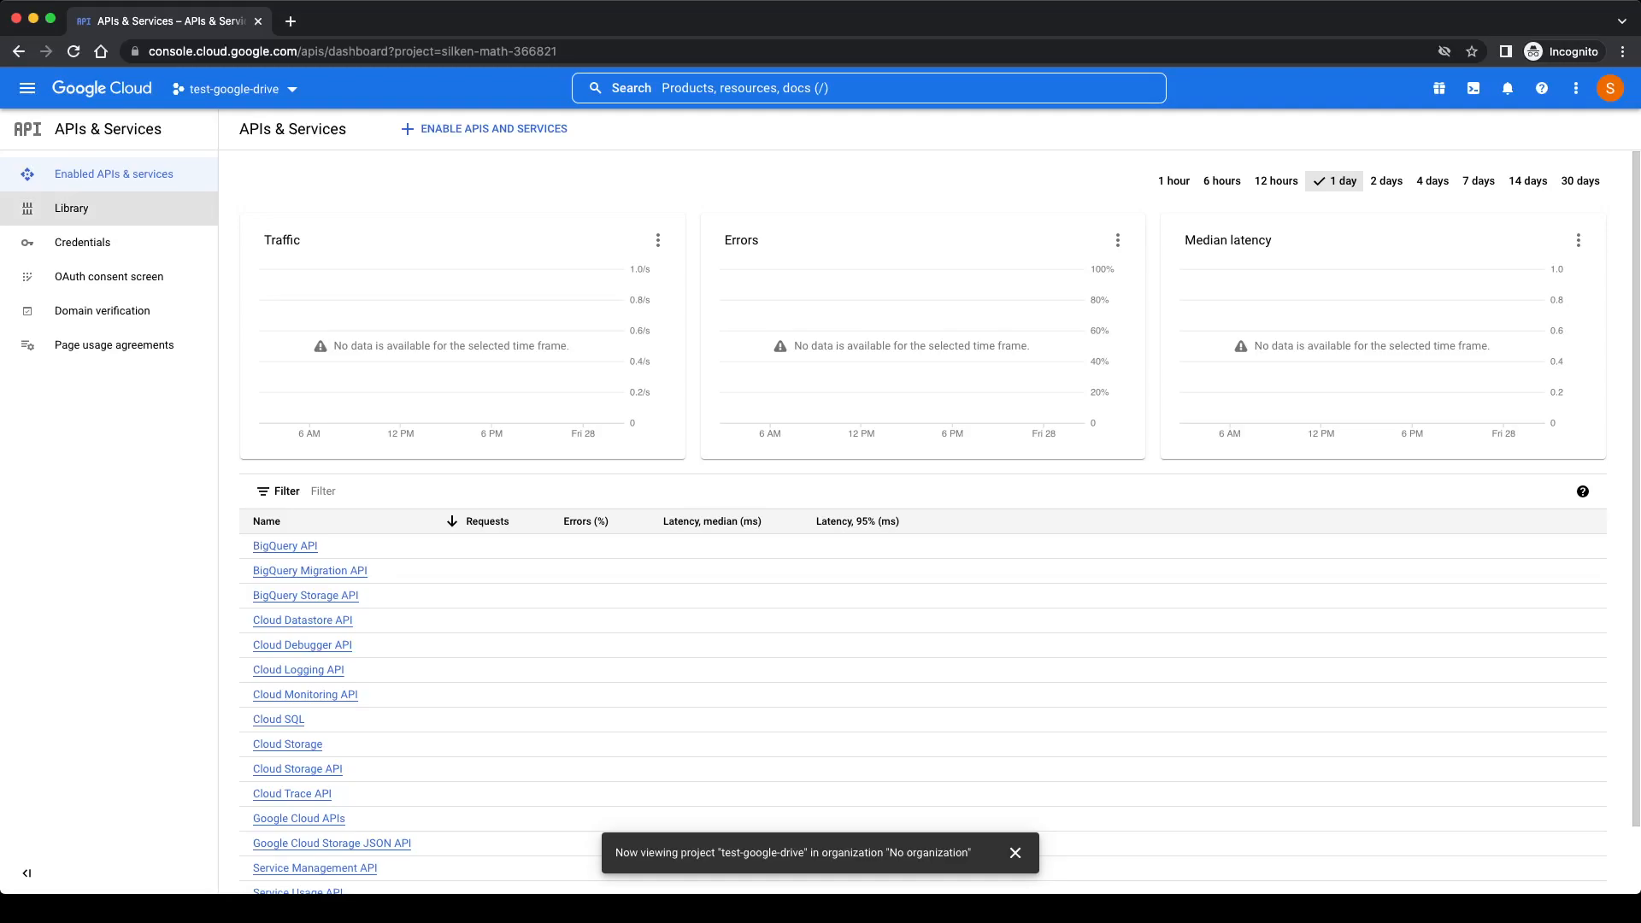
# - Search the API Library for Google Drive API and enable it
pyautogui.click(71, 209)
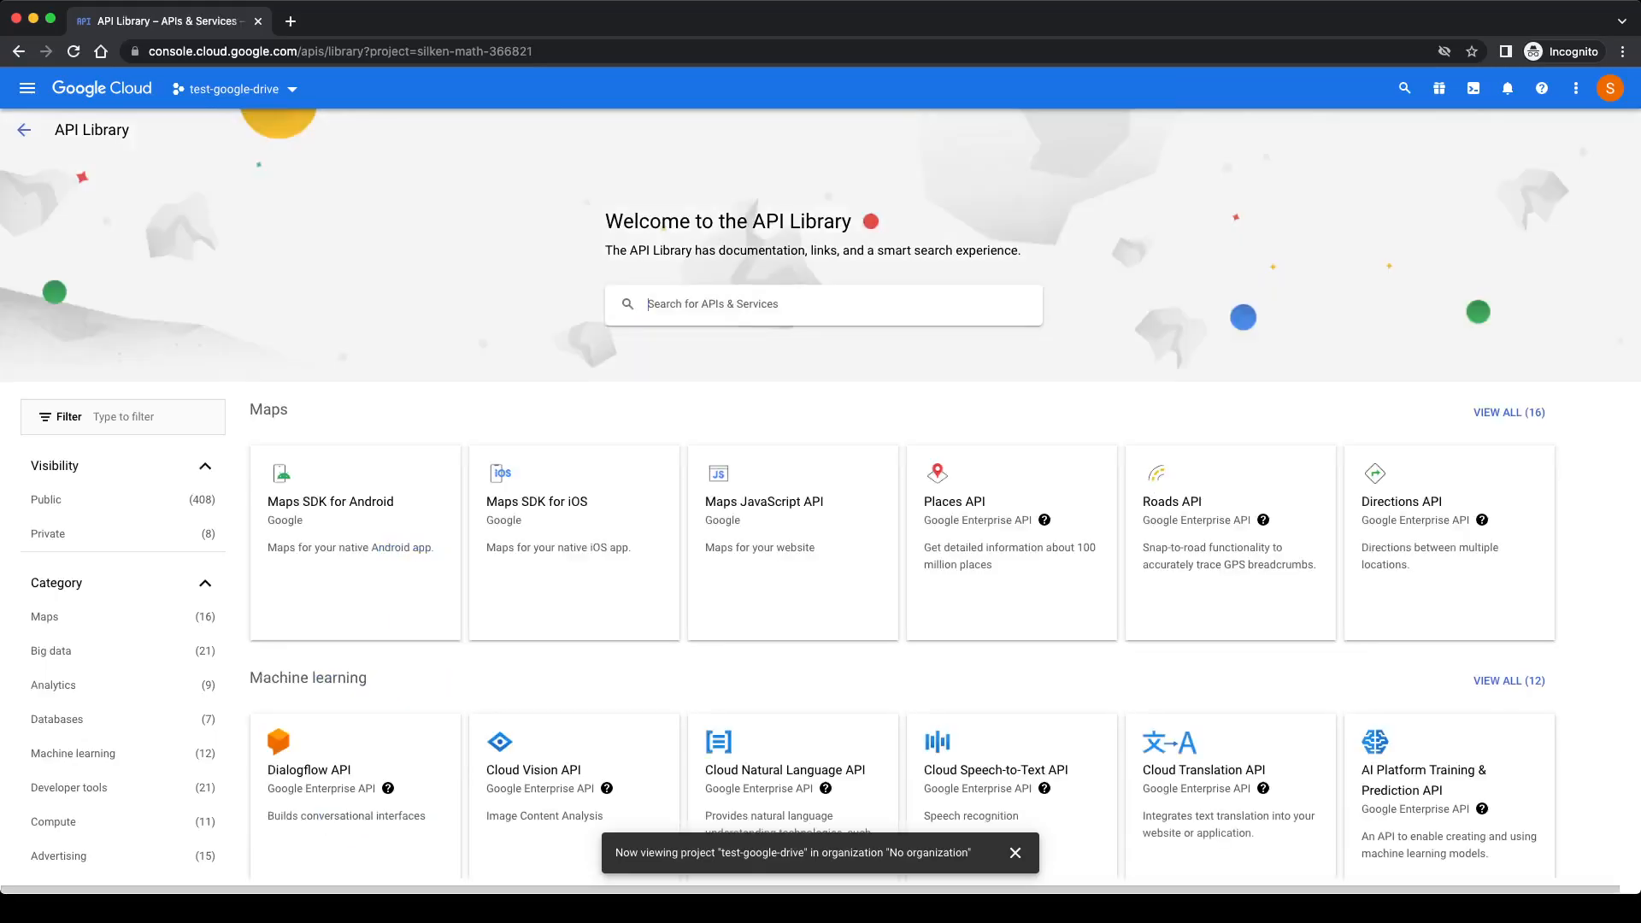
pyautogui.write('google drive api')
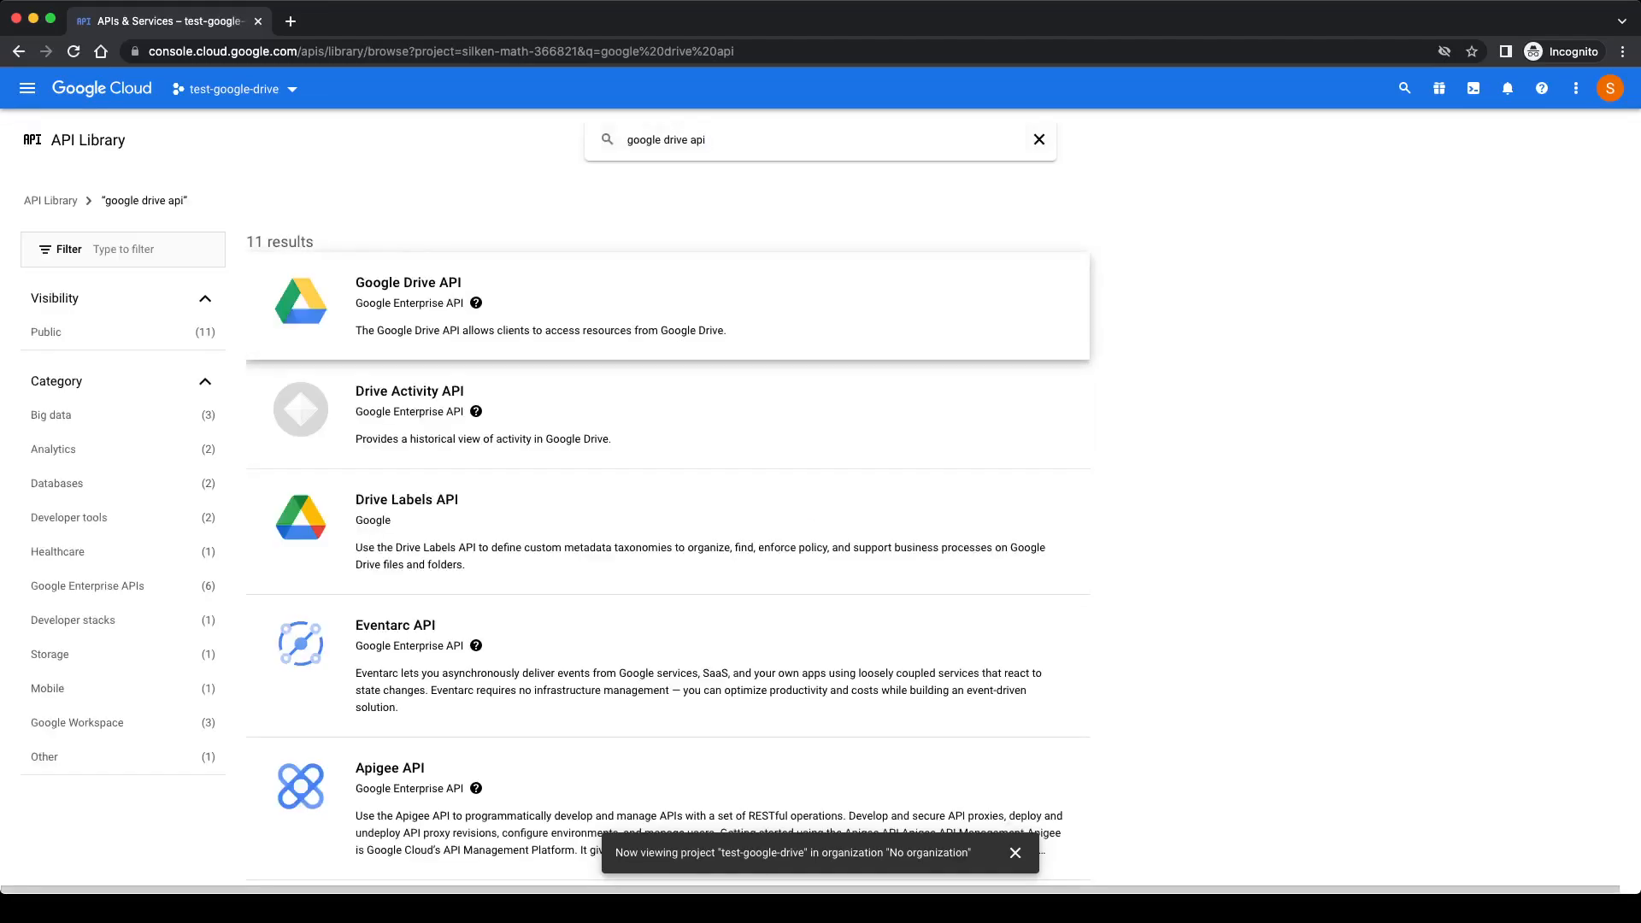
pyautogui.click(407, 281)
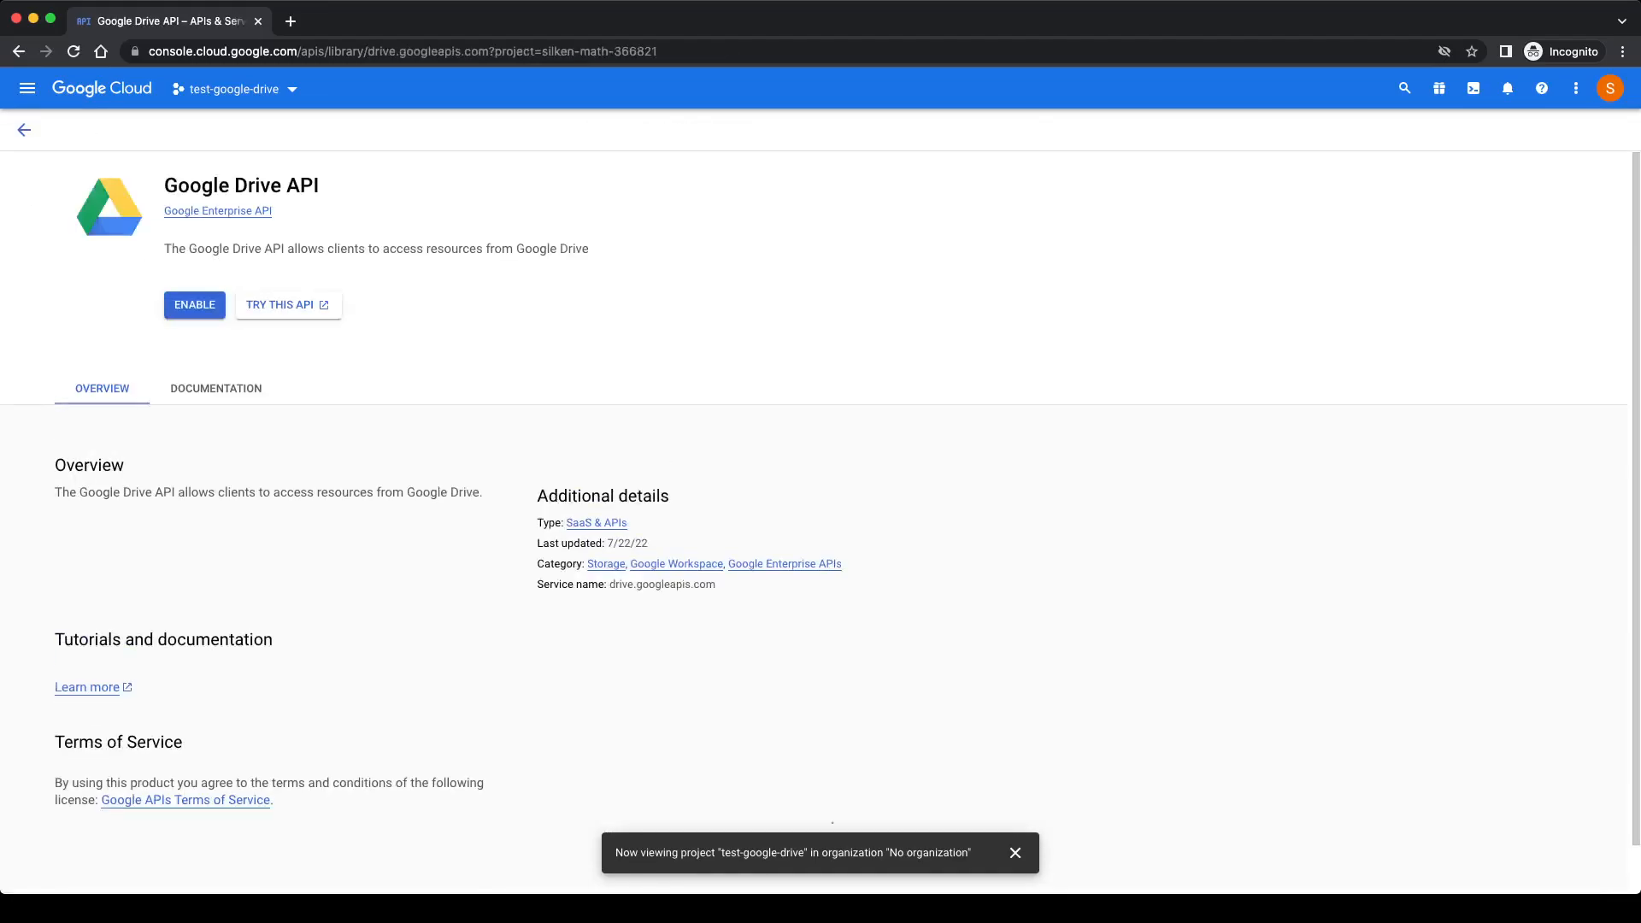
pyautogui.click(194, 305)
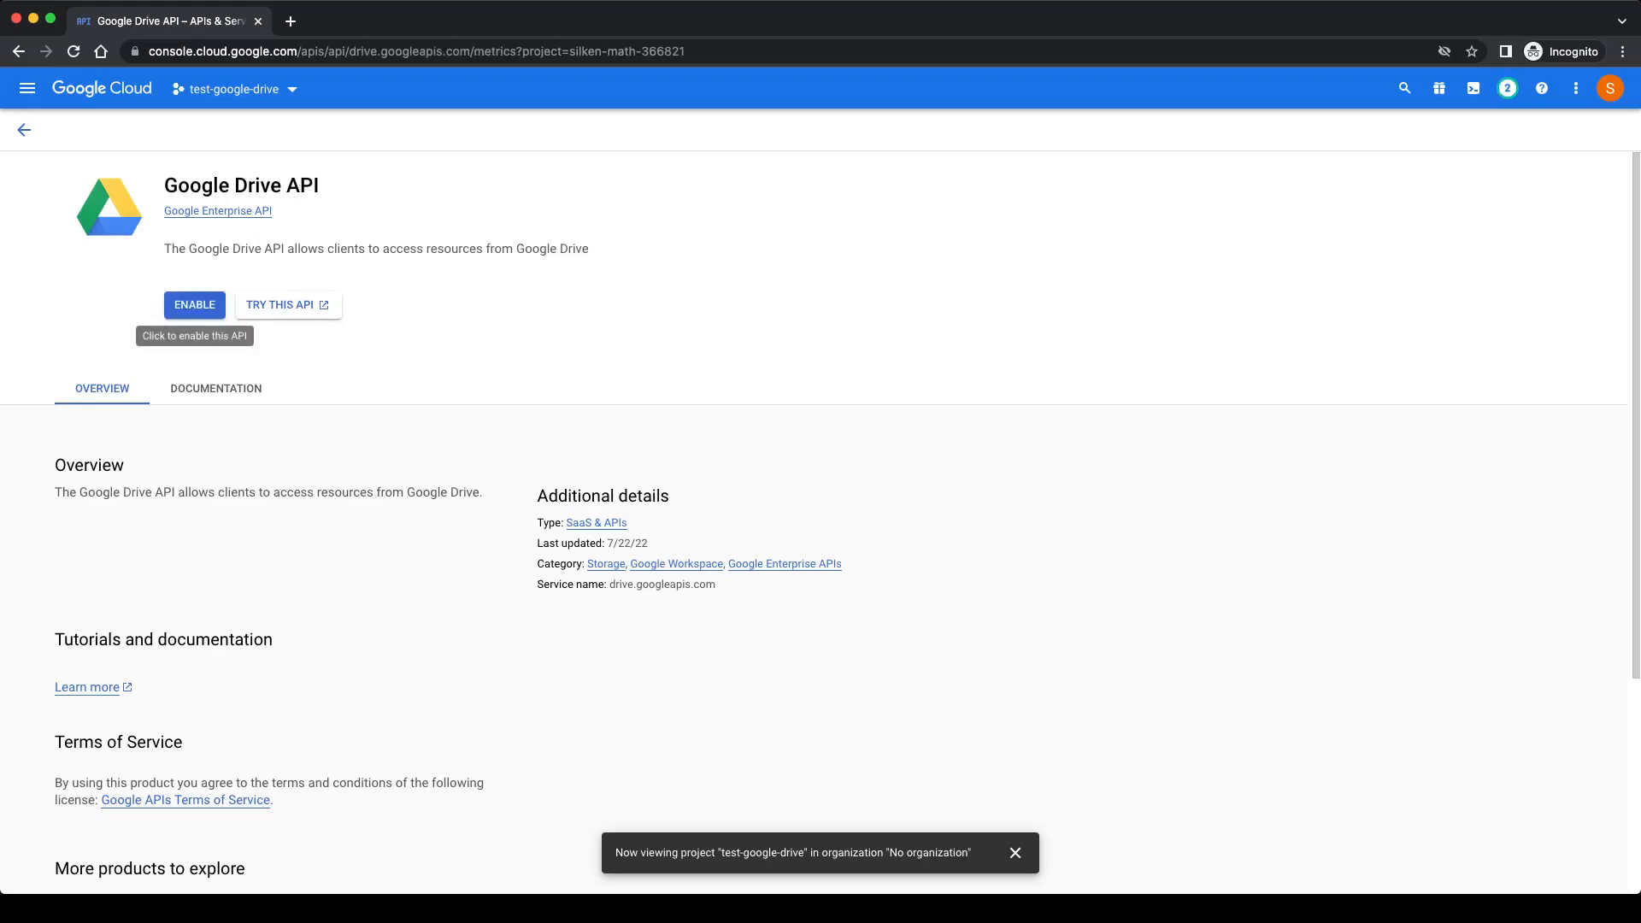
pyautogui.click(194, 305)
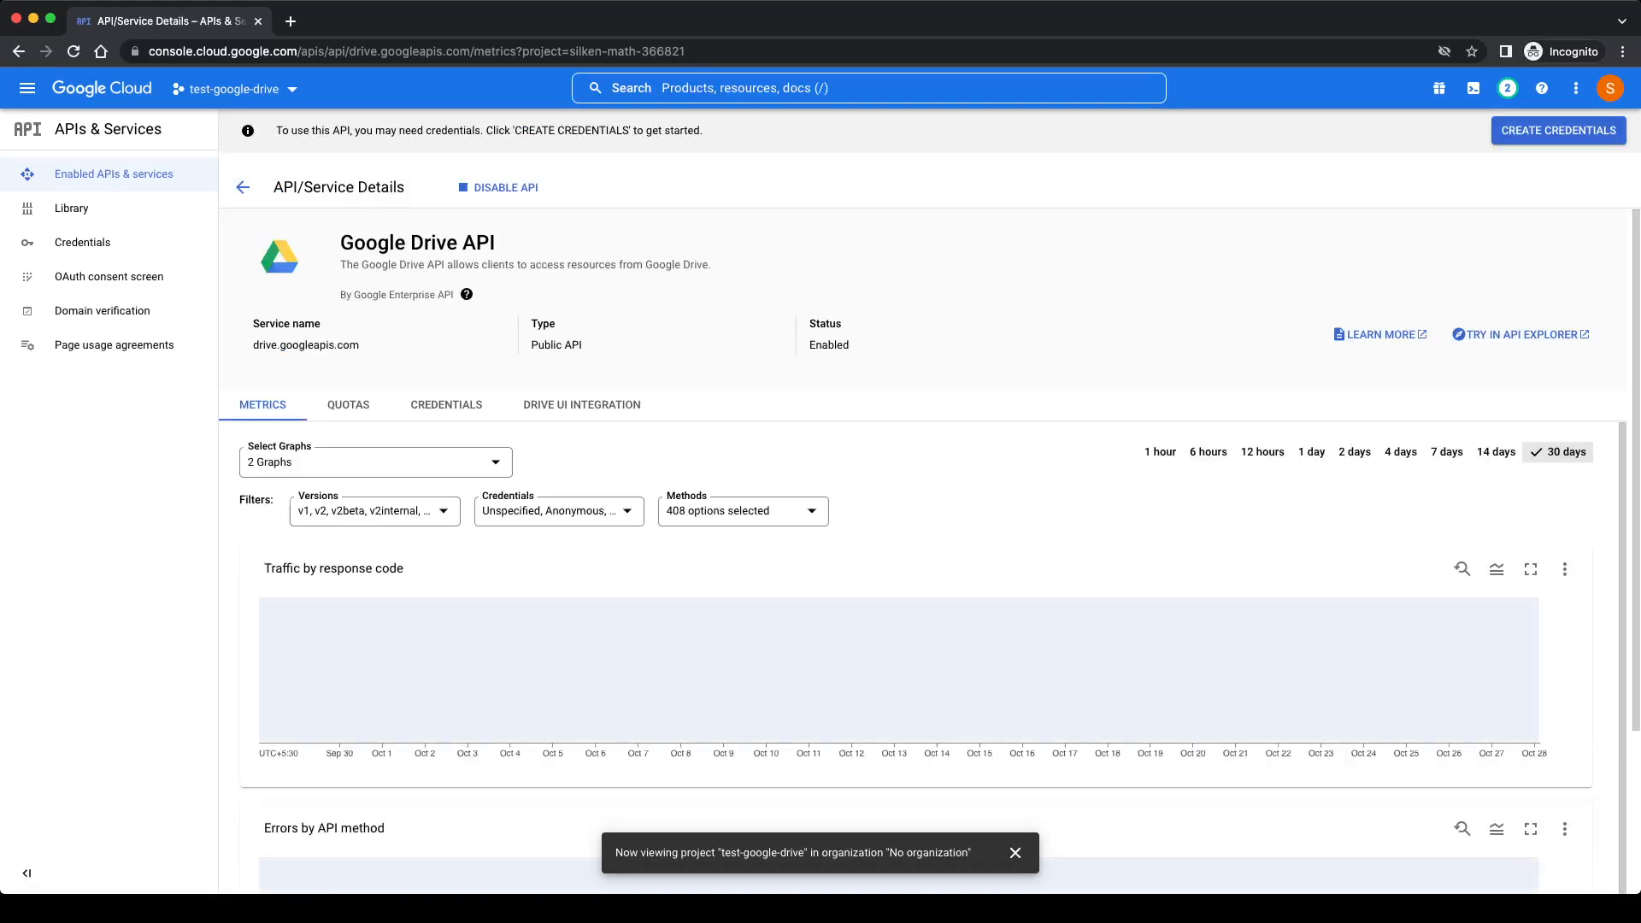
# - Start the OAuth consent screen setup from Create Credentials, choosing the External user type
pyautogui.click(82, 242)
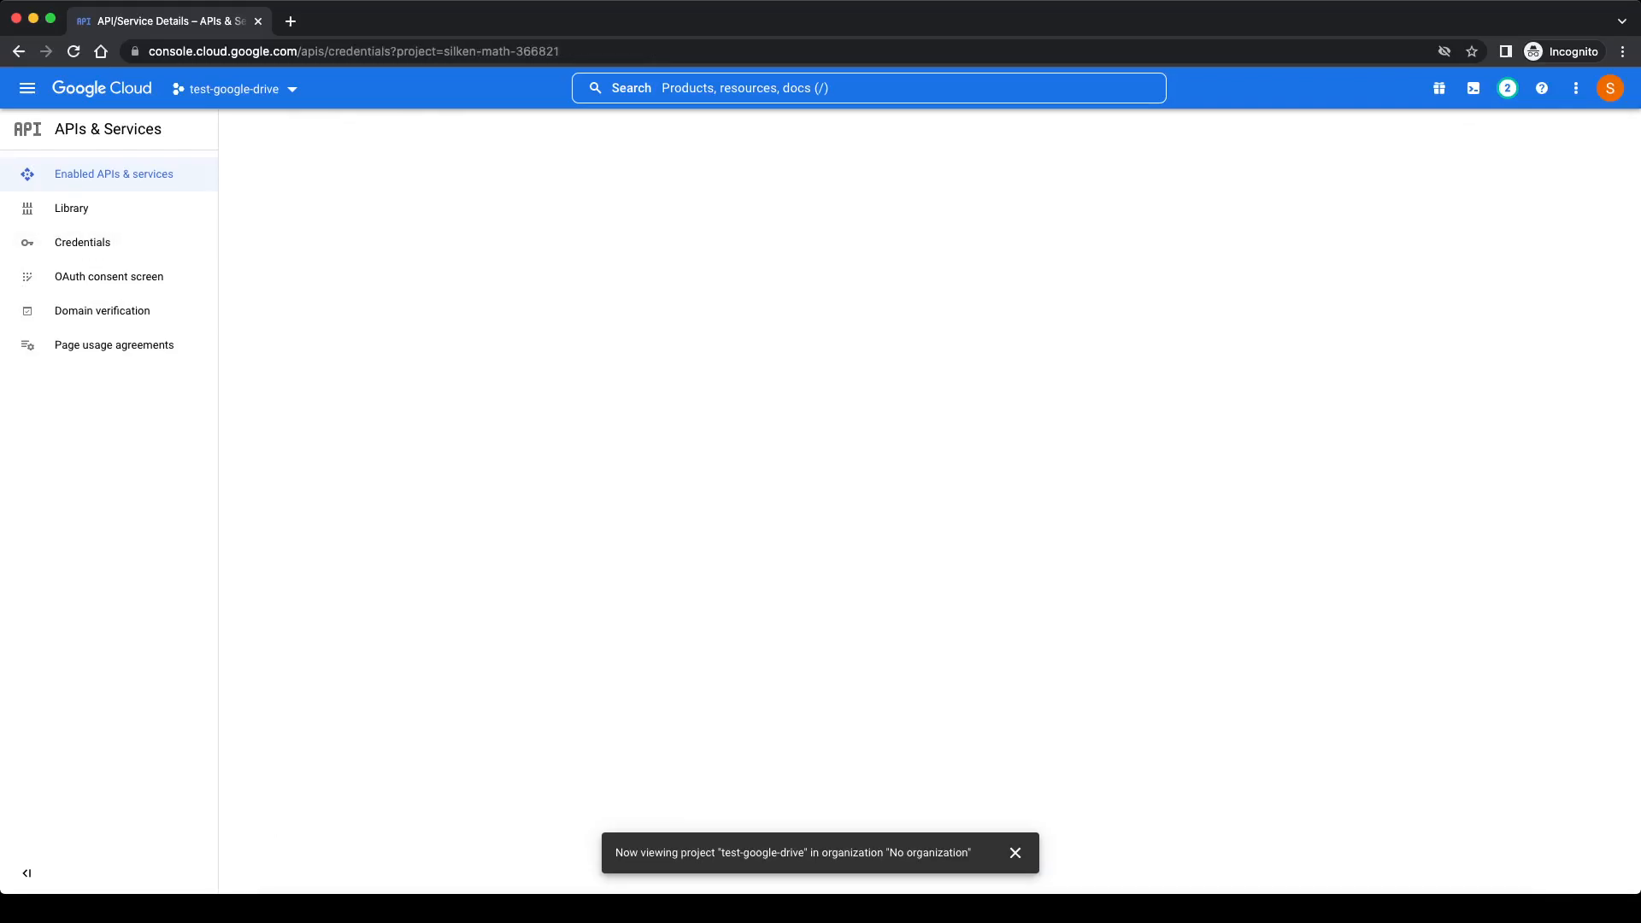
pyautogui.click(82, 241)
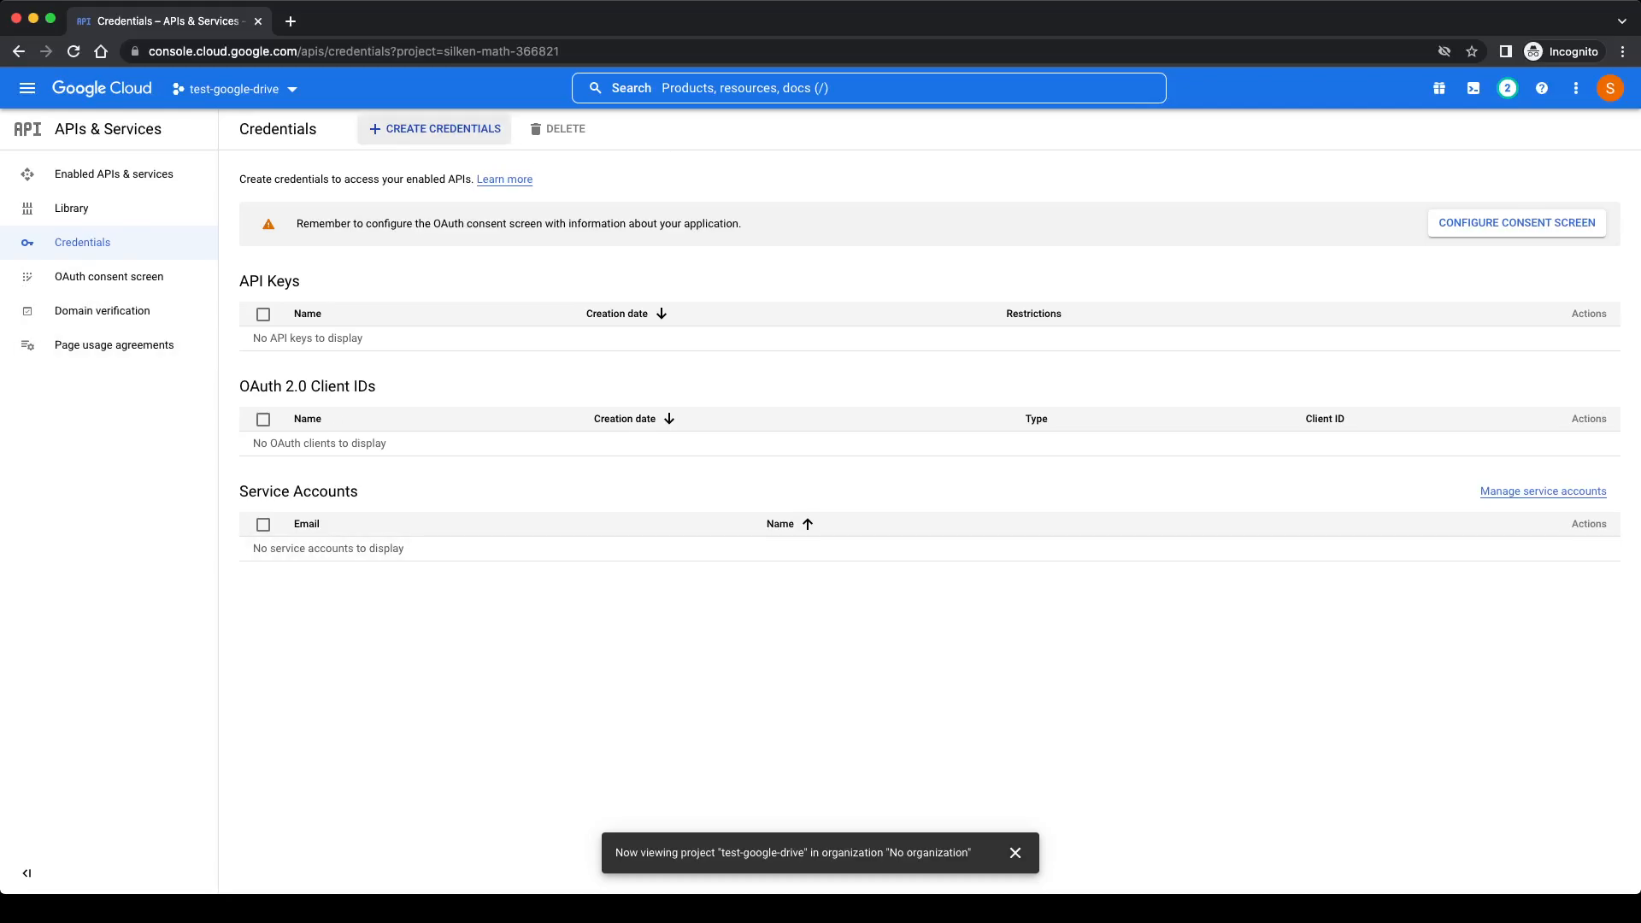
pyautogui.click(433, 127)
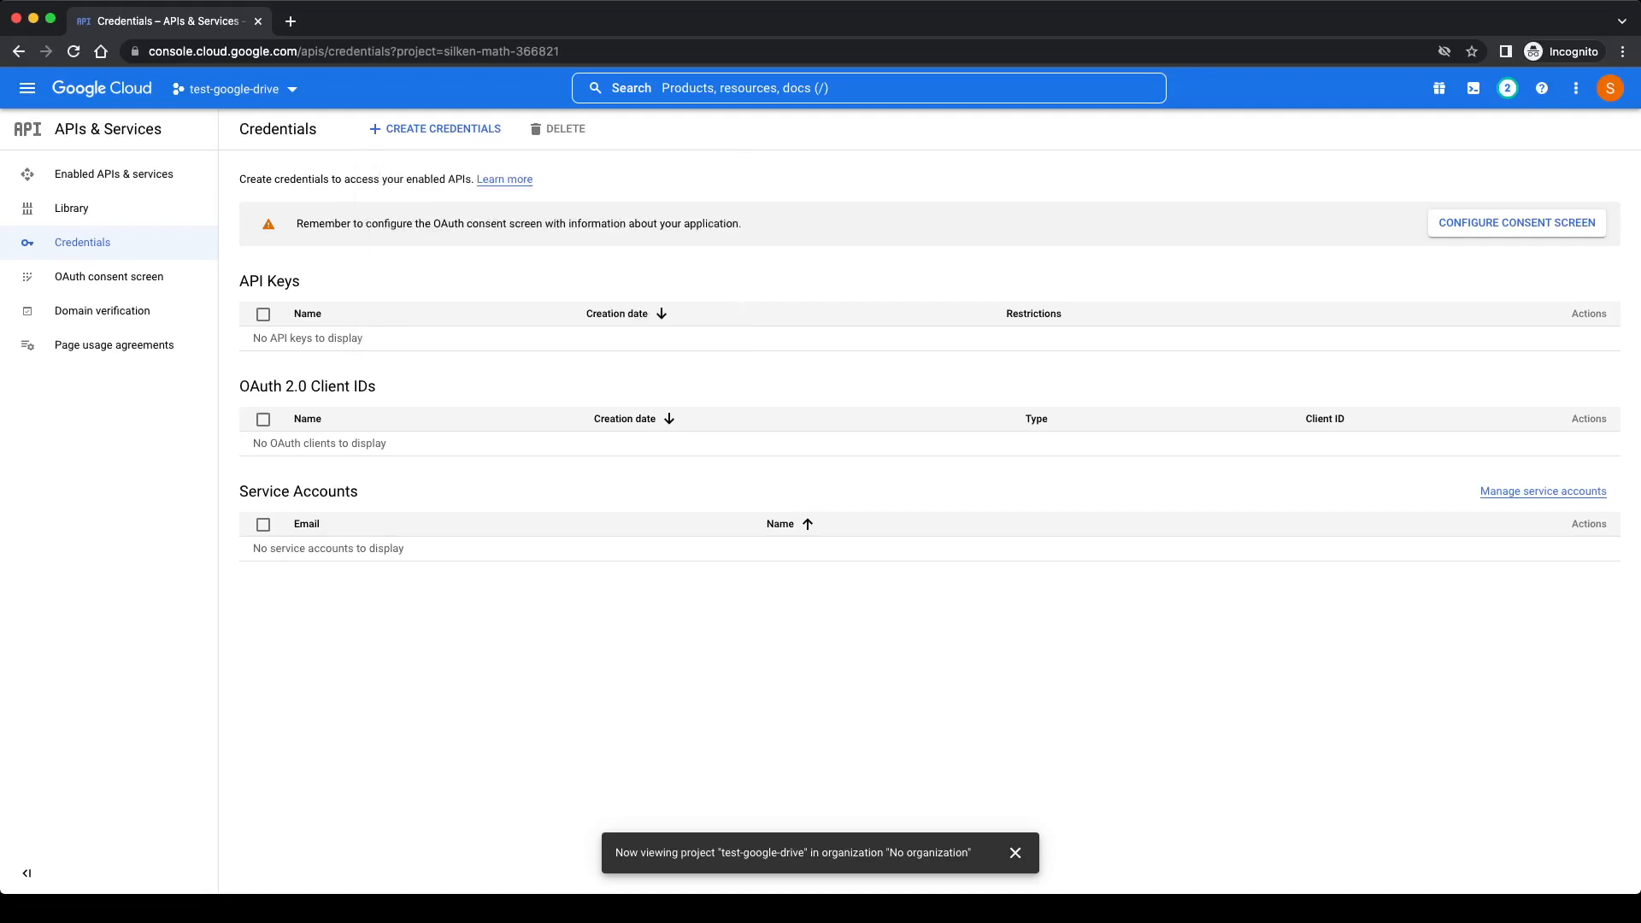
pyautogui.click(1514, 223)
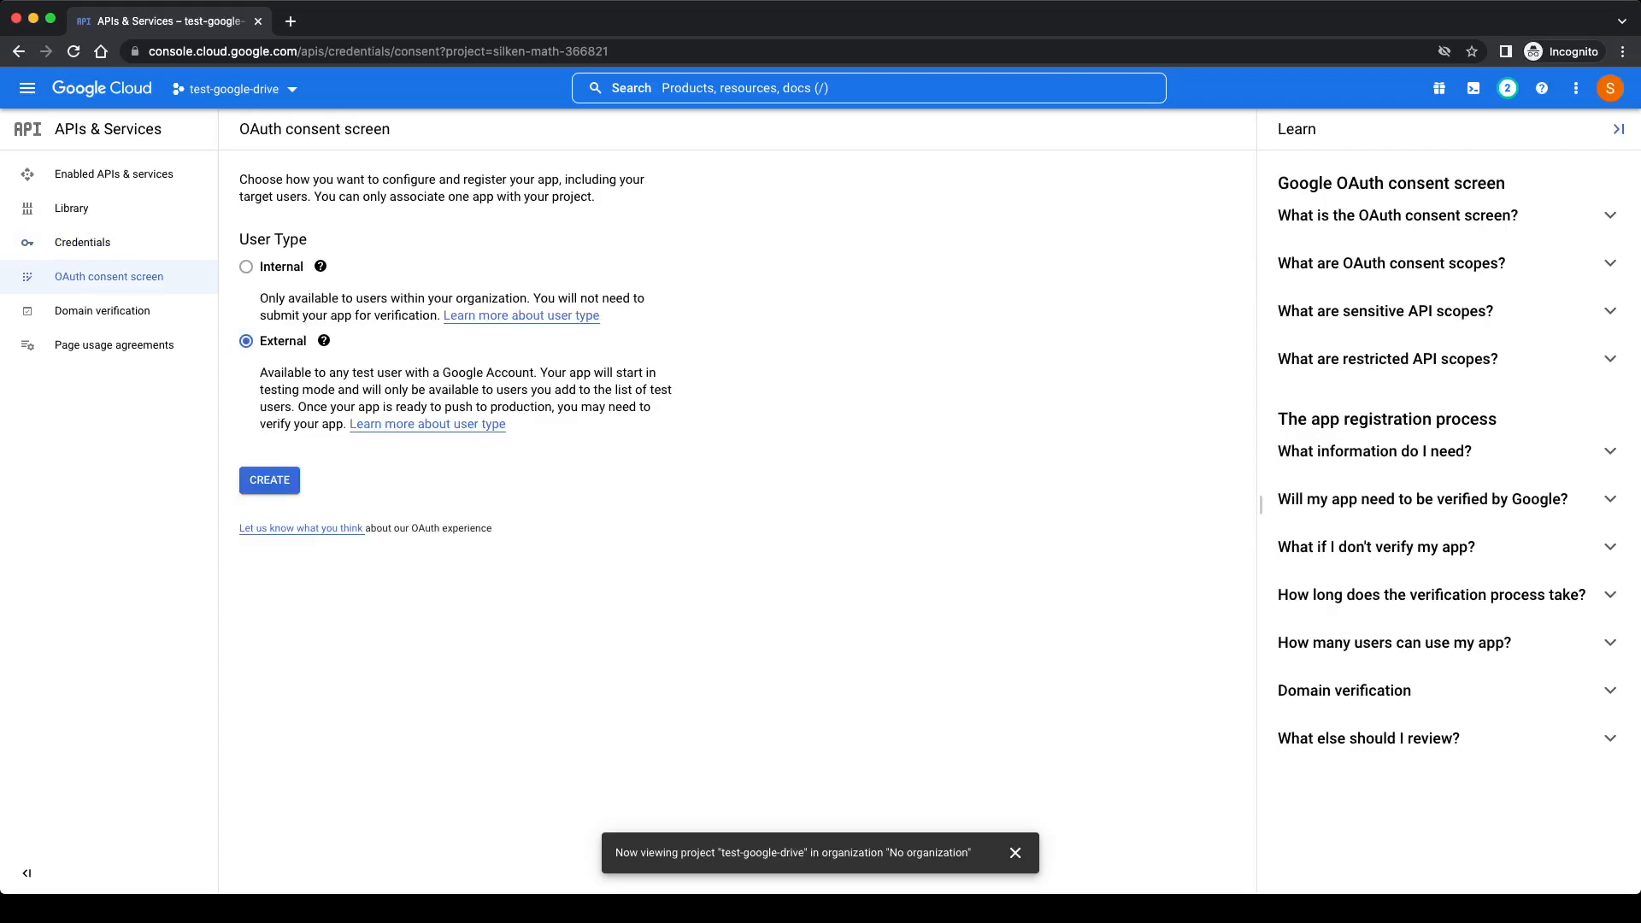
pyautogui.click(269, 479)
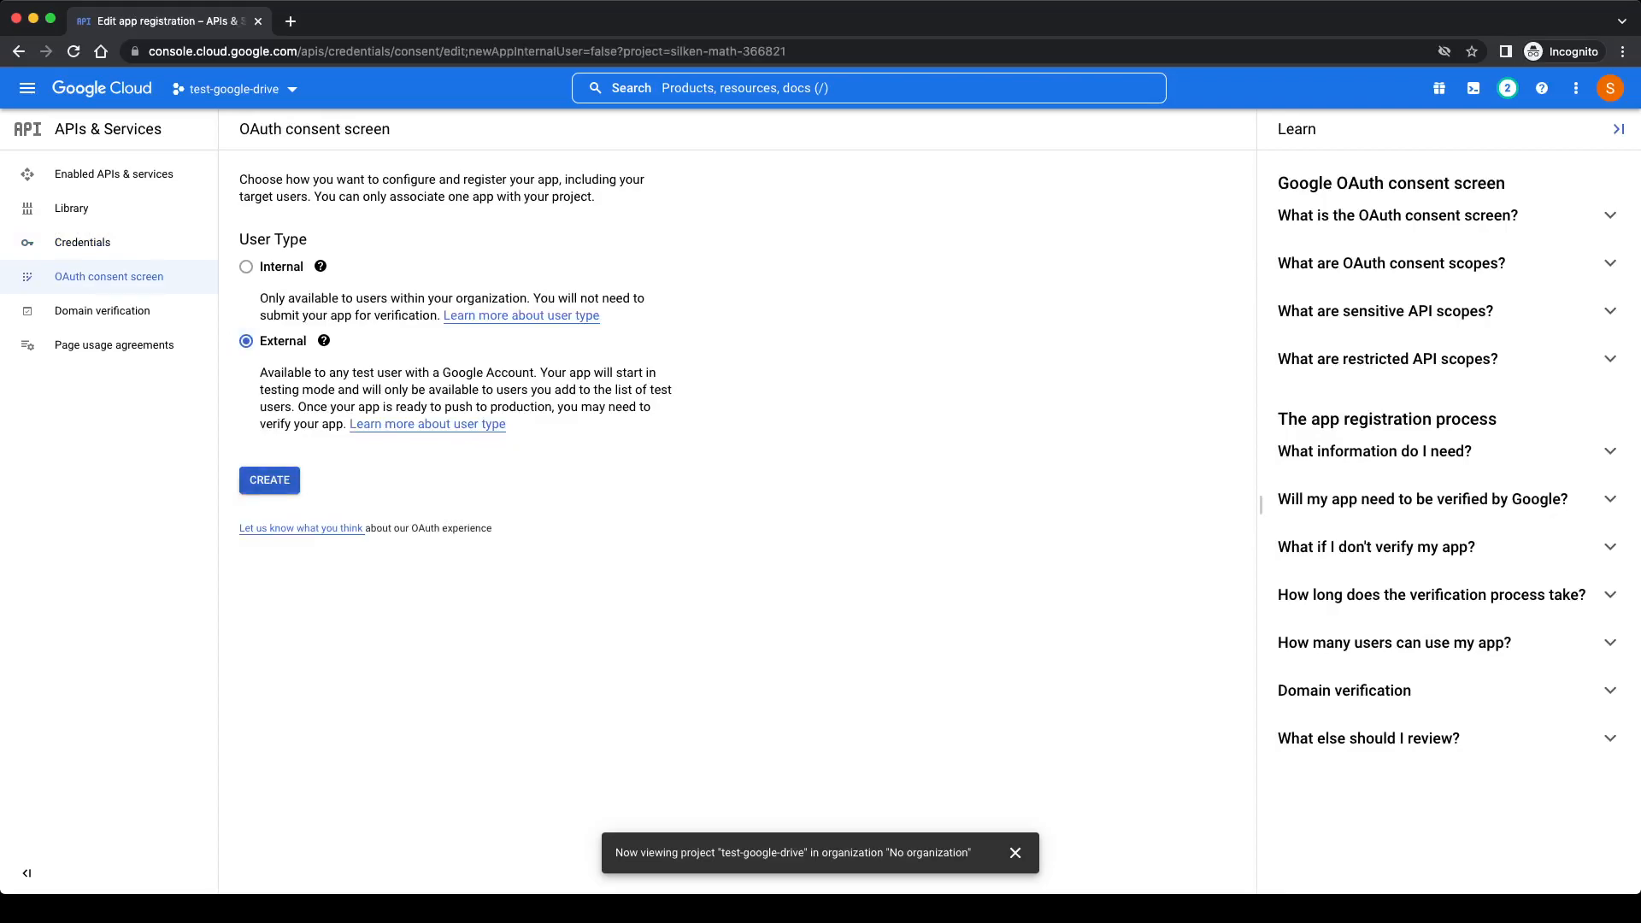
# - Enter app name test-google-drive, the account's own support email, and the developer contact email
pyautogui.click(268, 479)
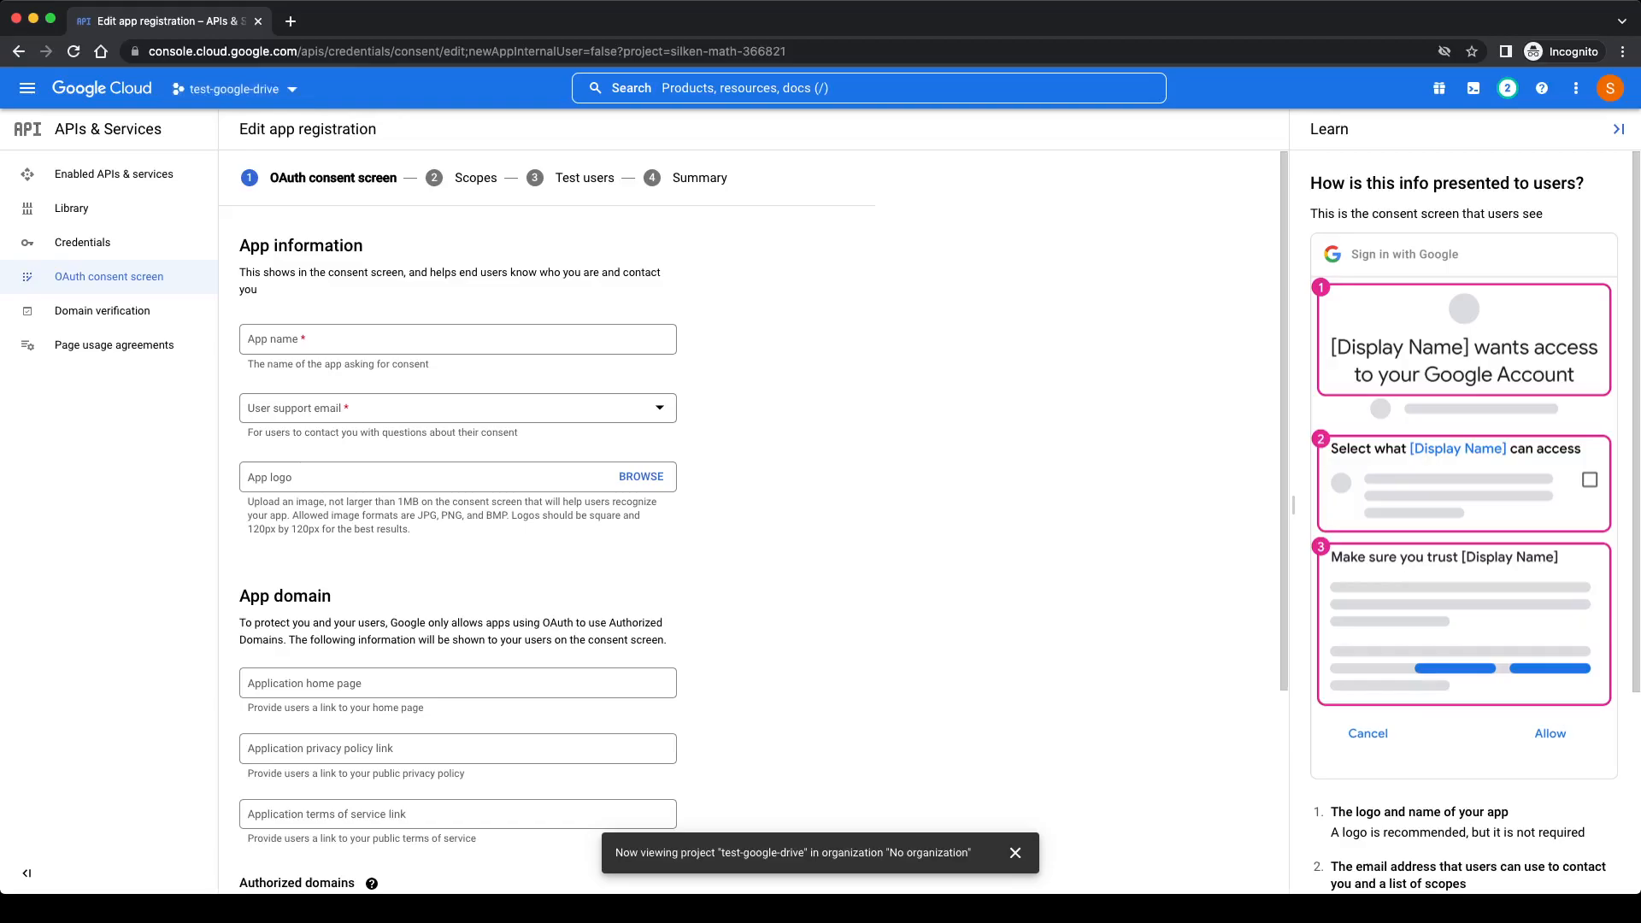
pyautogui.click(457, 407)
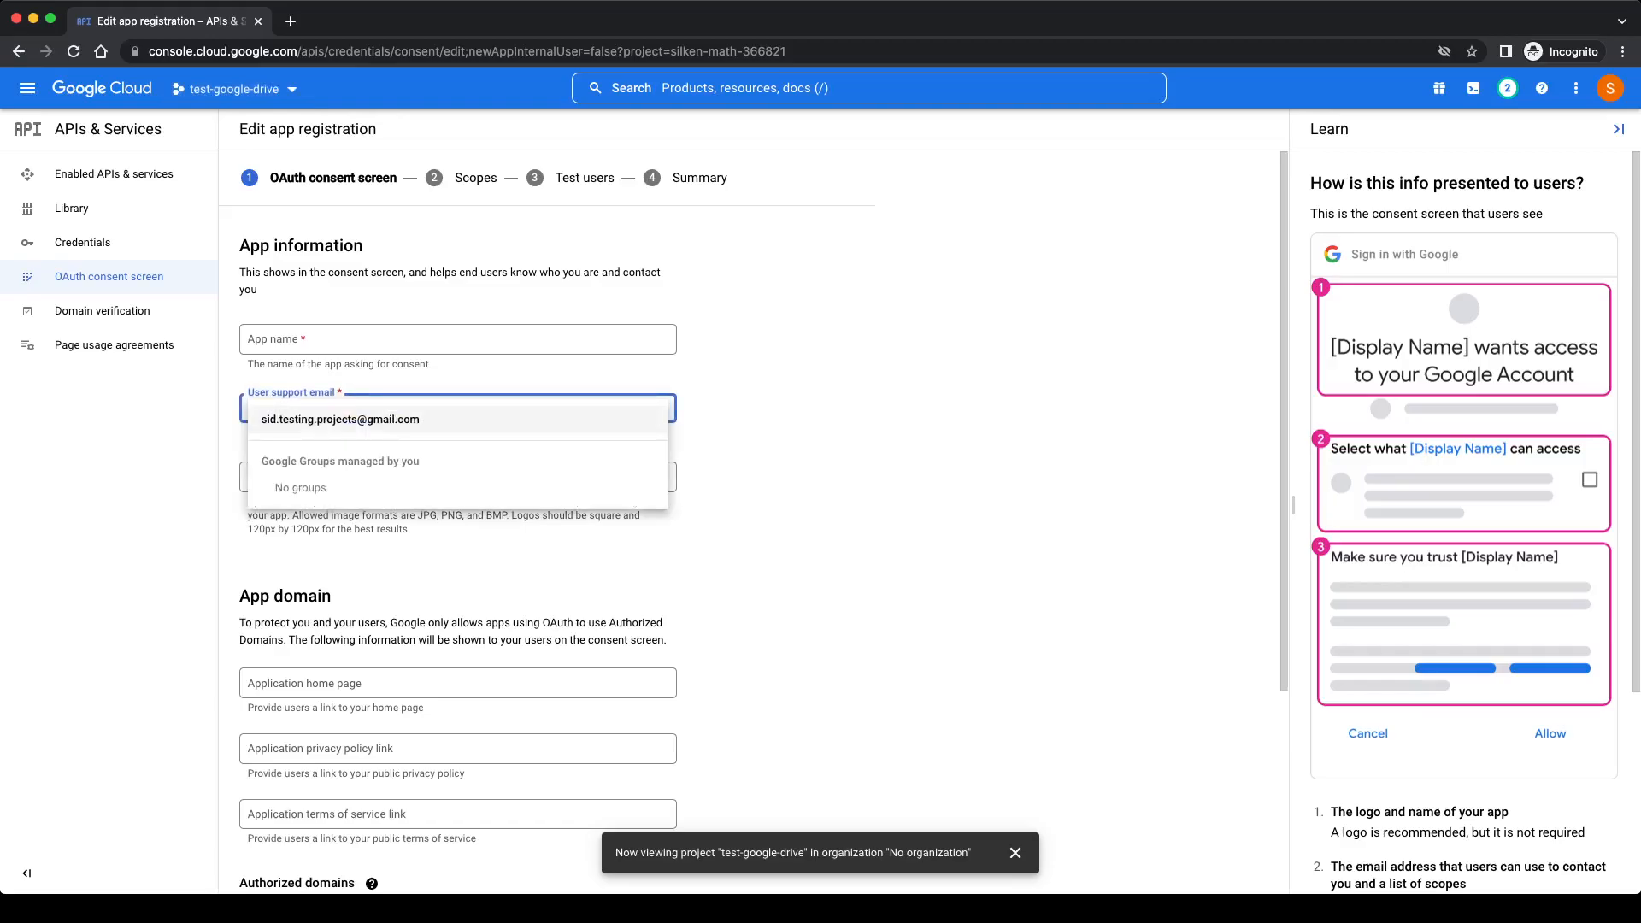
pyautogui.click(339, 419)
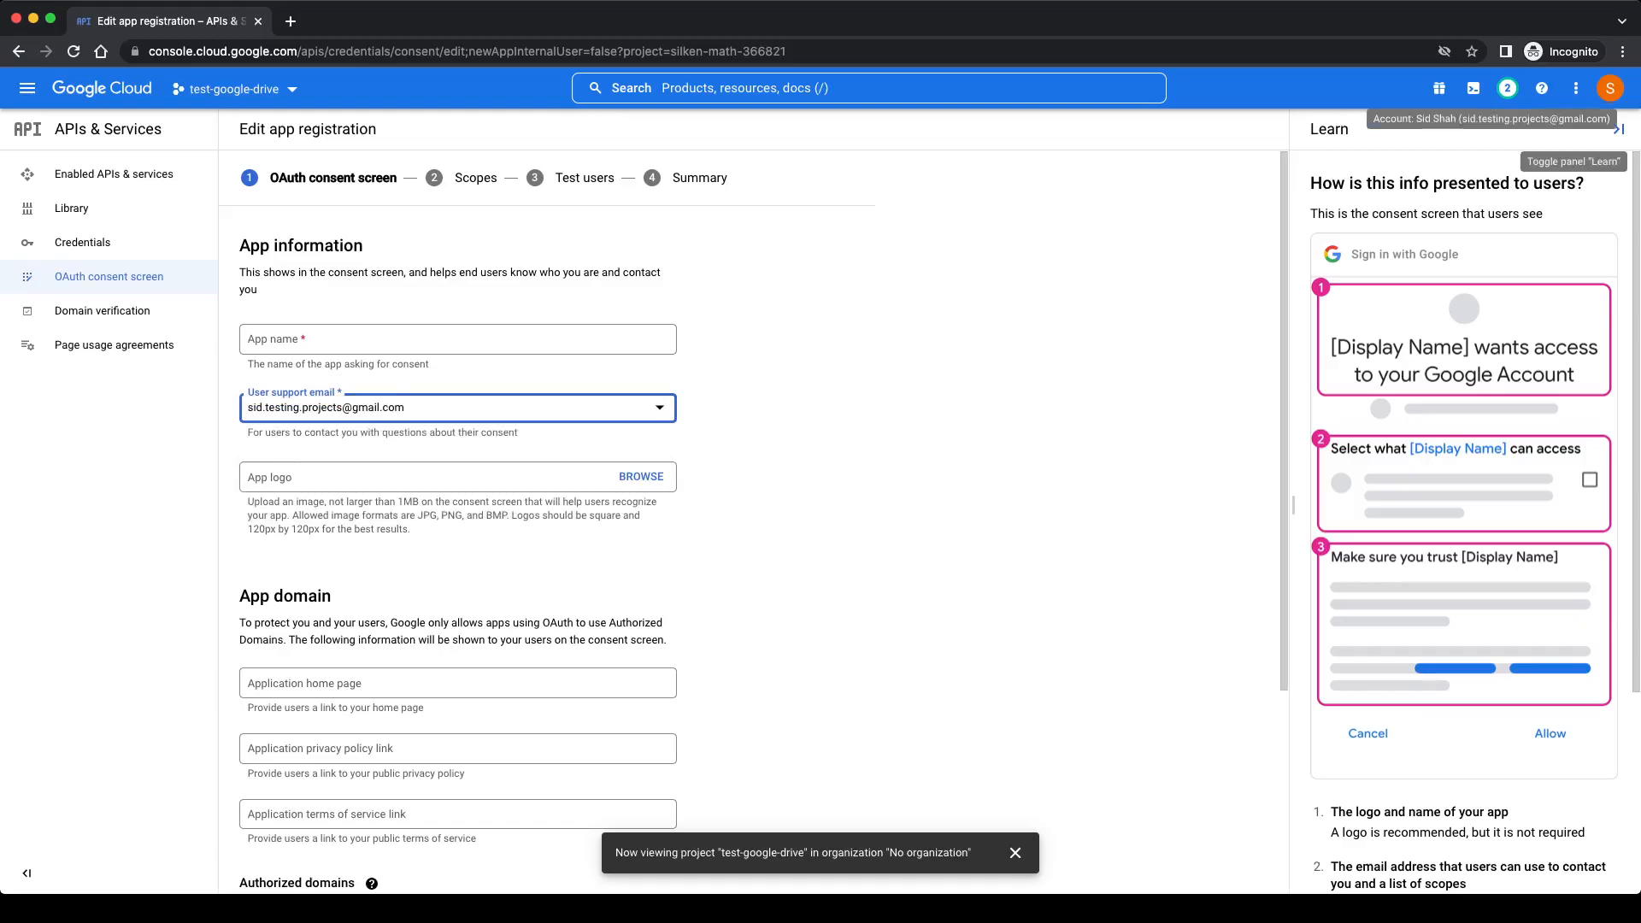
pyautogui.click(457, 338)
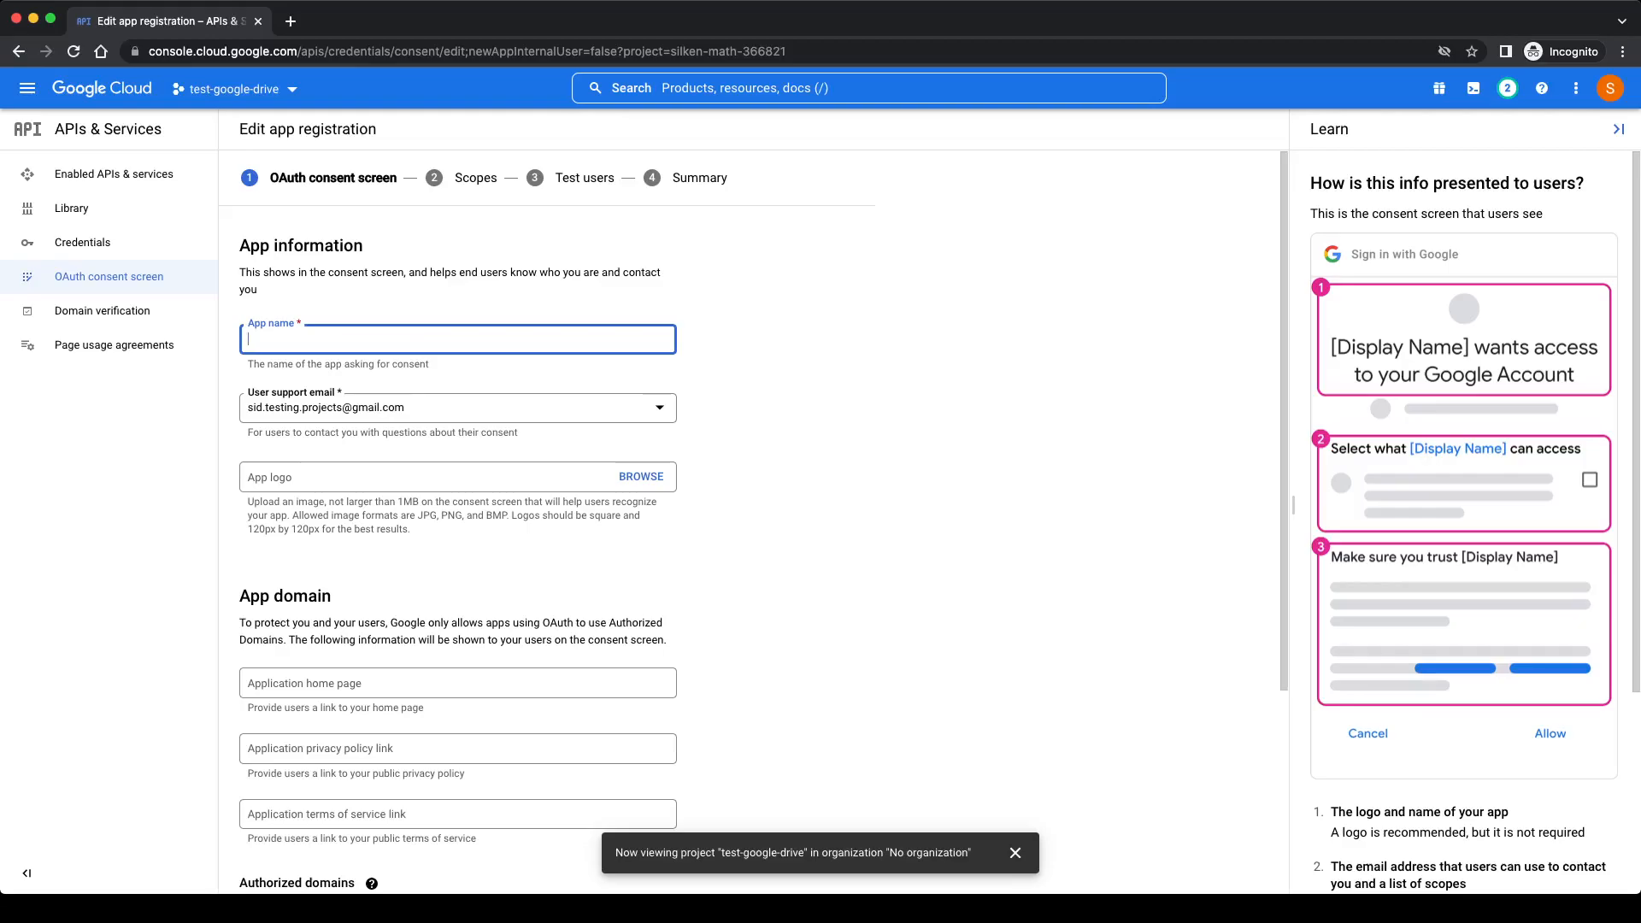
pyautogui.write('test-google-drive')
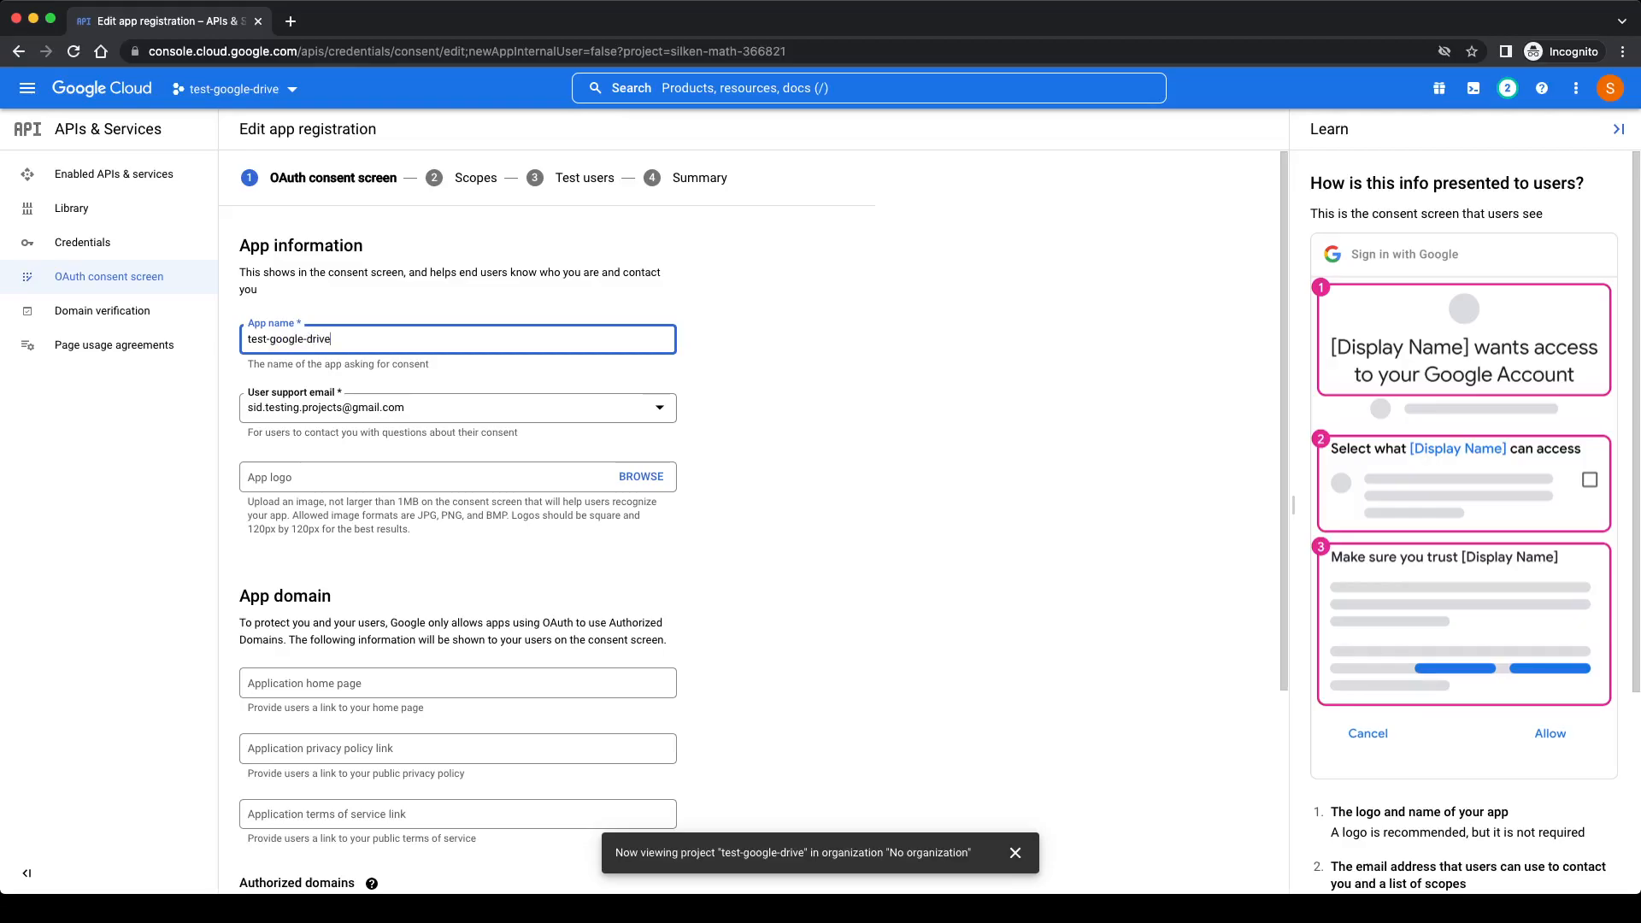
pyautogui.scroll(-3)
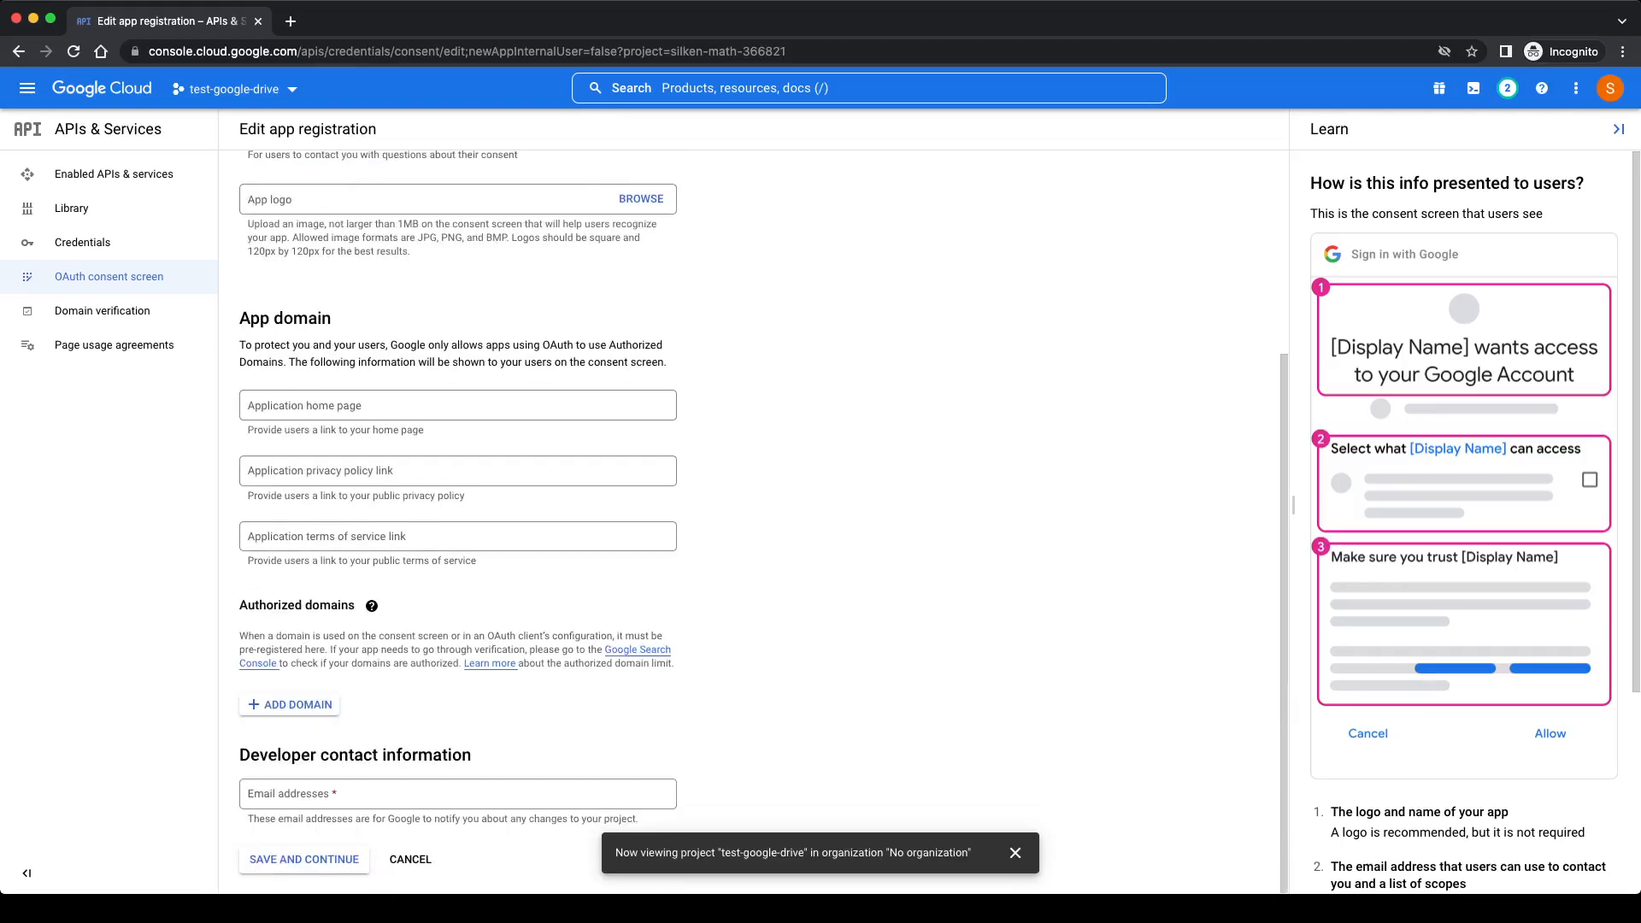
pyautogui.click(457, 793)
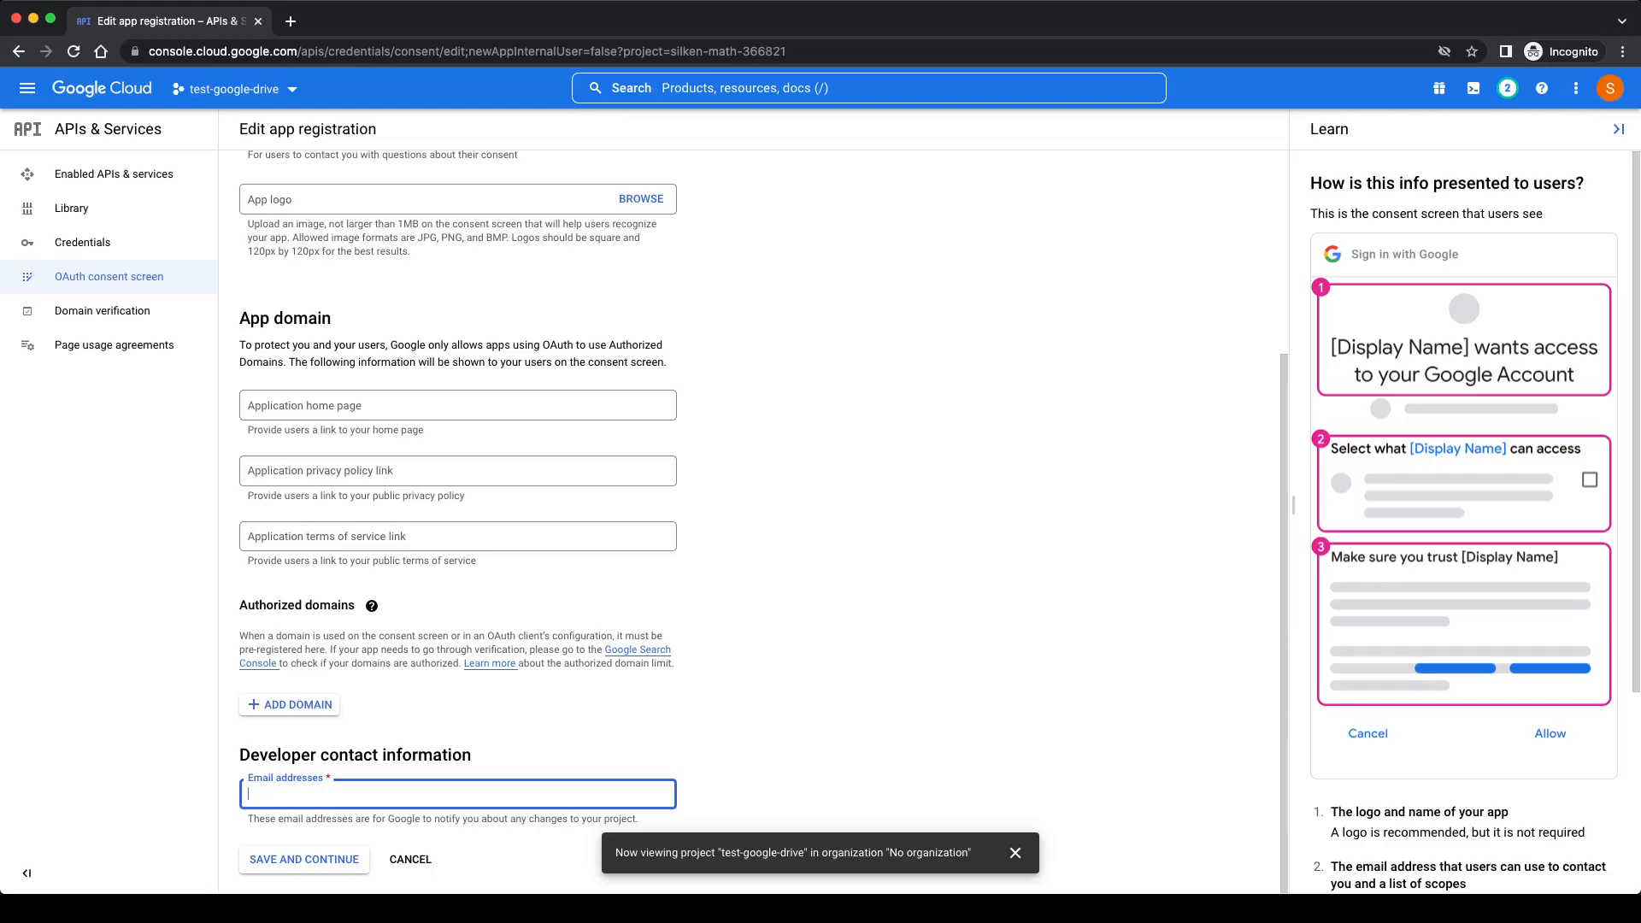
pyautogui.write('sid.te')
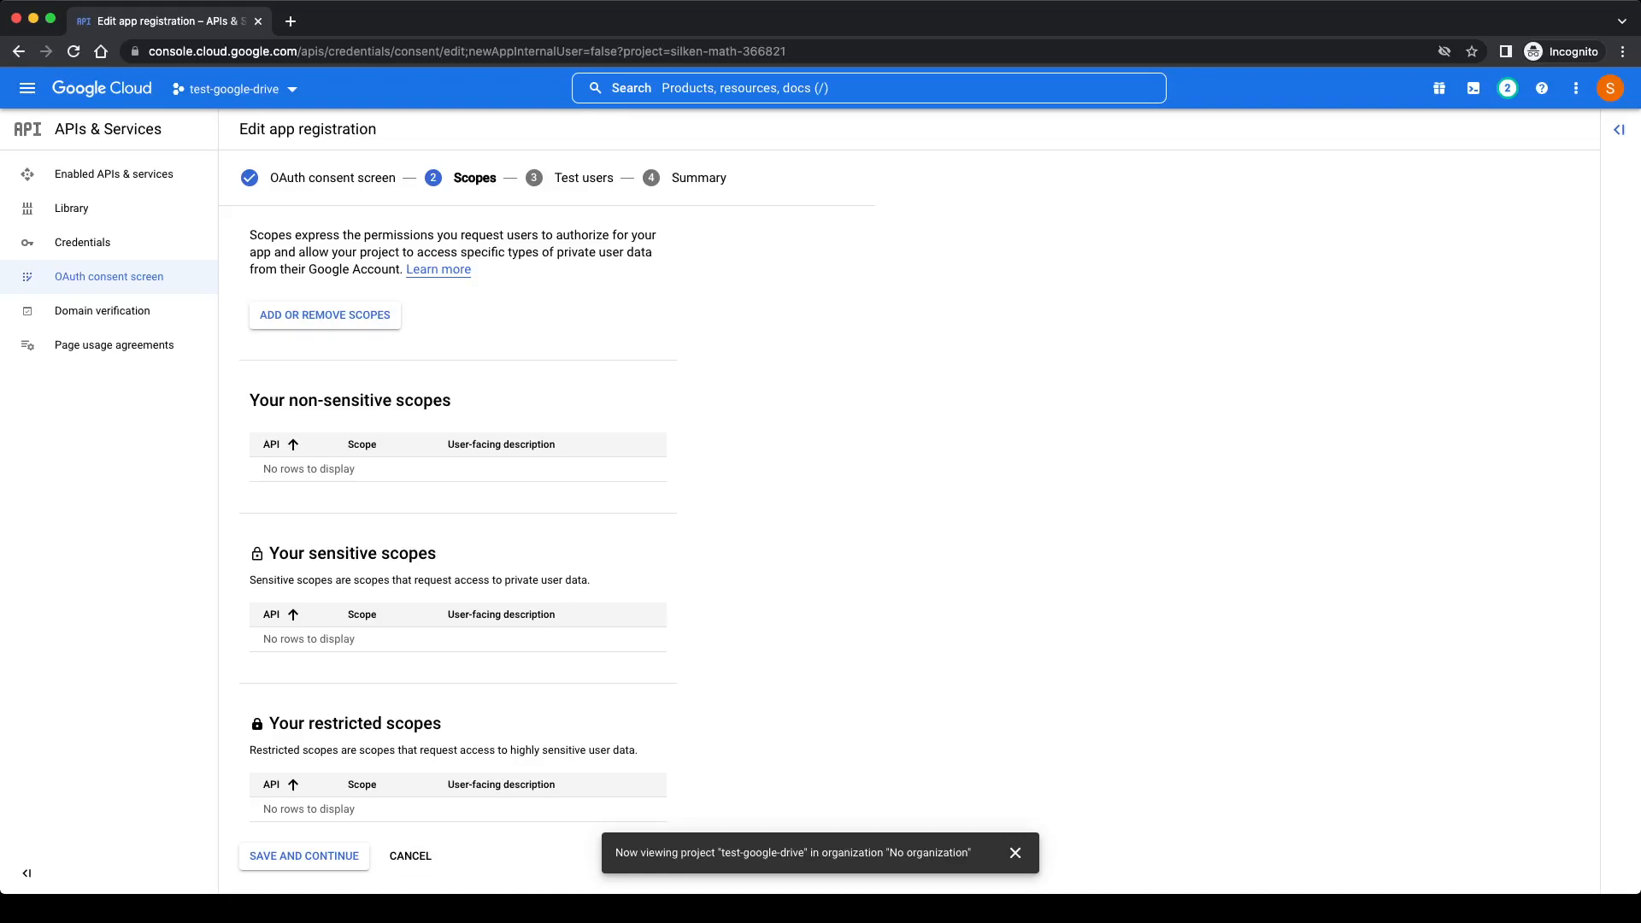
# - Skip Scopes and Test users, review the Summary, and go back to the dashboard
pyautogui.click(303, 854)
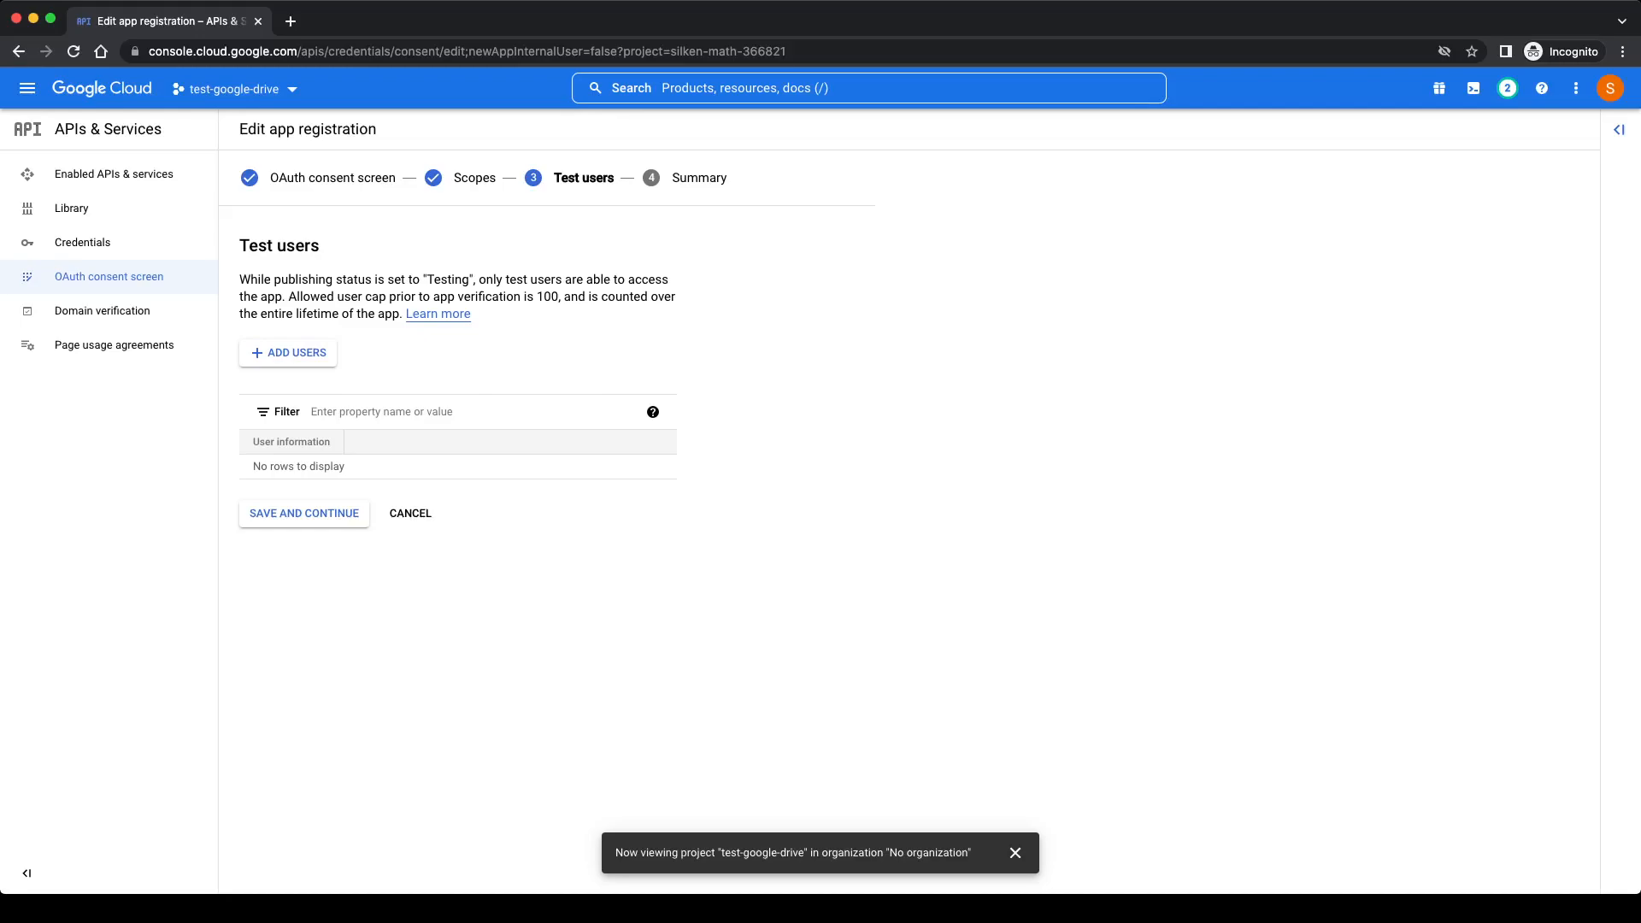
pyautogui.click(304, 513)
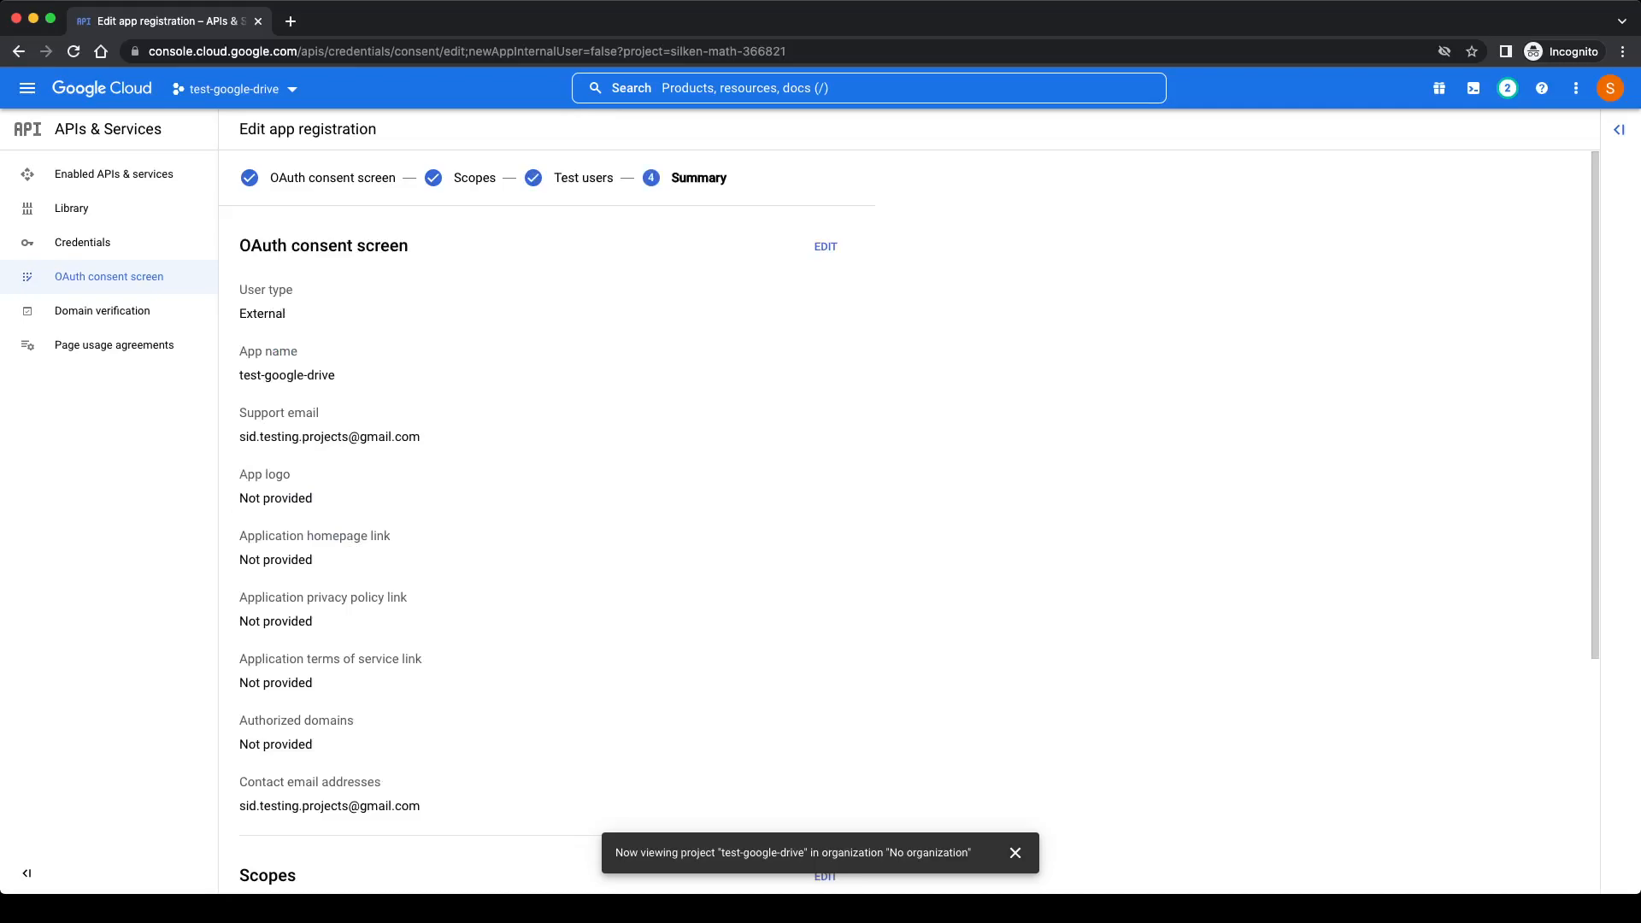
pyautogui.scroll(-3)
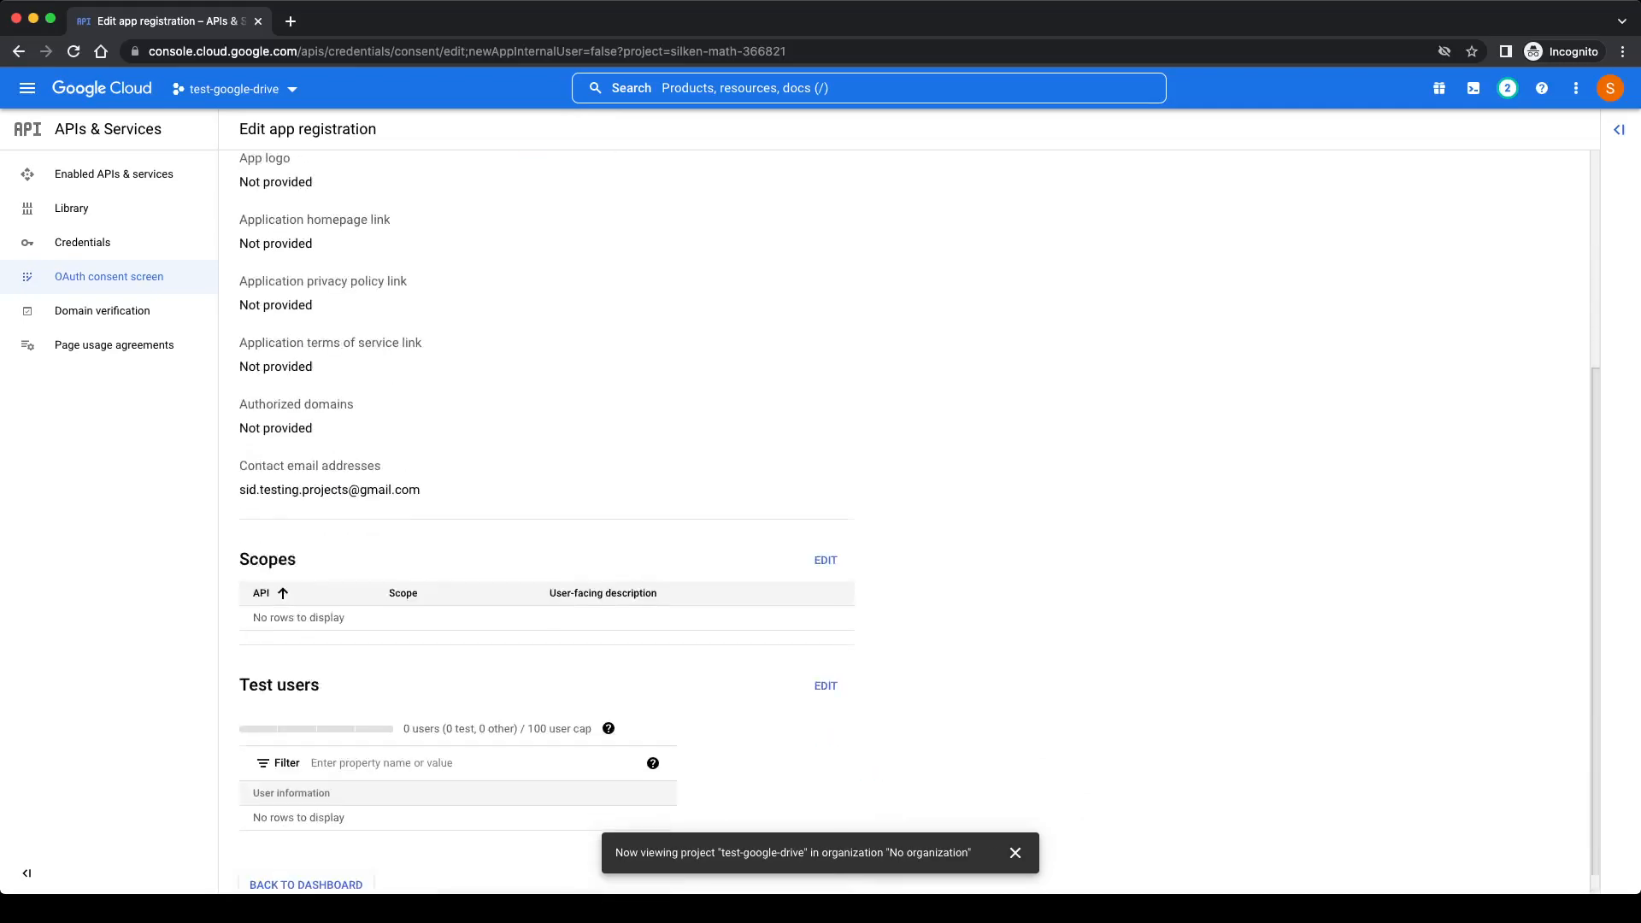
pyautogui.scroll(-3)
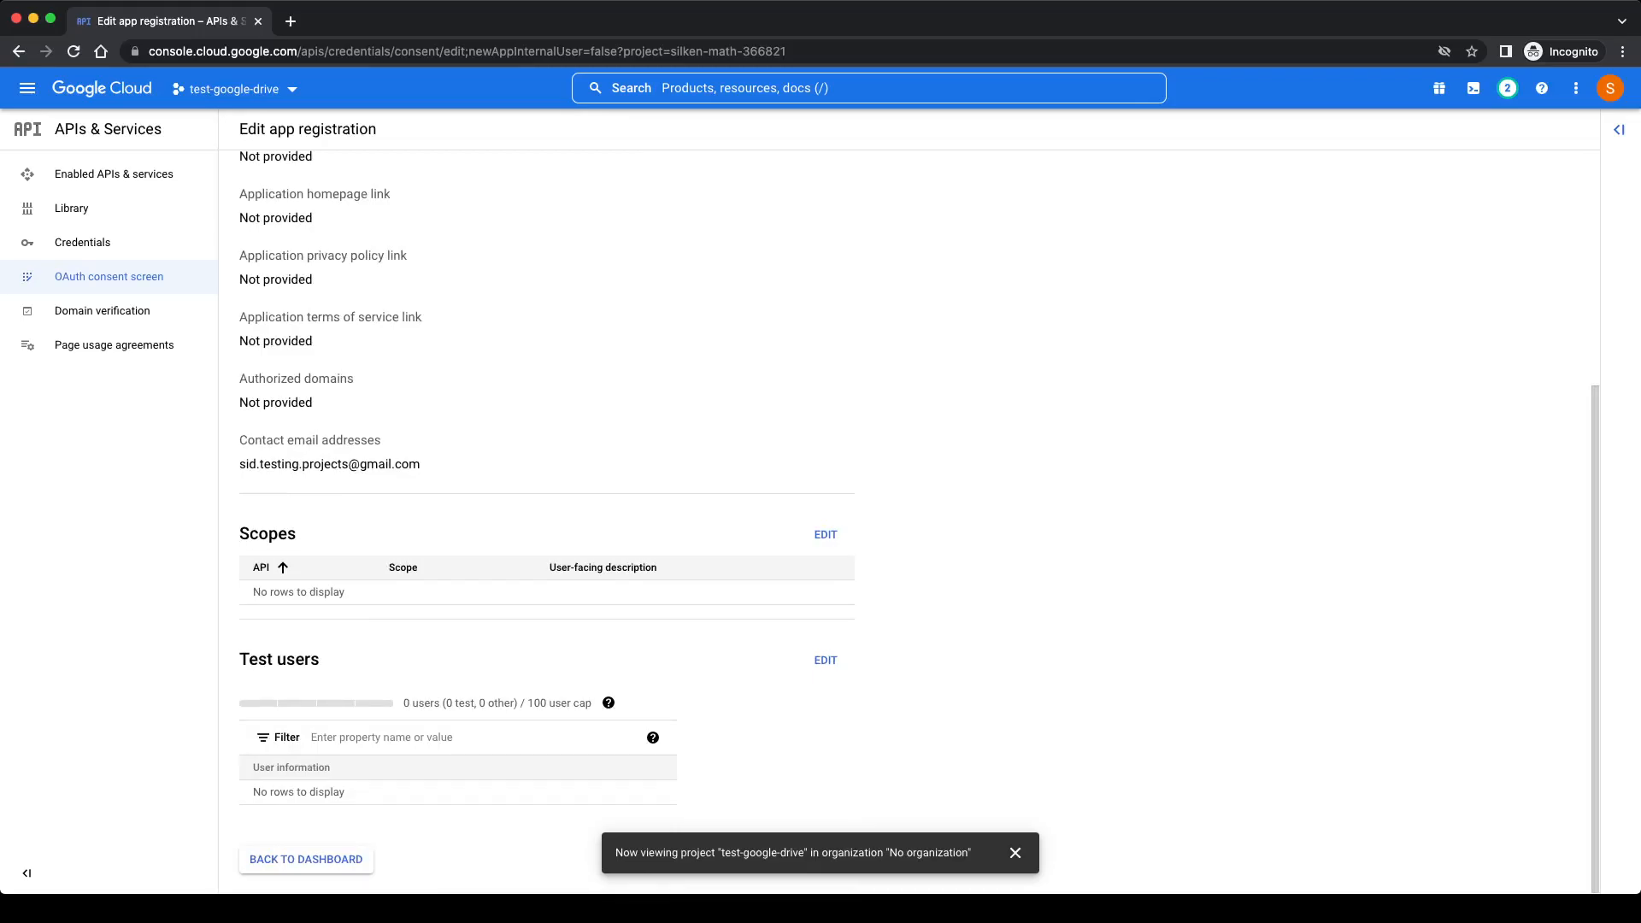
pyautogui.click(306, 859)
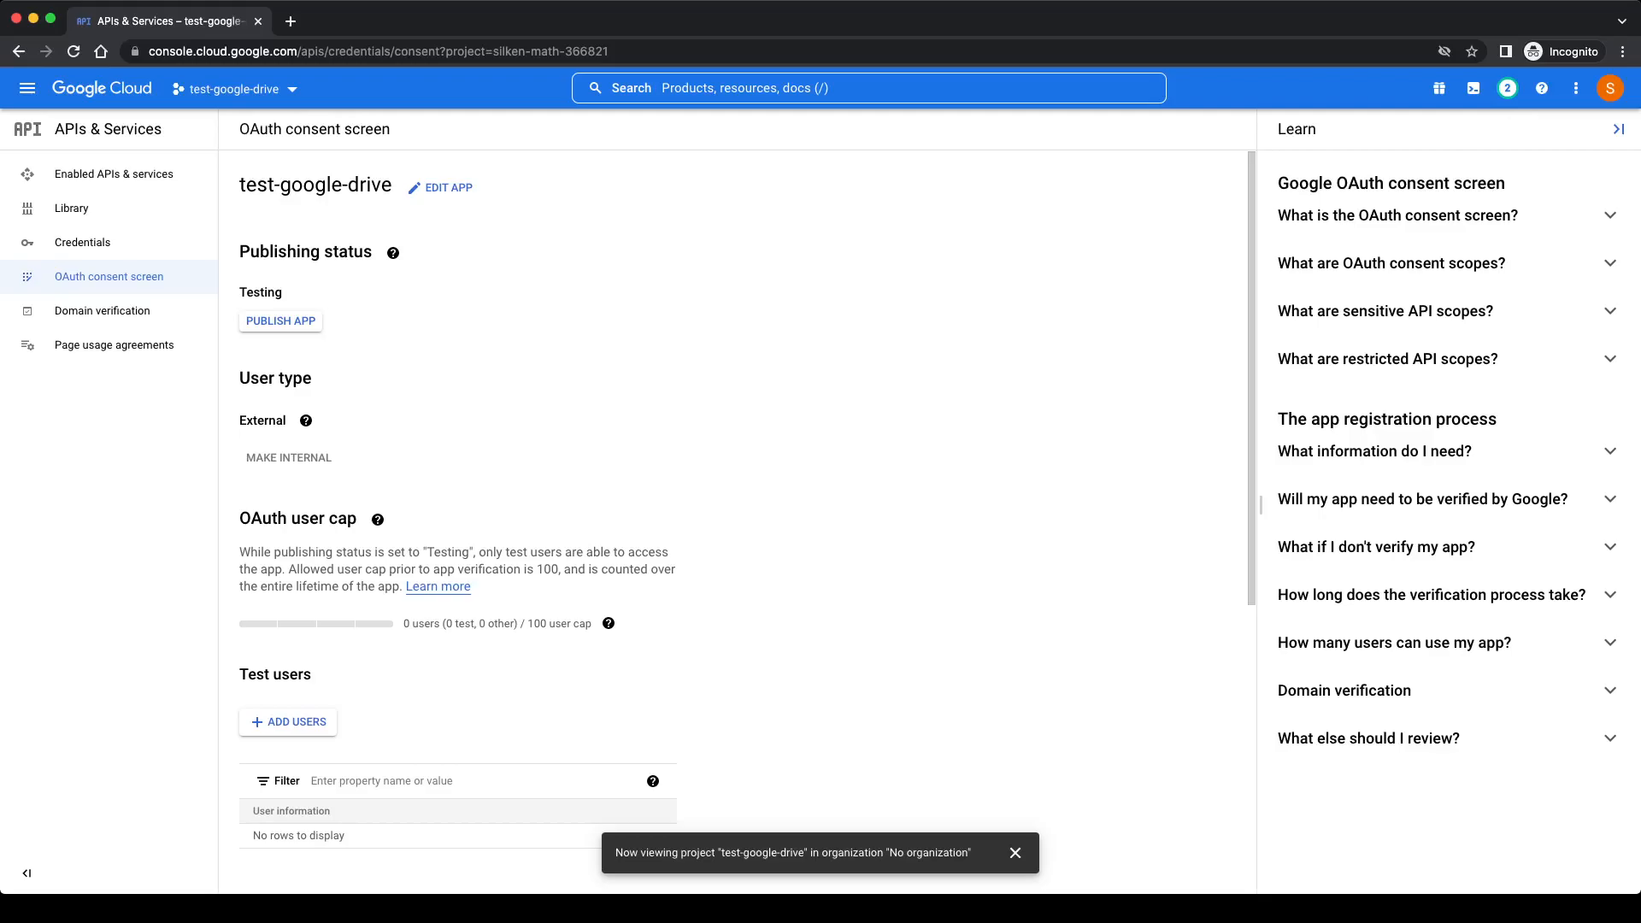
# - Publish the app and confirm the push to production, highlighting the In production status
pyautogui.click(279, 320)
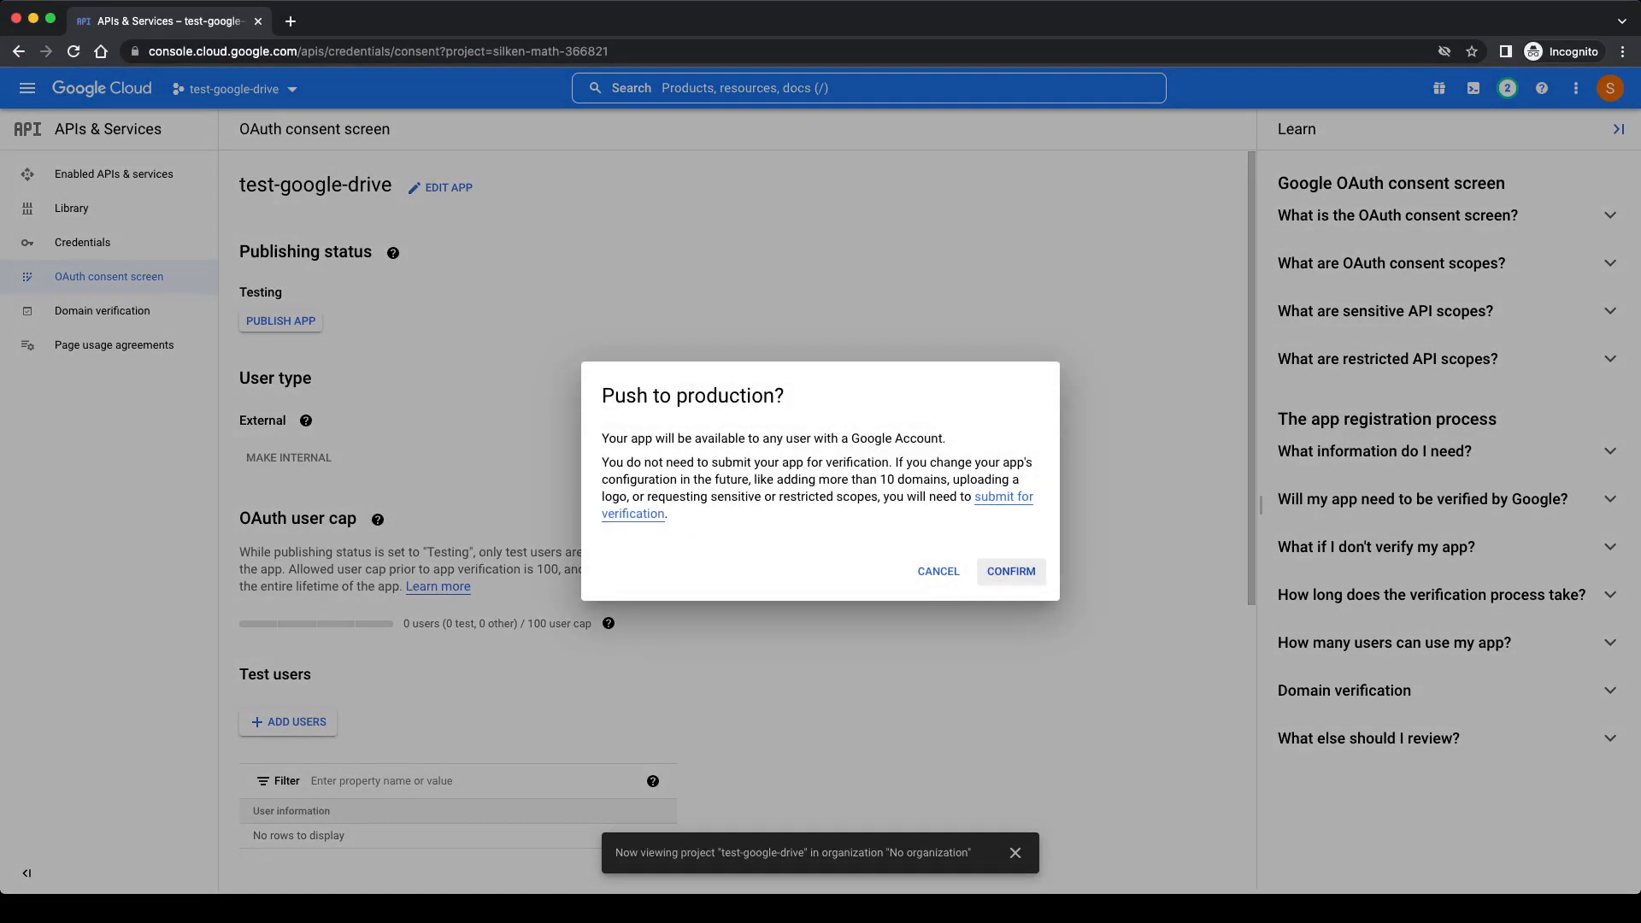
pyautogui.click(1008, 572)
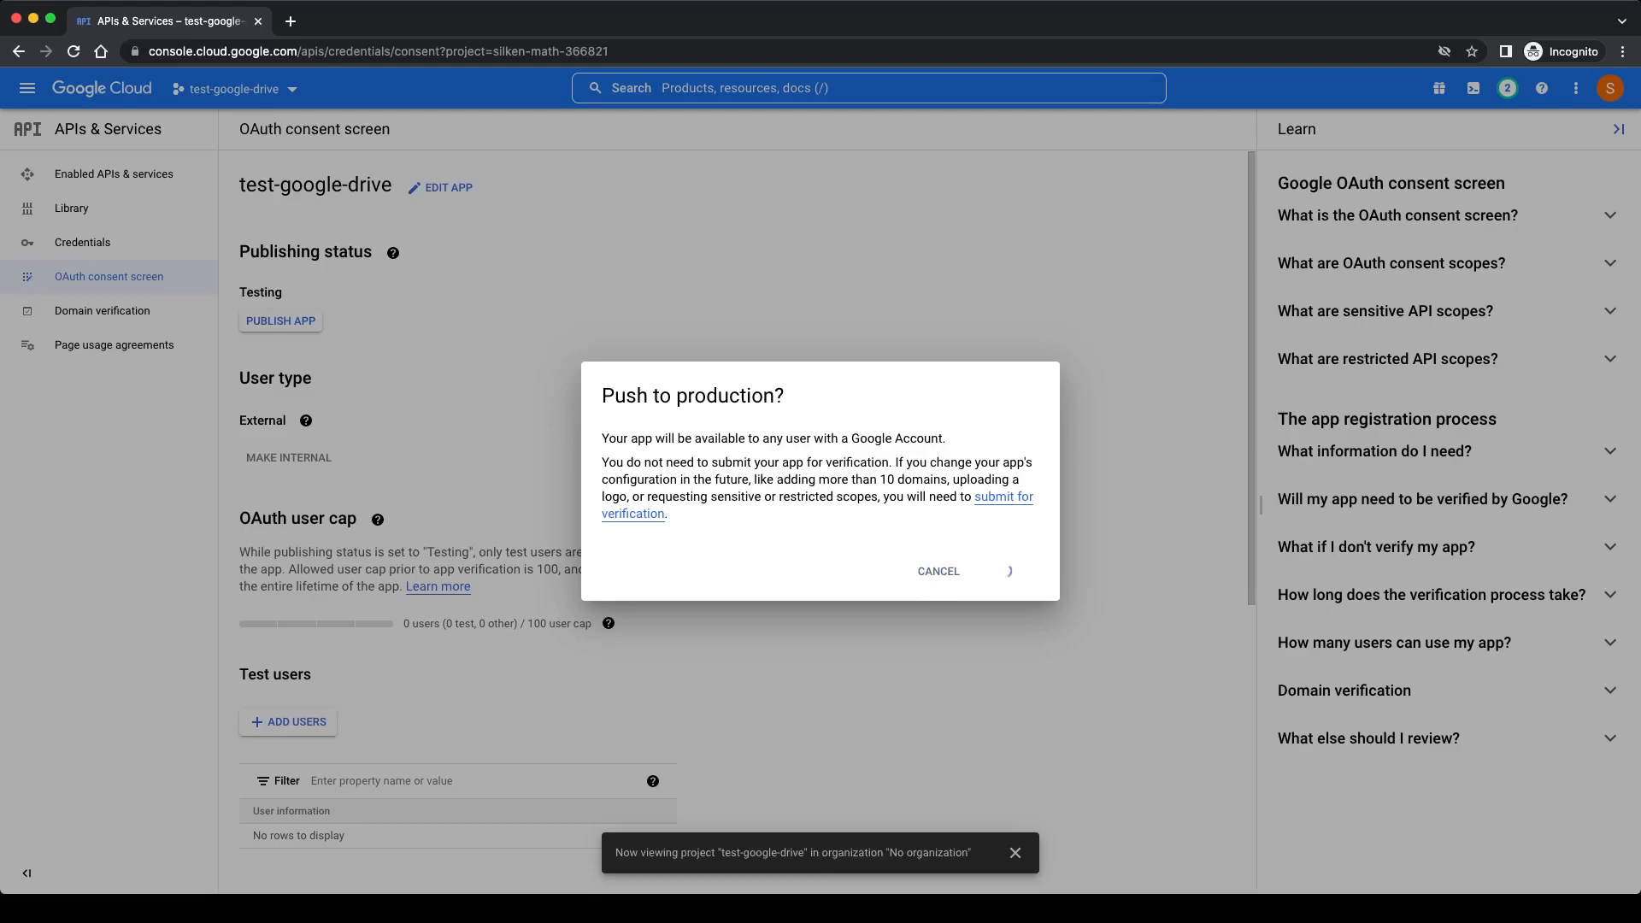
pyautogui.click(1008, 572)
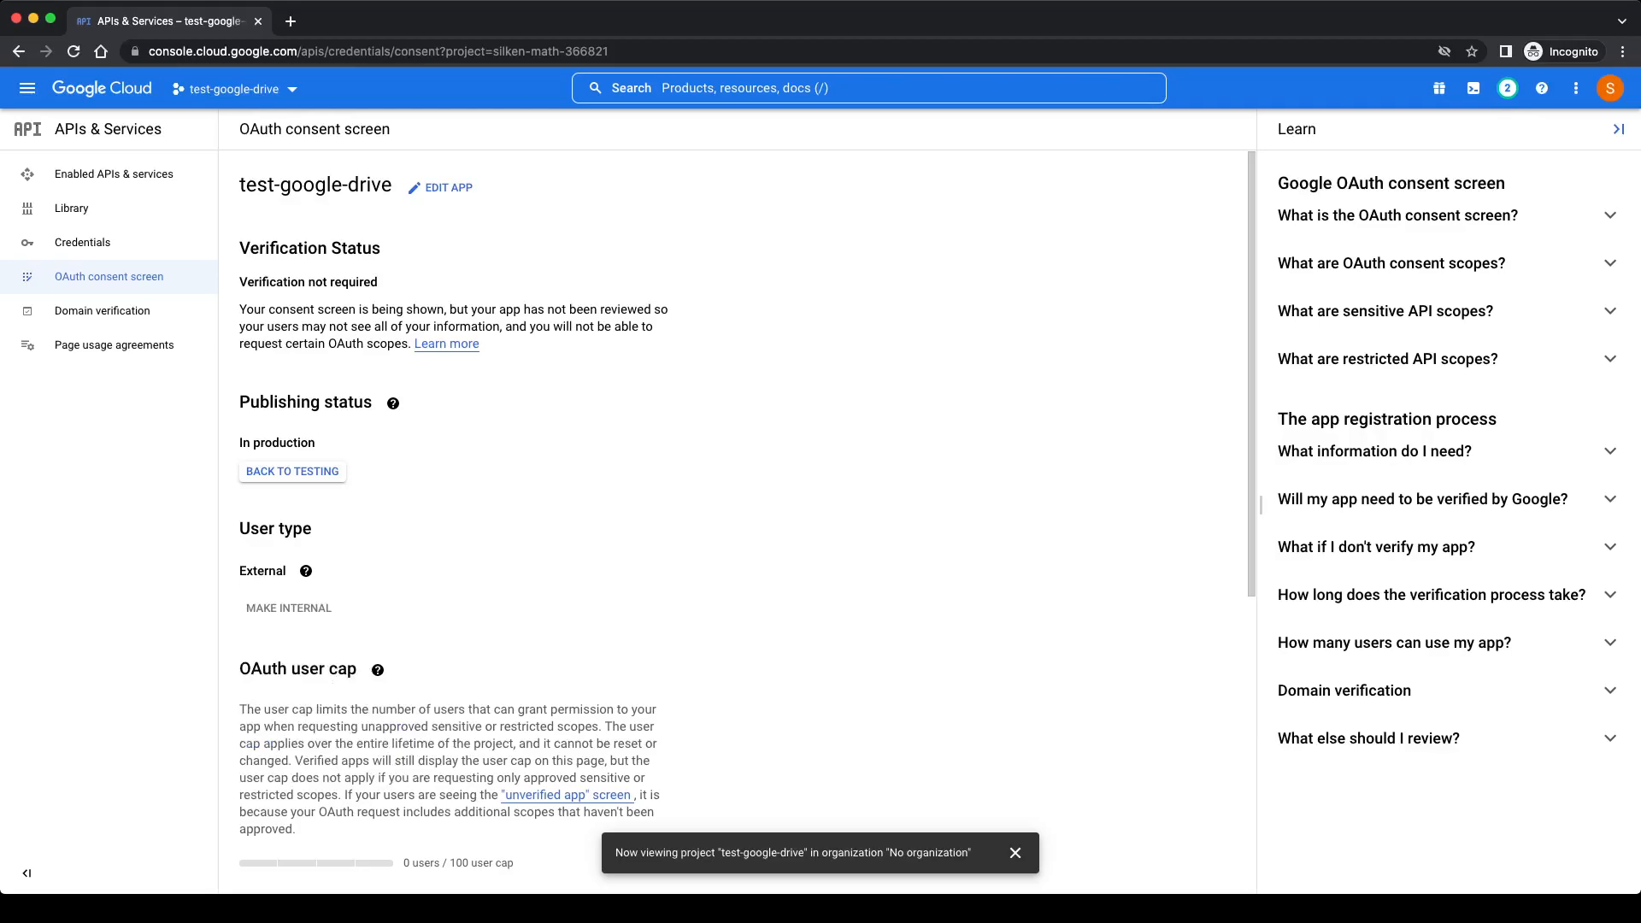
pyautogui.doubleClick(288, 443)
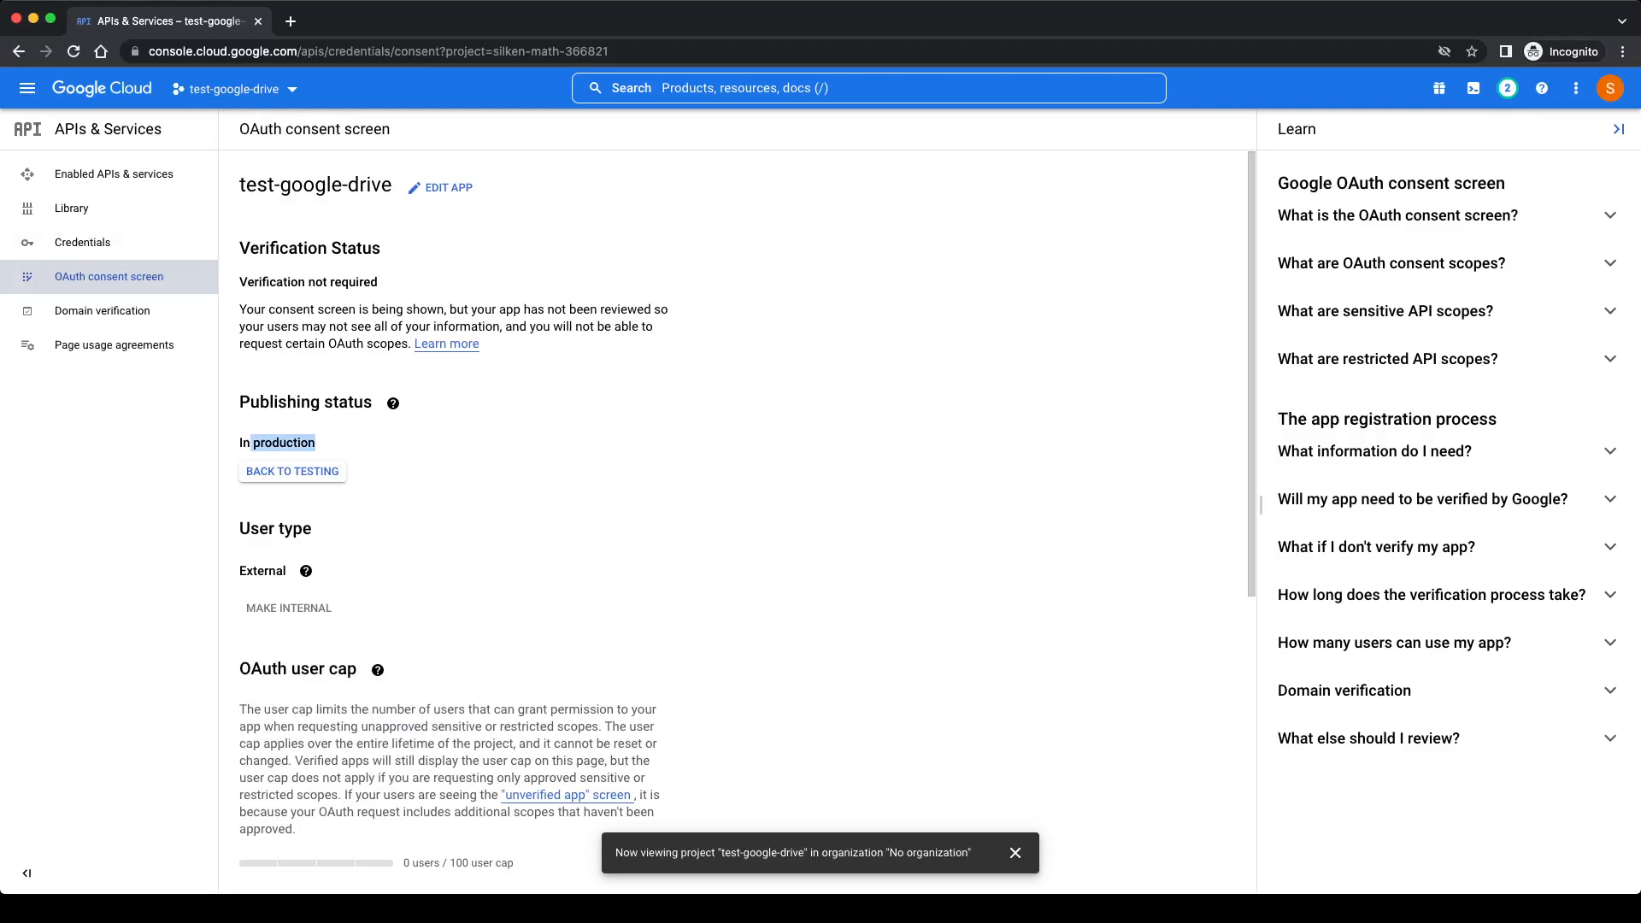
# - Create an OAuth client ID of type Desktop app named google-drive
pyautogui.click(82, 242)
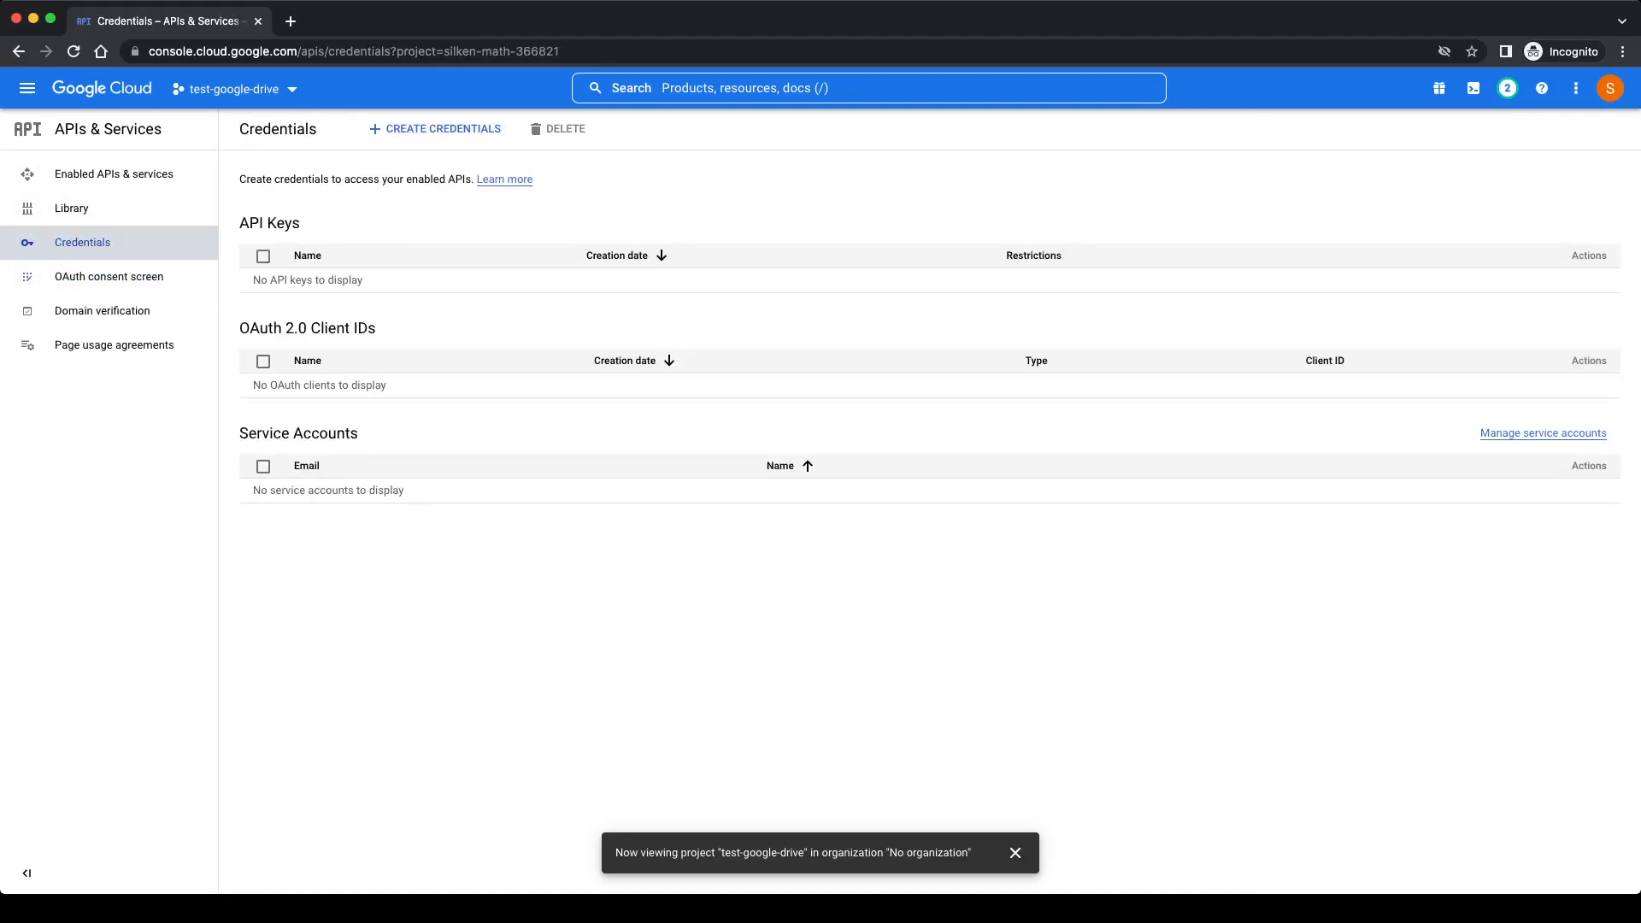
pyautogui.click(441, 129)
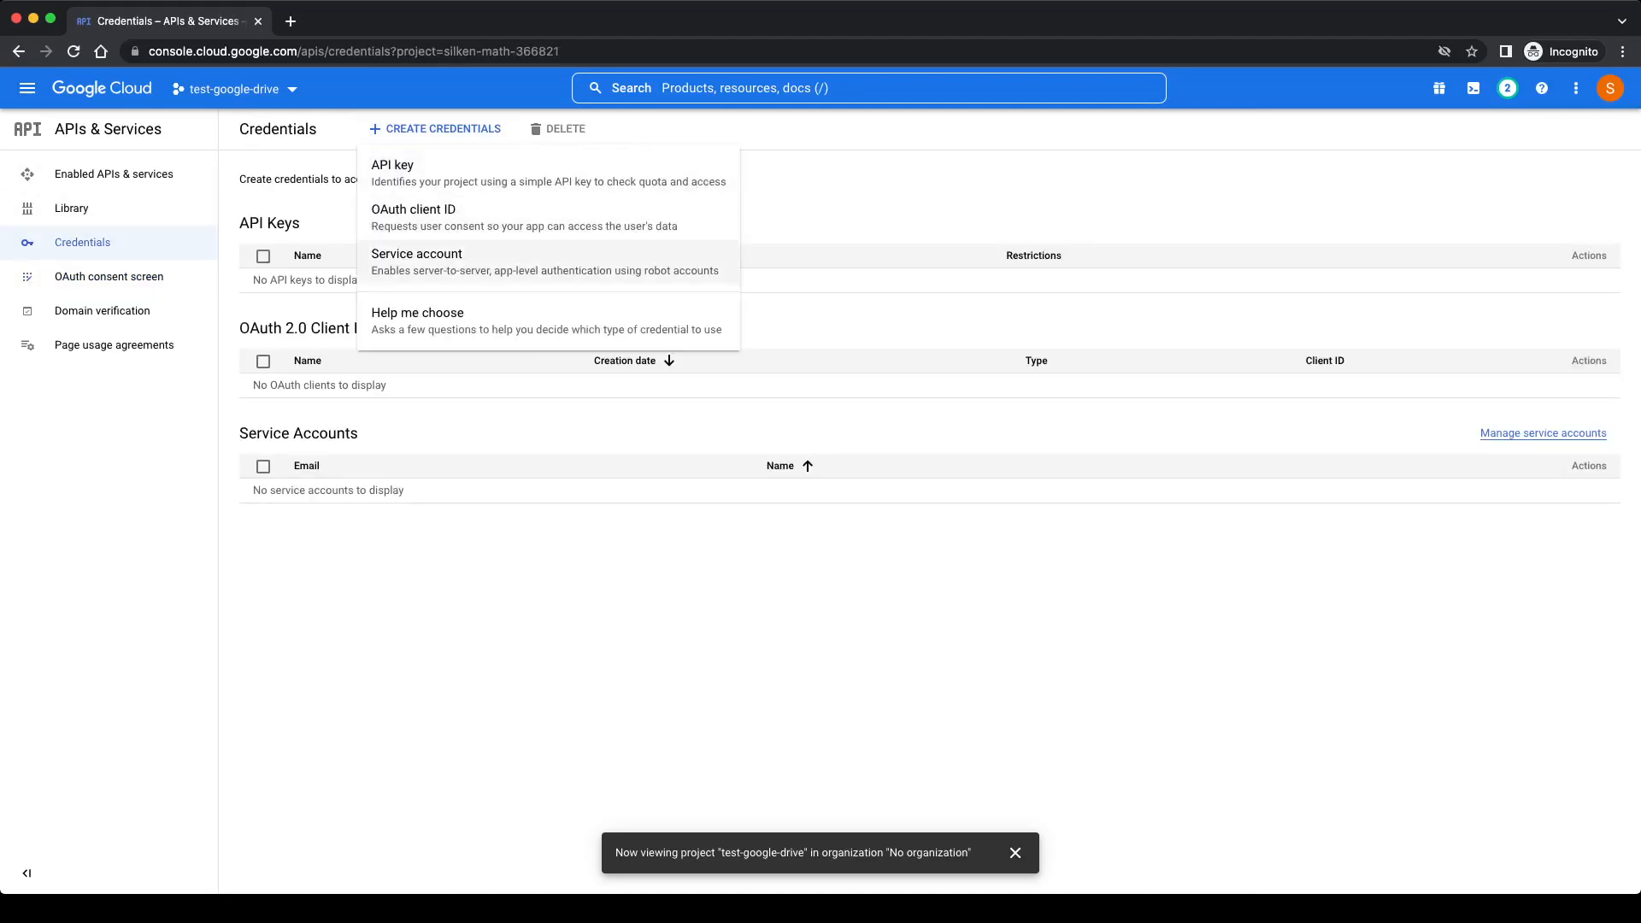
pyautogui.moveTo(413, 216)
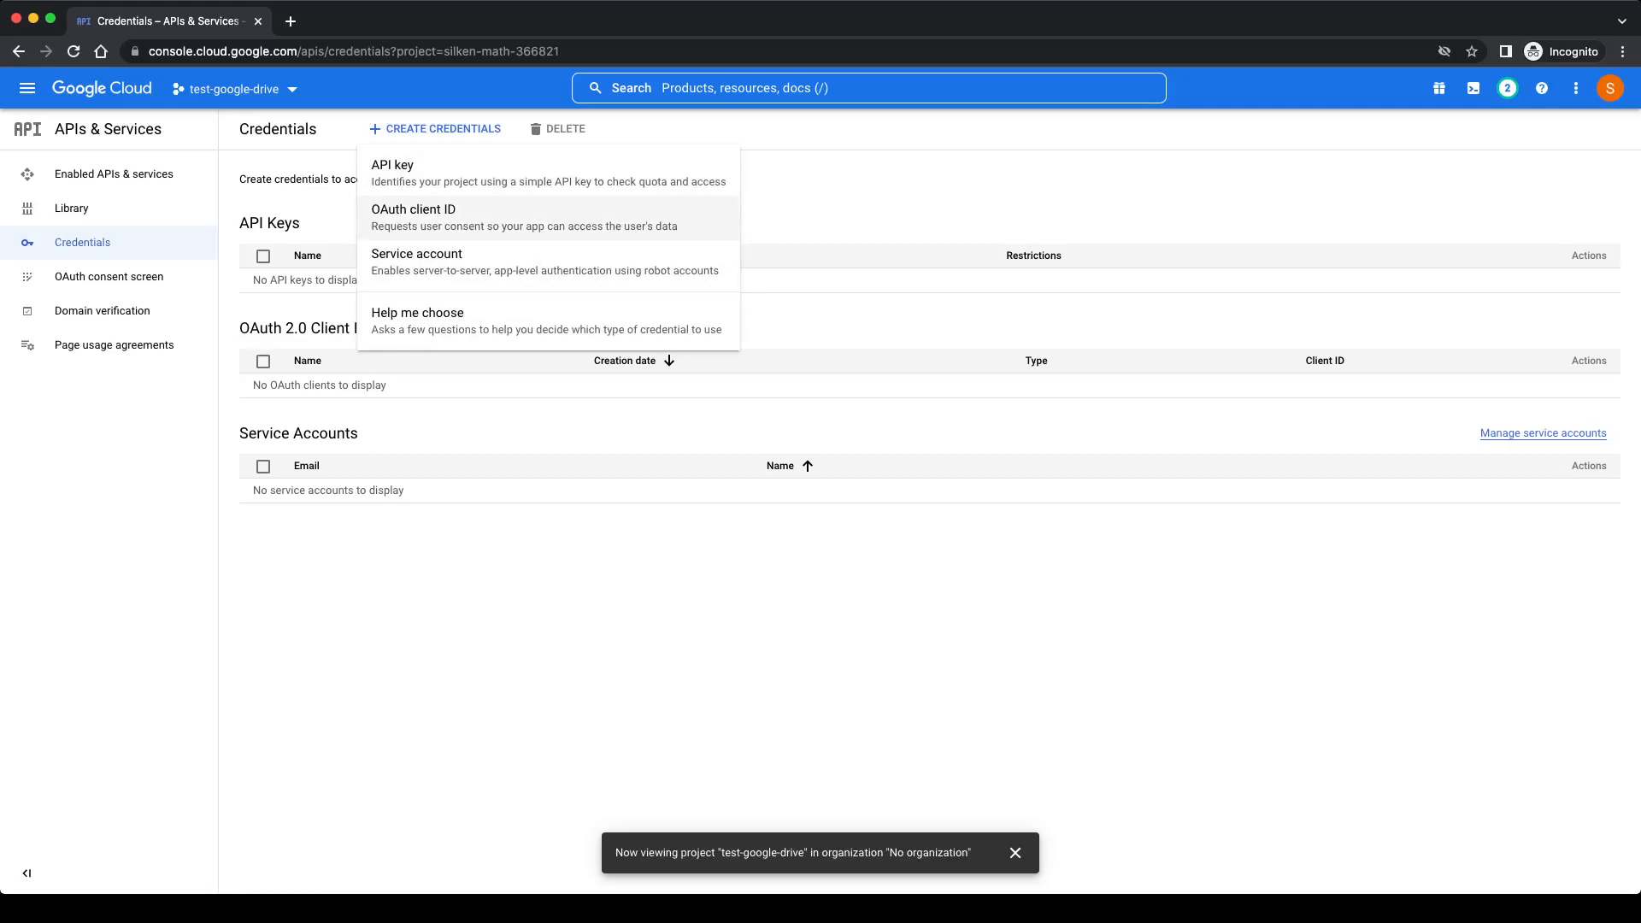
pyautogui.click(414, 210)
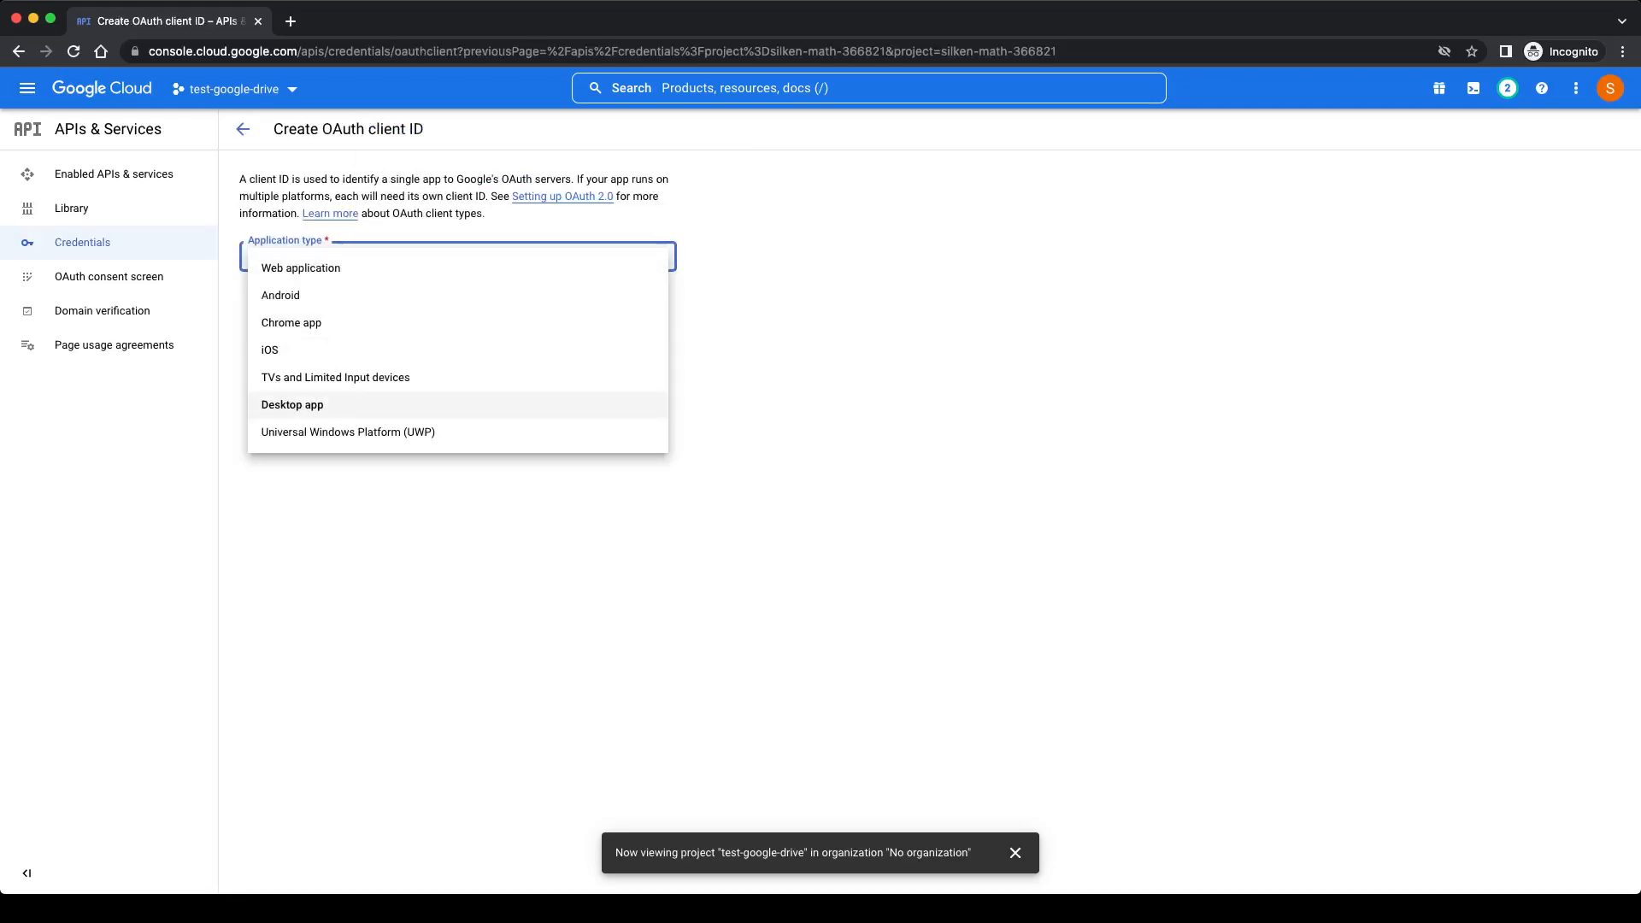
pyautogui.click(293, 405)
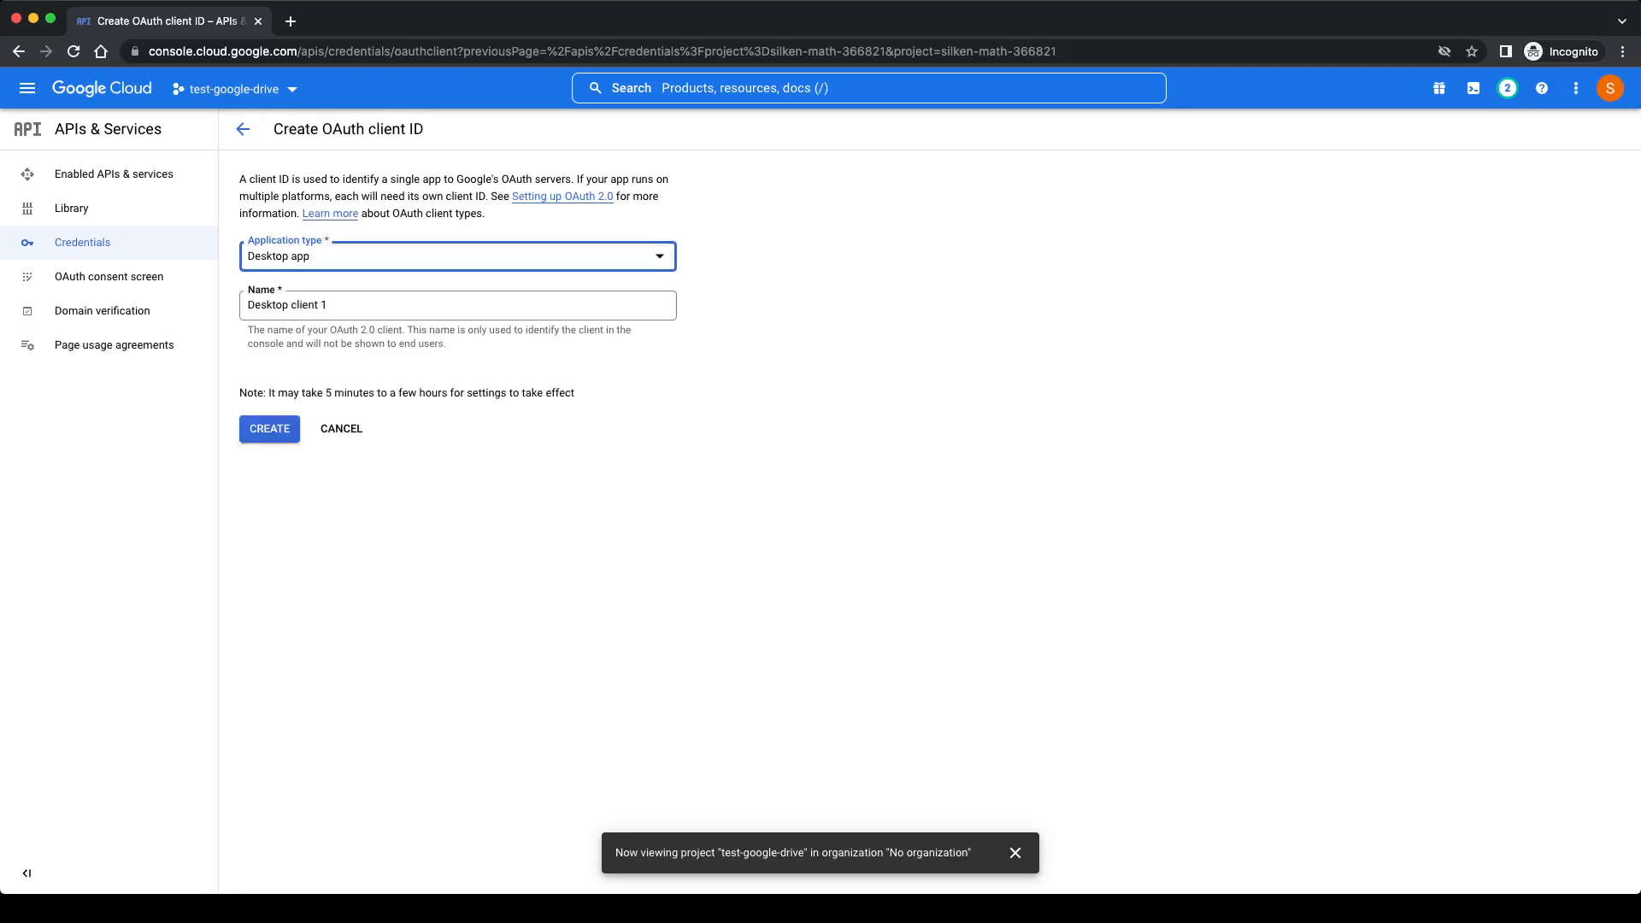
pyautogui.write('google-drive')
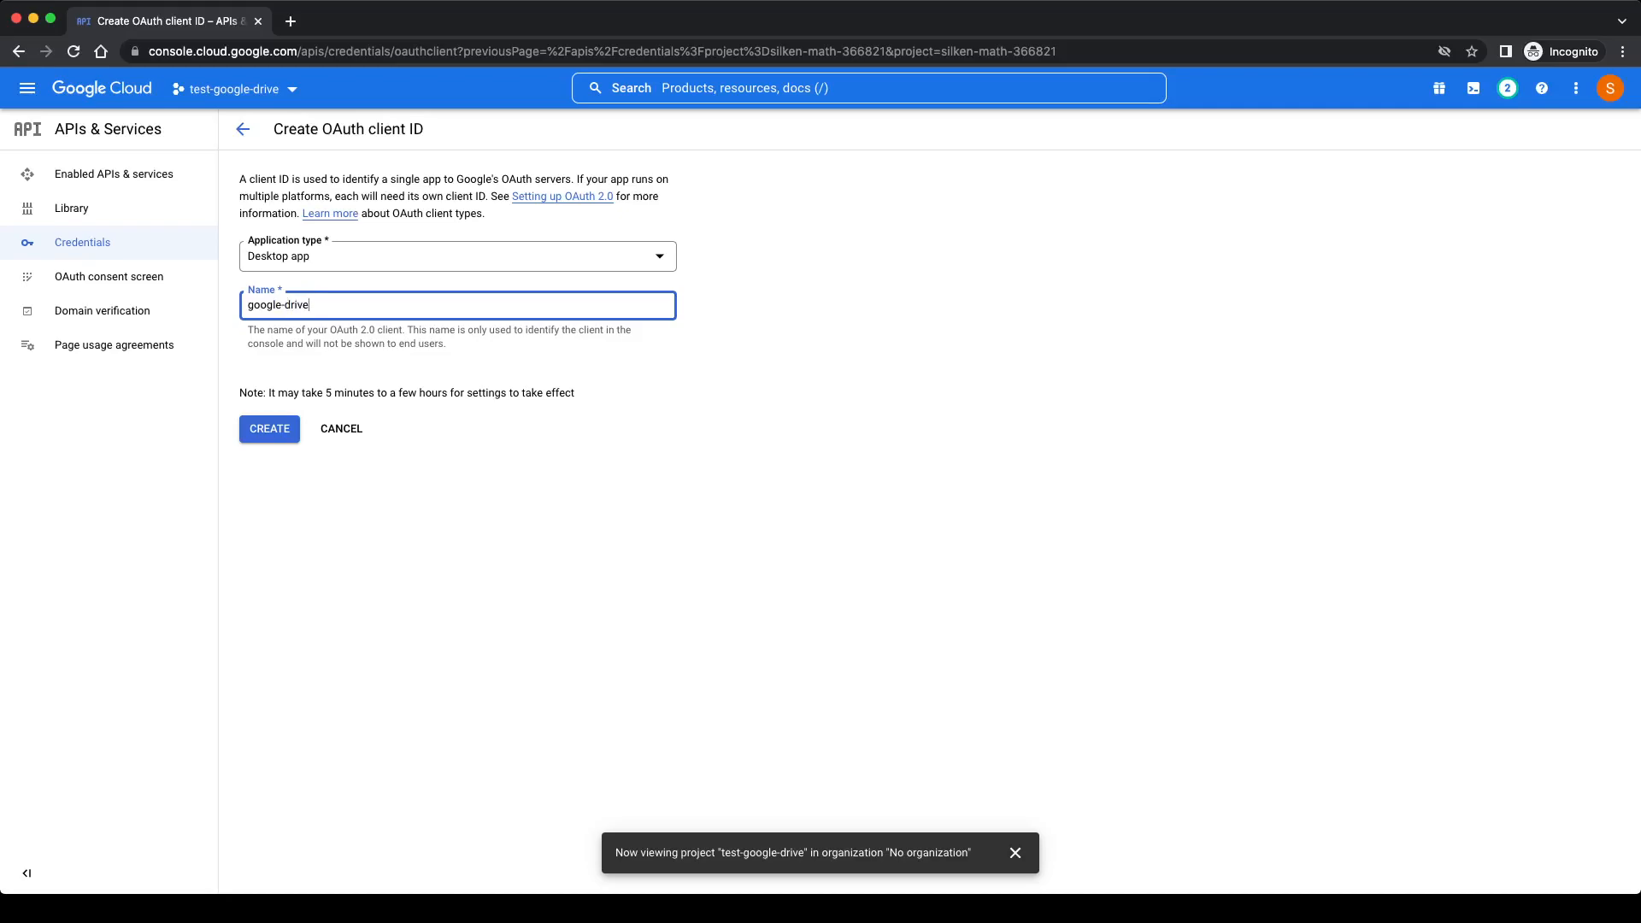
pyautogui.click(269, 428)
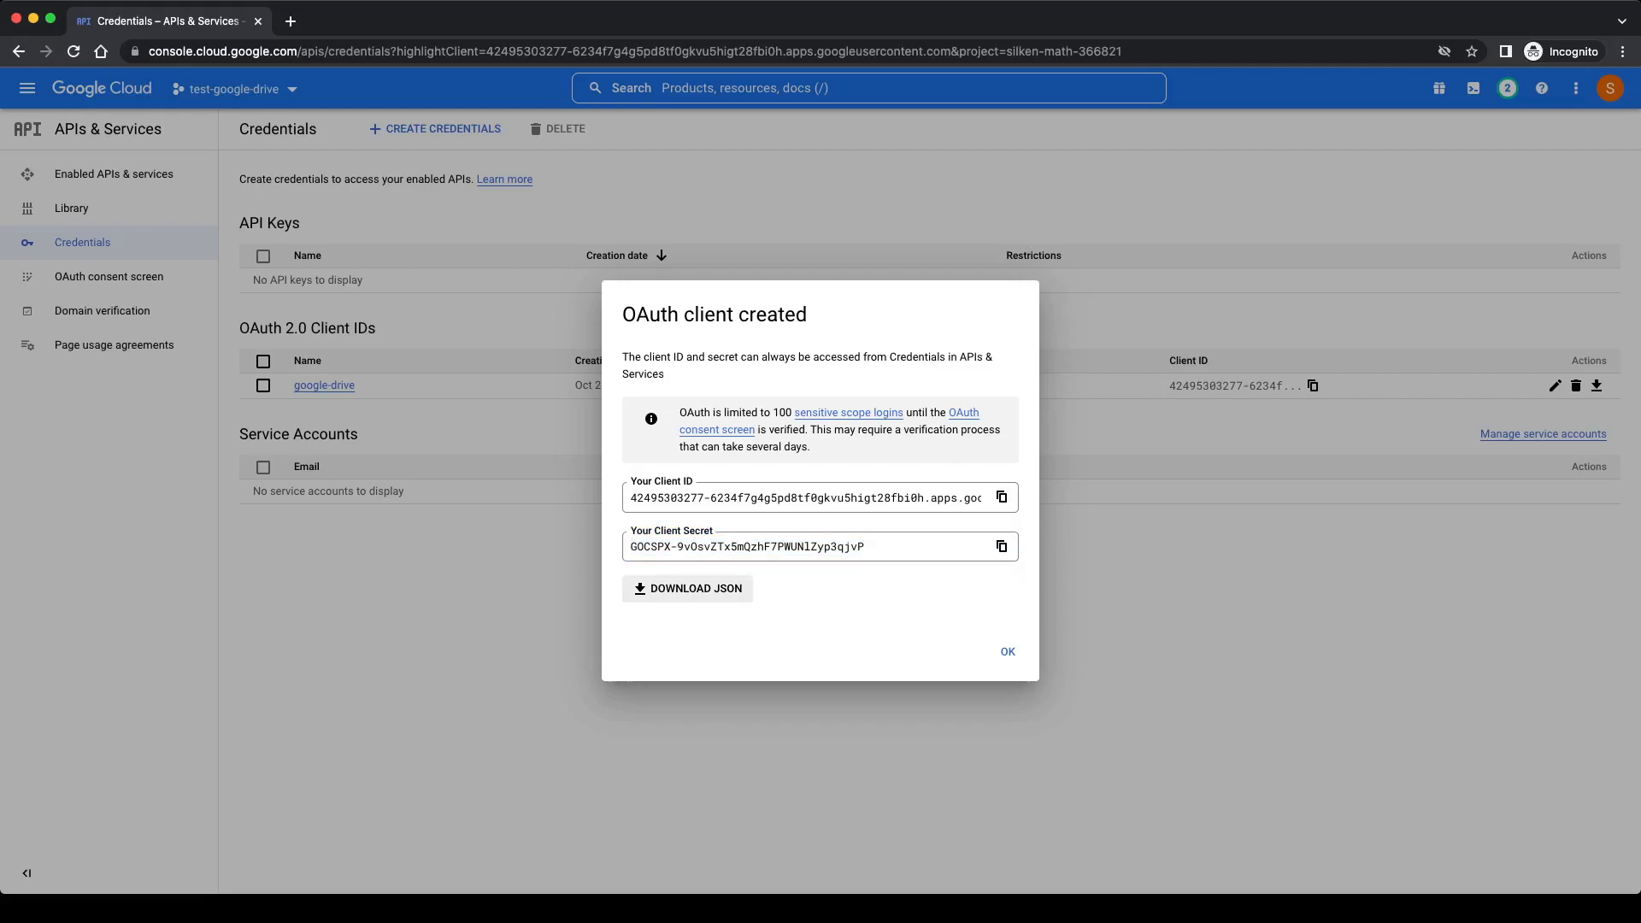
# - Download the client's credentials JSON, close the notice, and open the downloaded file
pyautogui.click(687, 587)
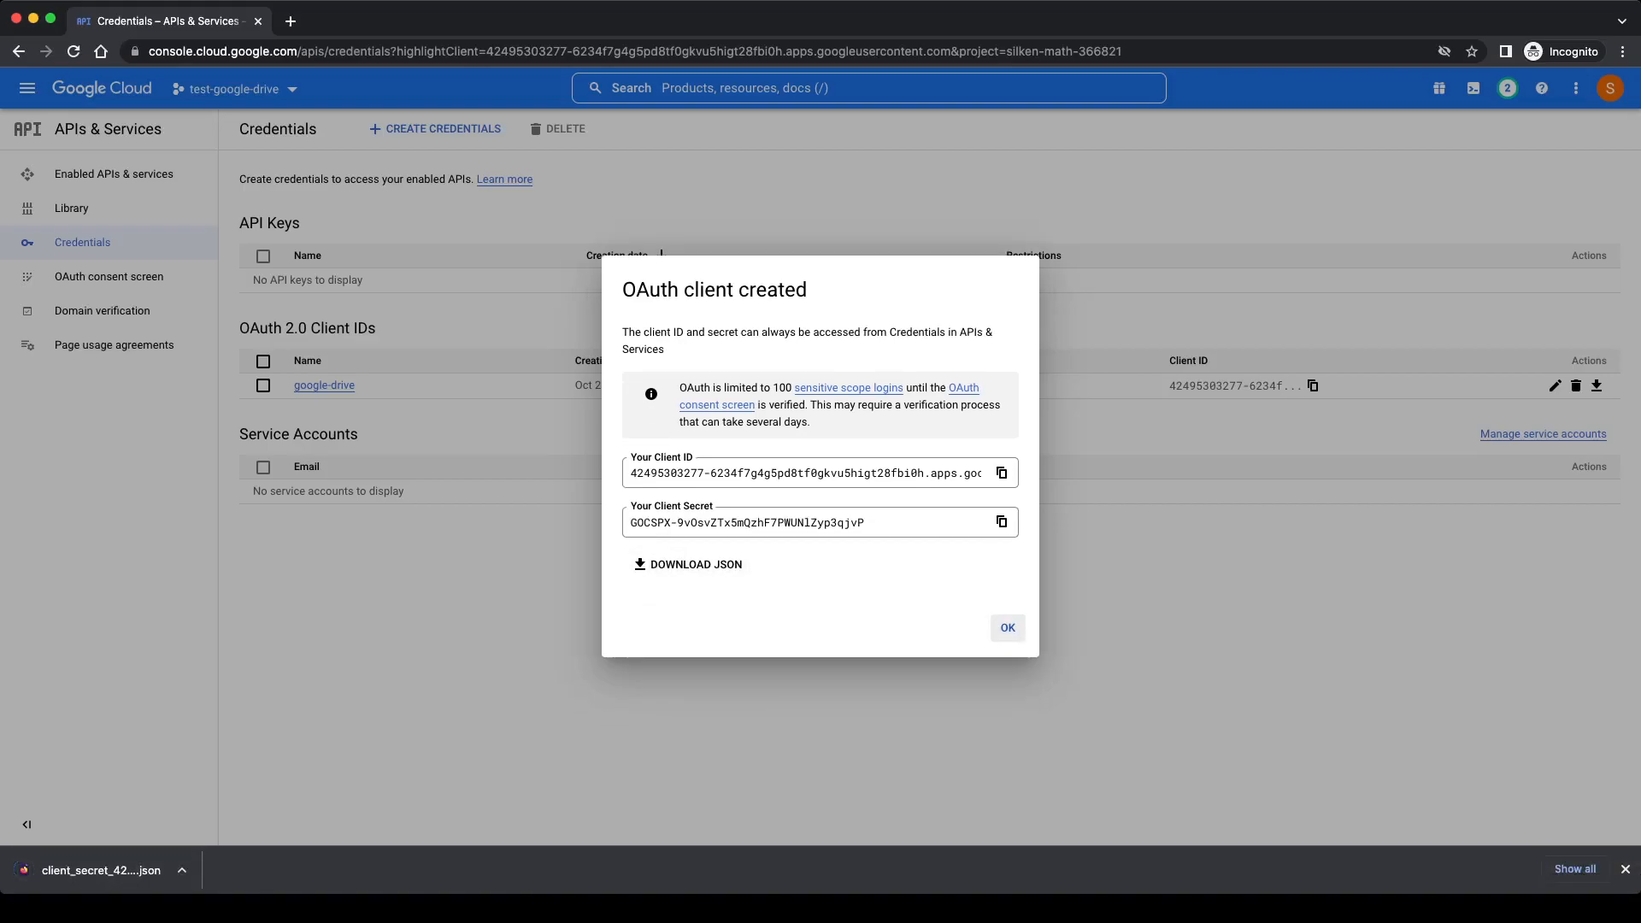
pyautogui.click(1005, 626)
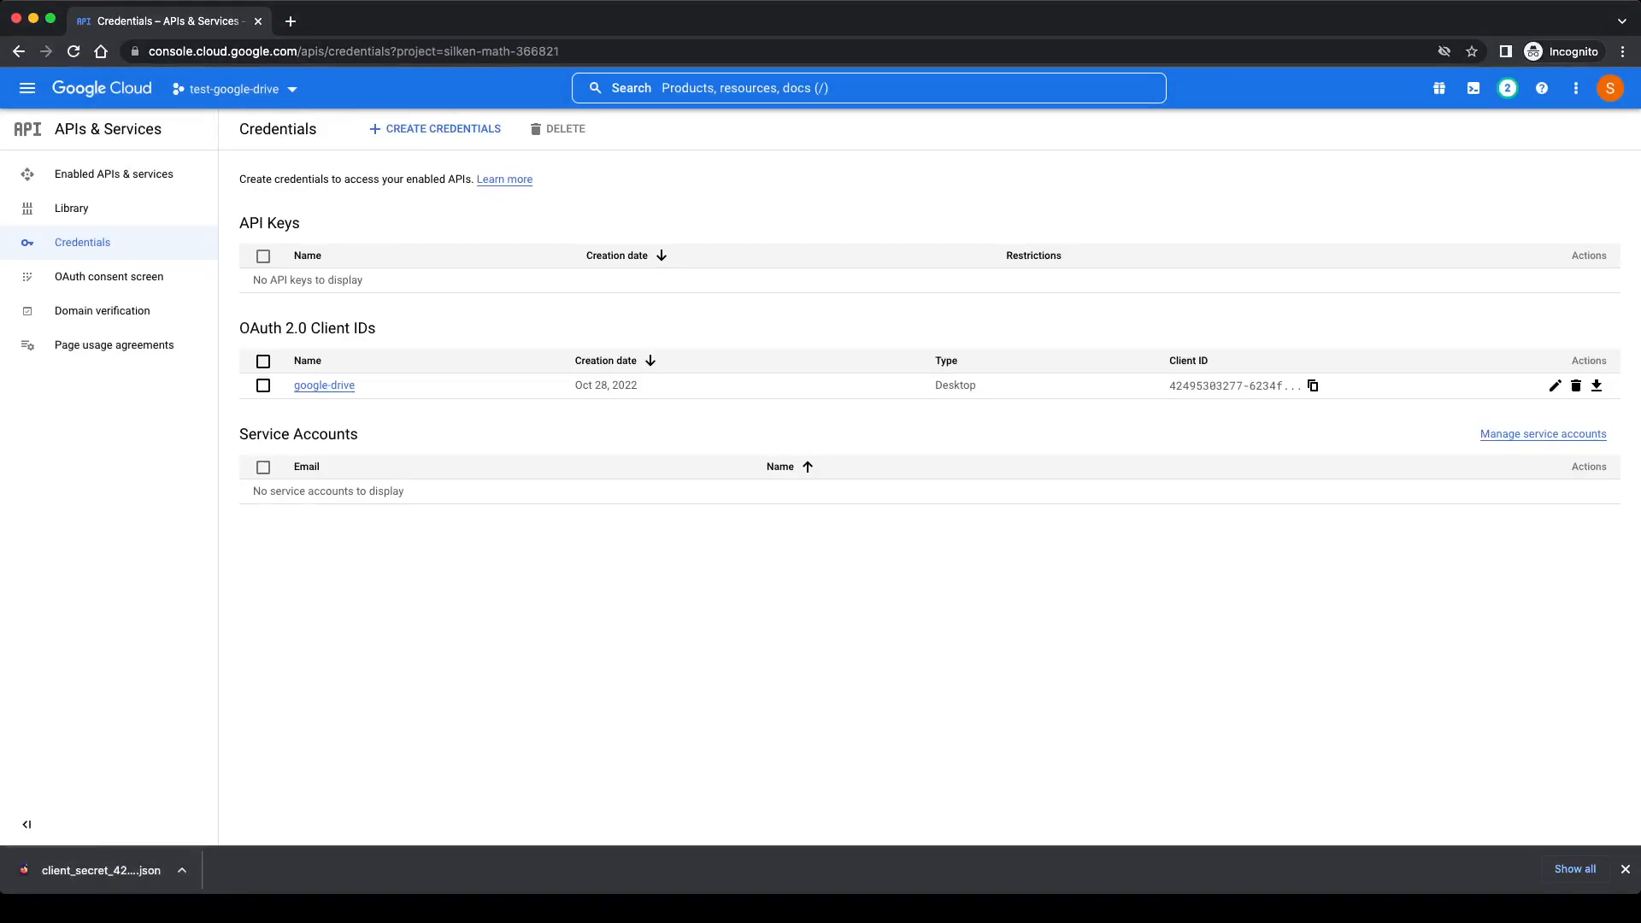
pyautogui.click(102, 870)
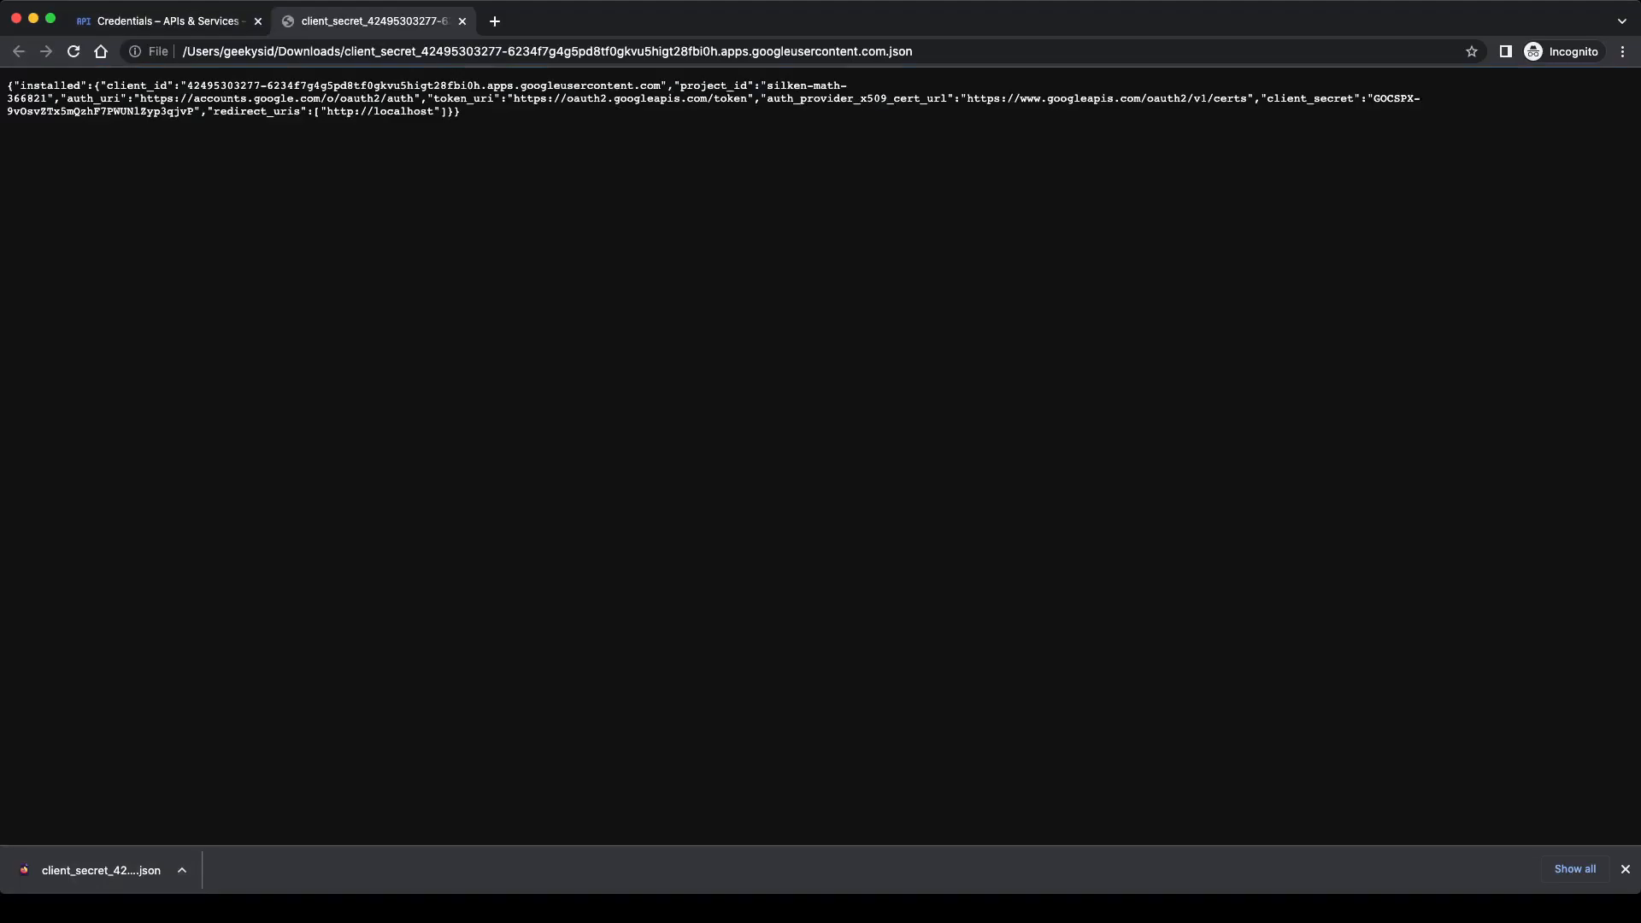
# - Return to the Credentials tab showing the google-drive Desktop OAuth client
pyautogui.click(162, 20)
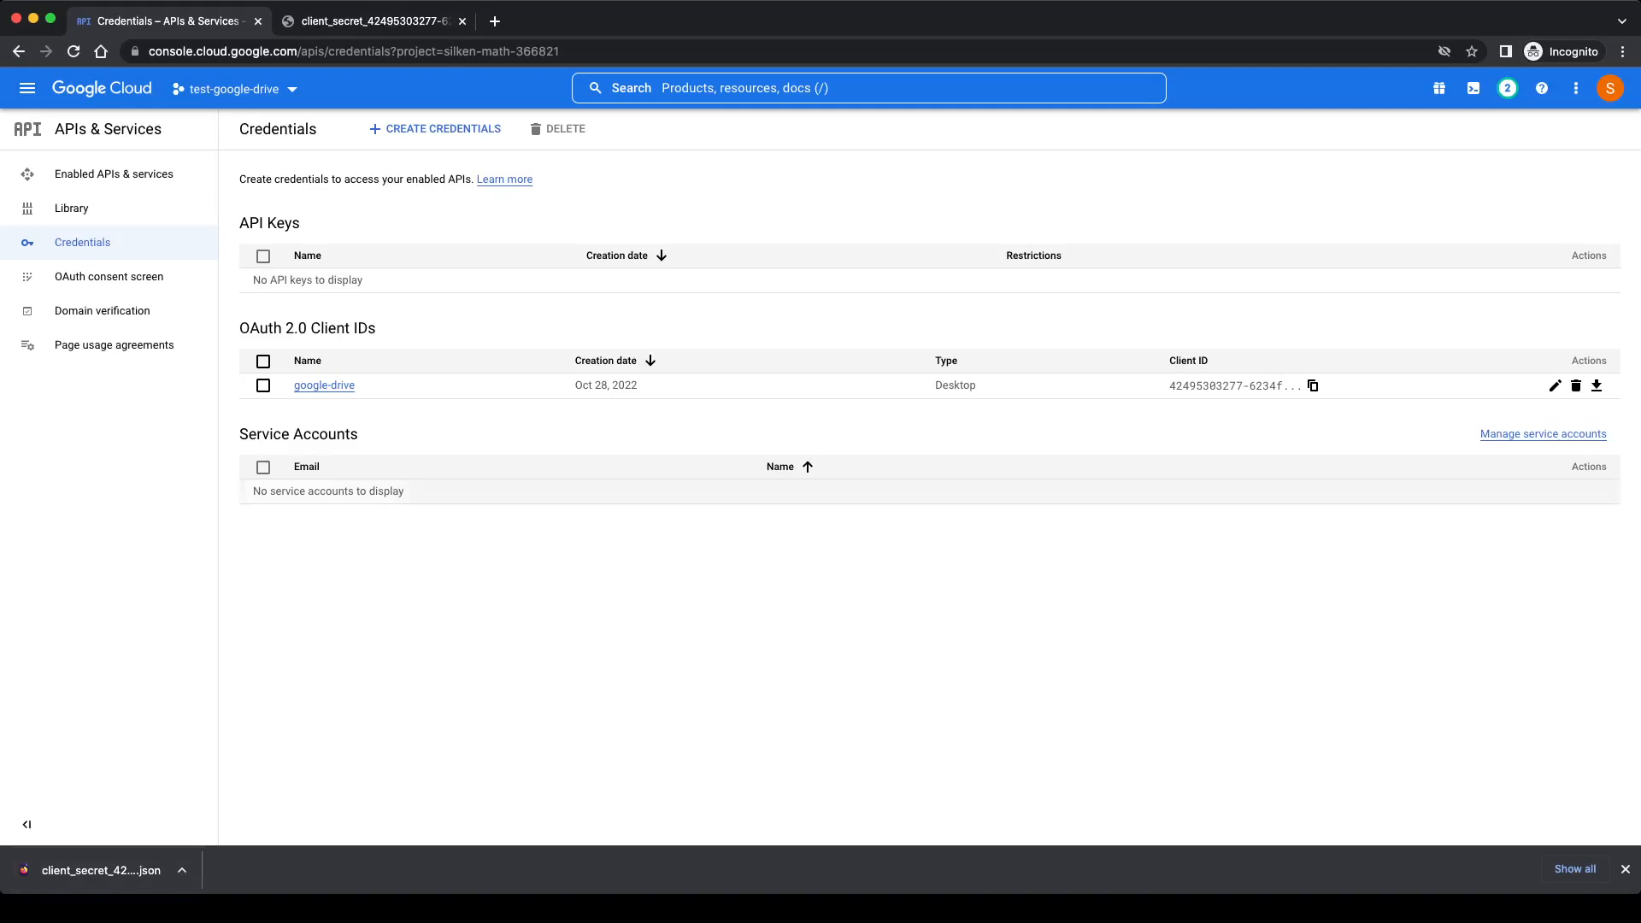
pyautogui.click(323, 385)
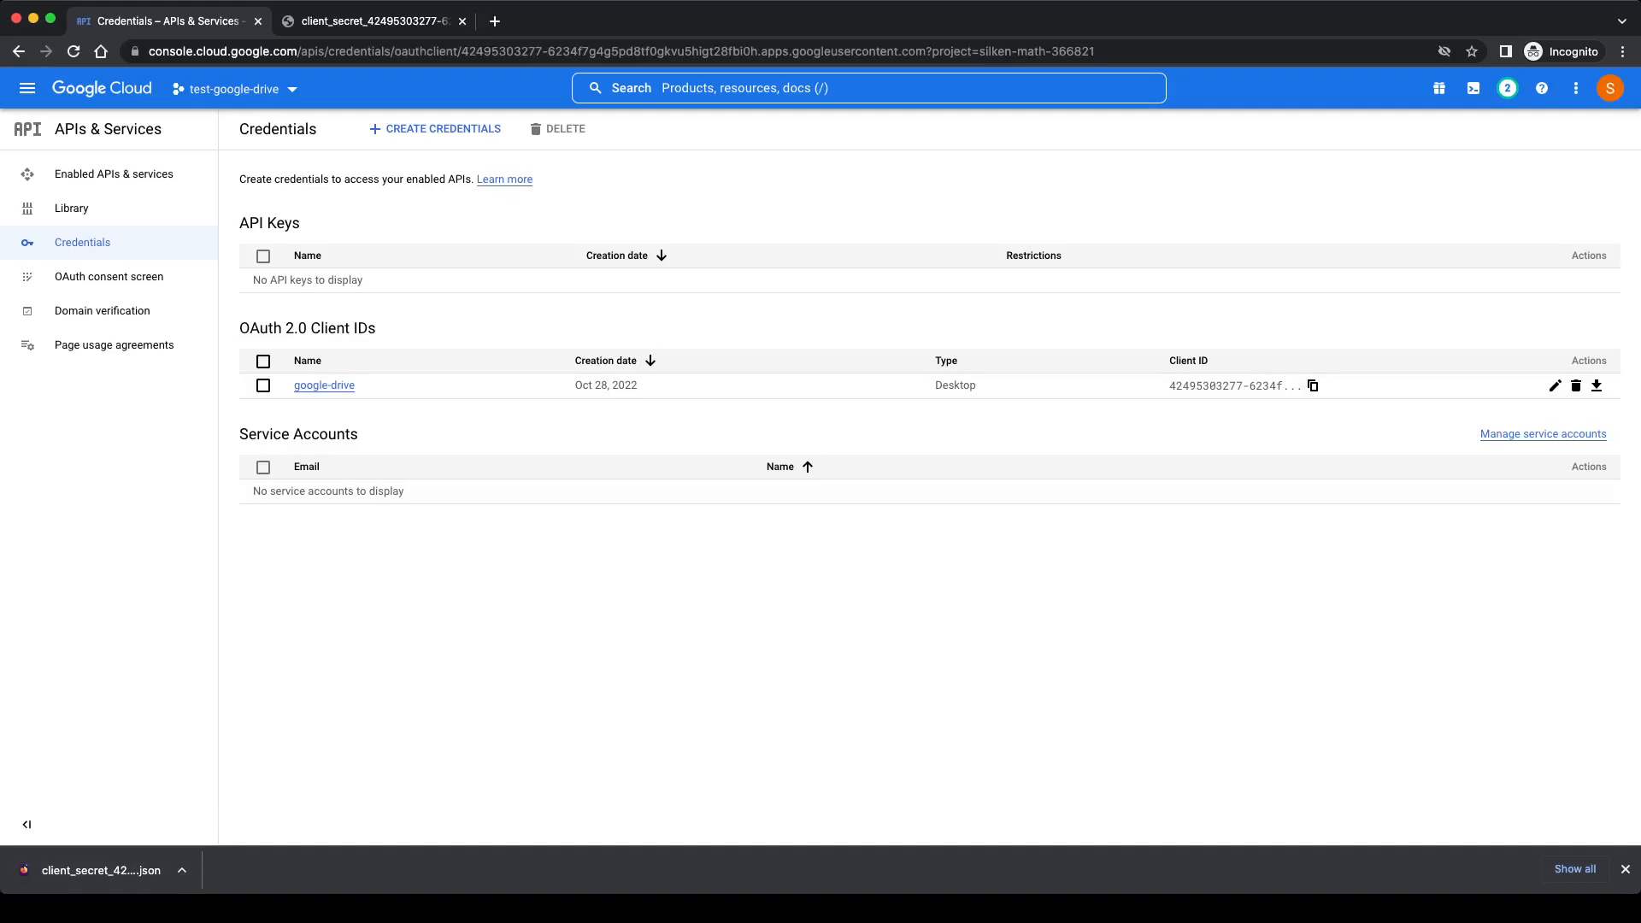
pyautogui.click(323, 386)
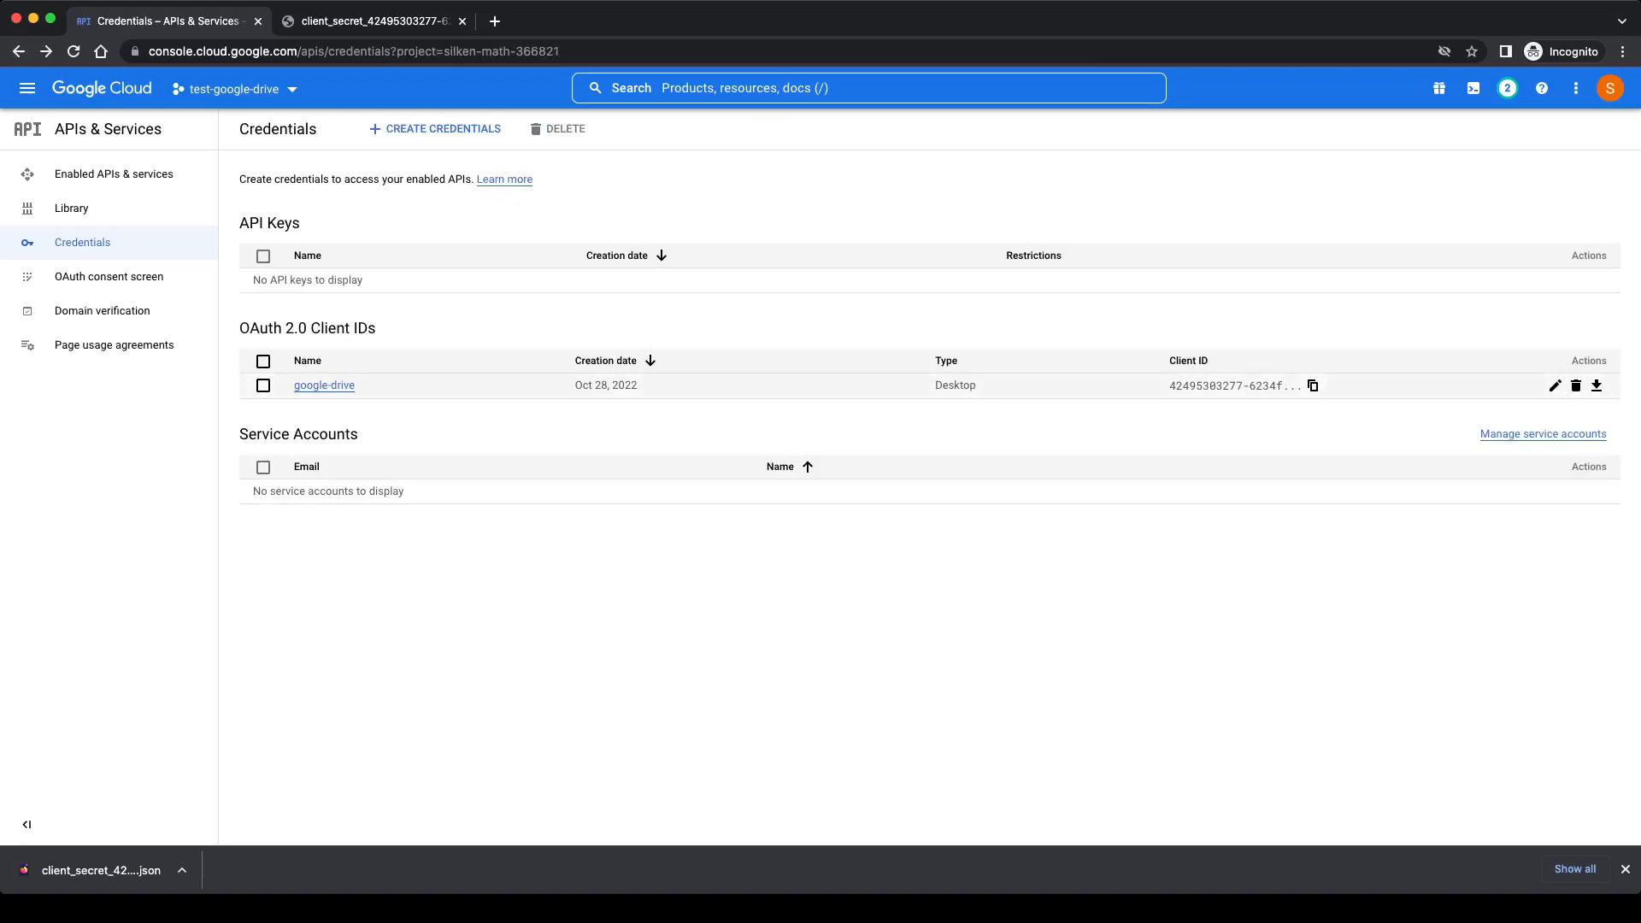
pyautogui.click(323, 385)
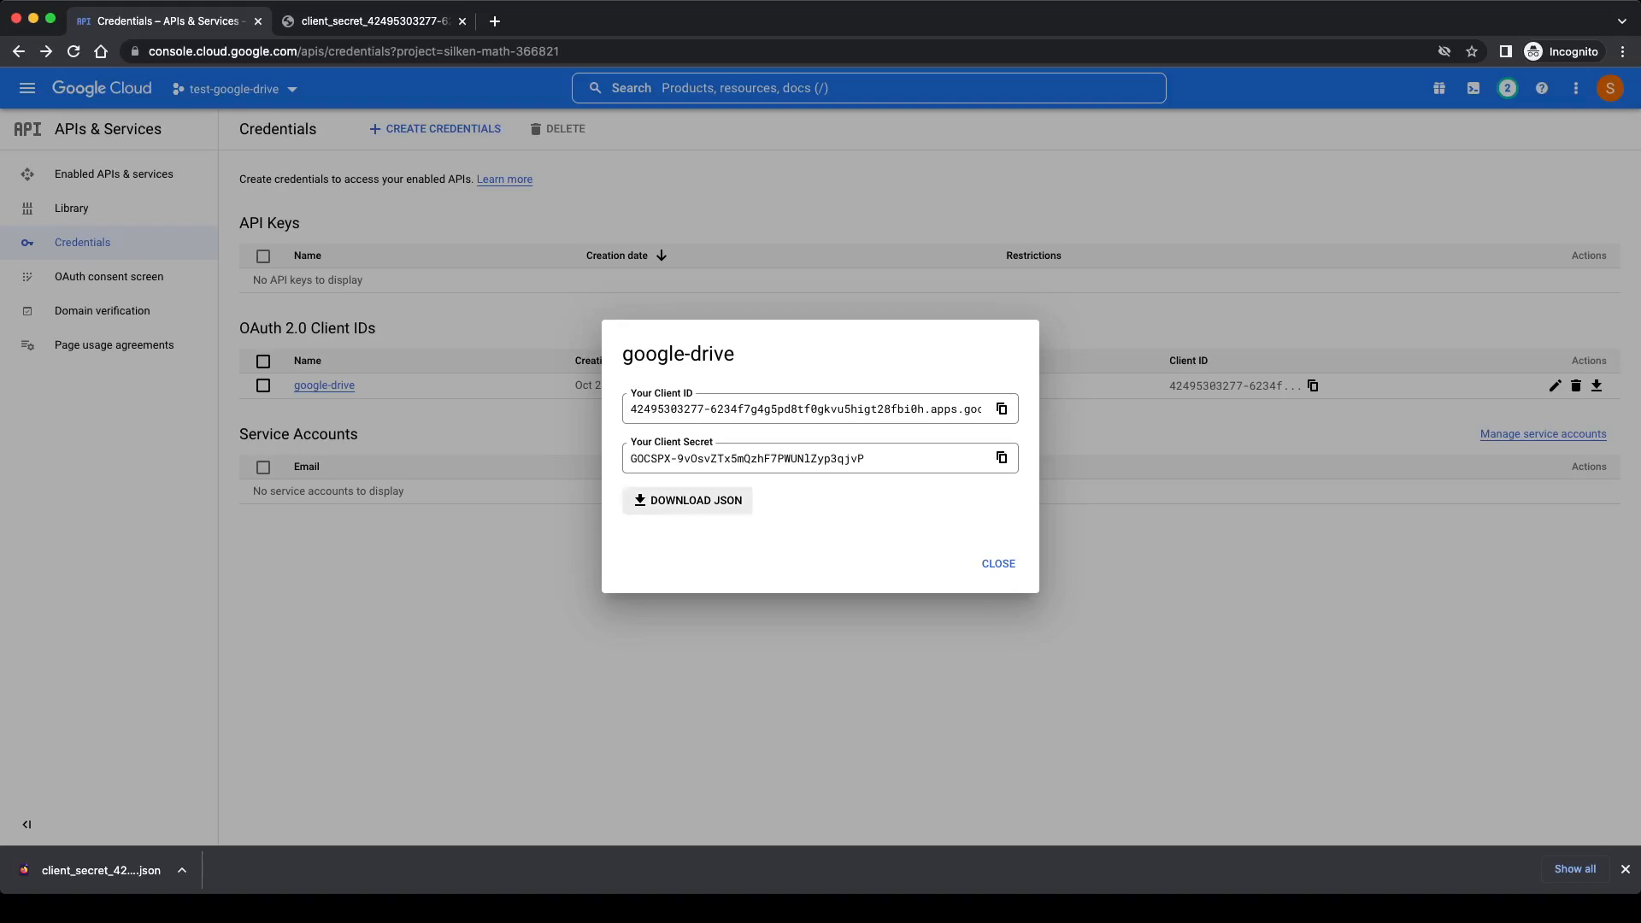
pyautogui.click(995, 563)
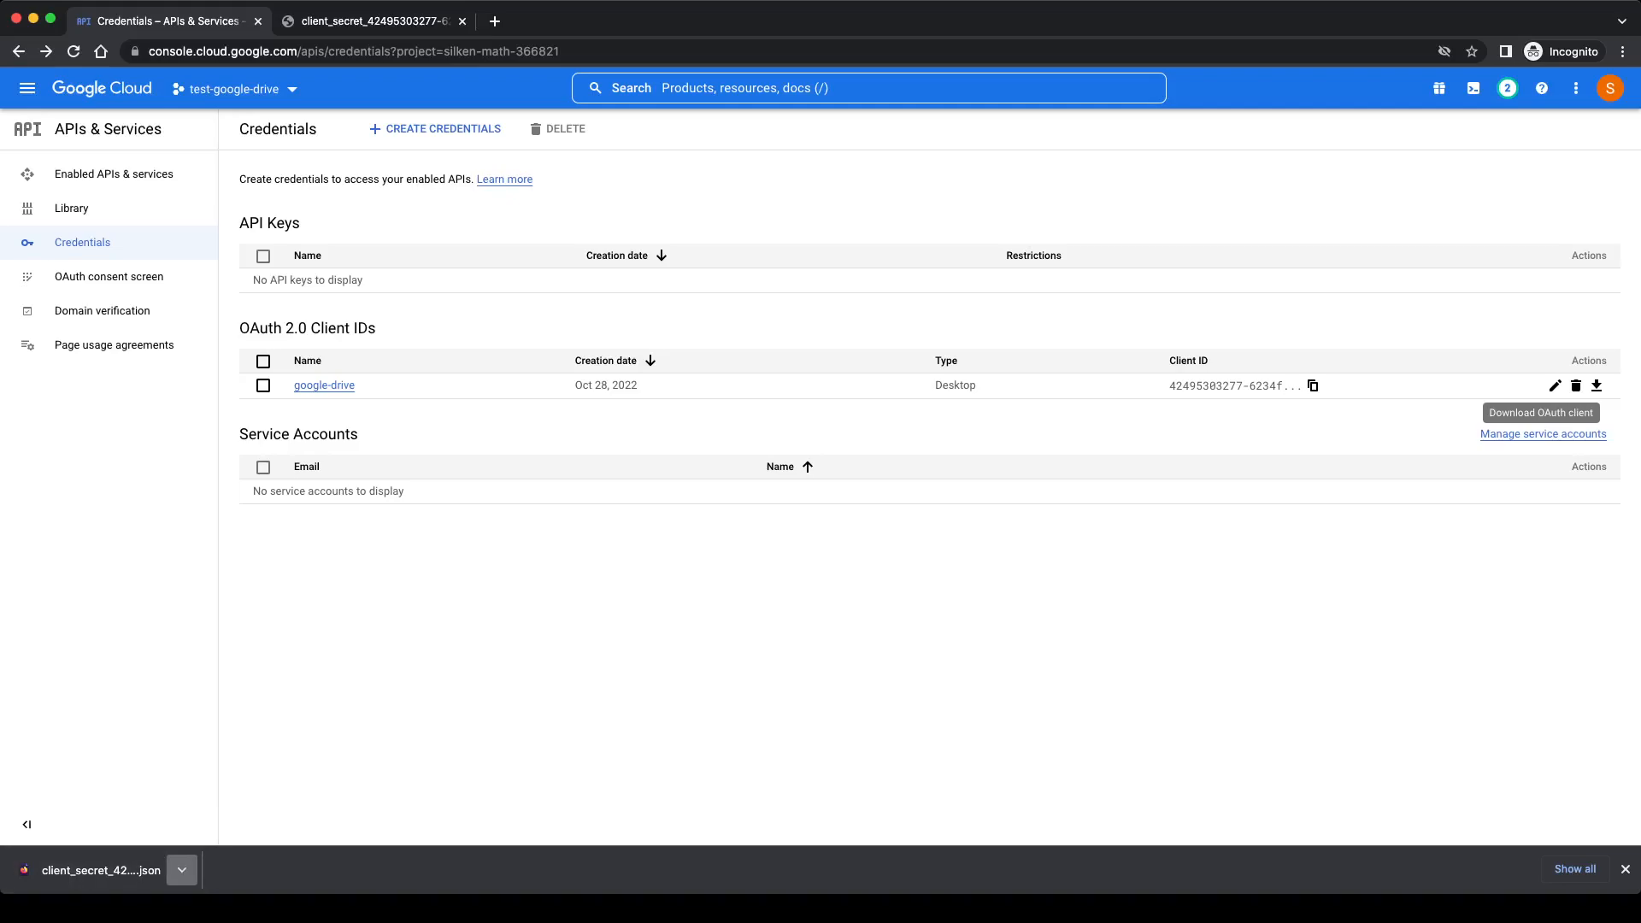
pyautogui.click(367, 21)
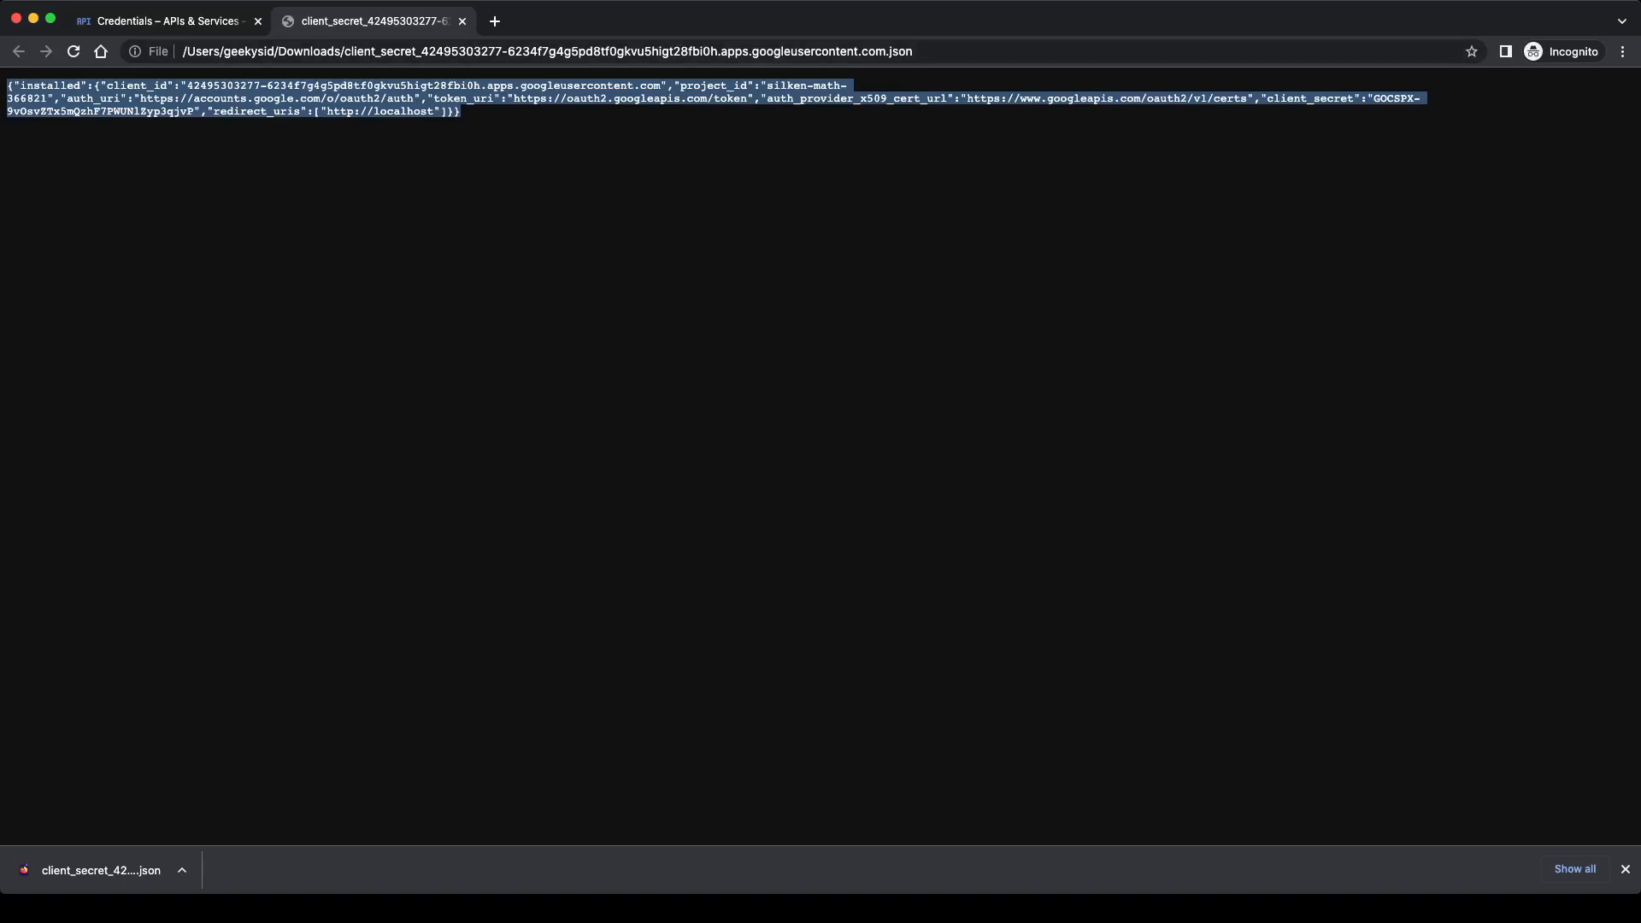
pyautogui.click(163, 19)
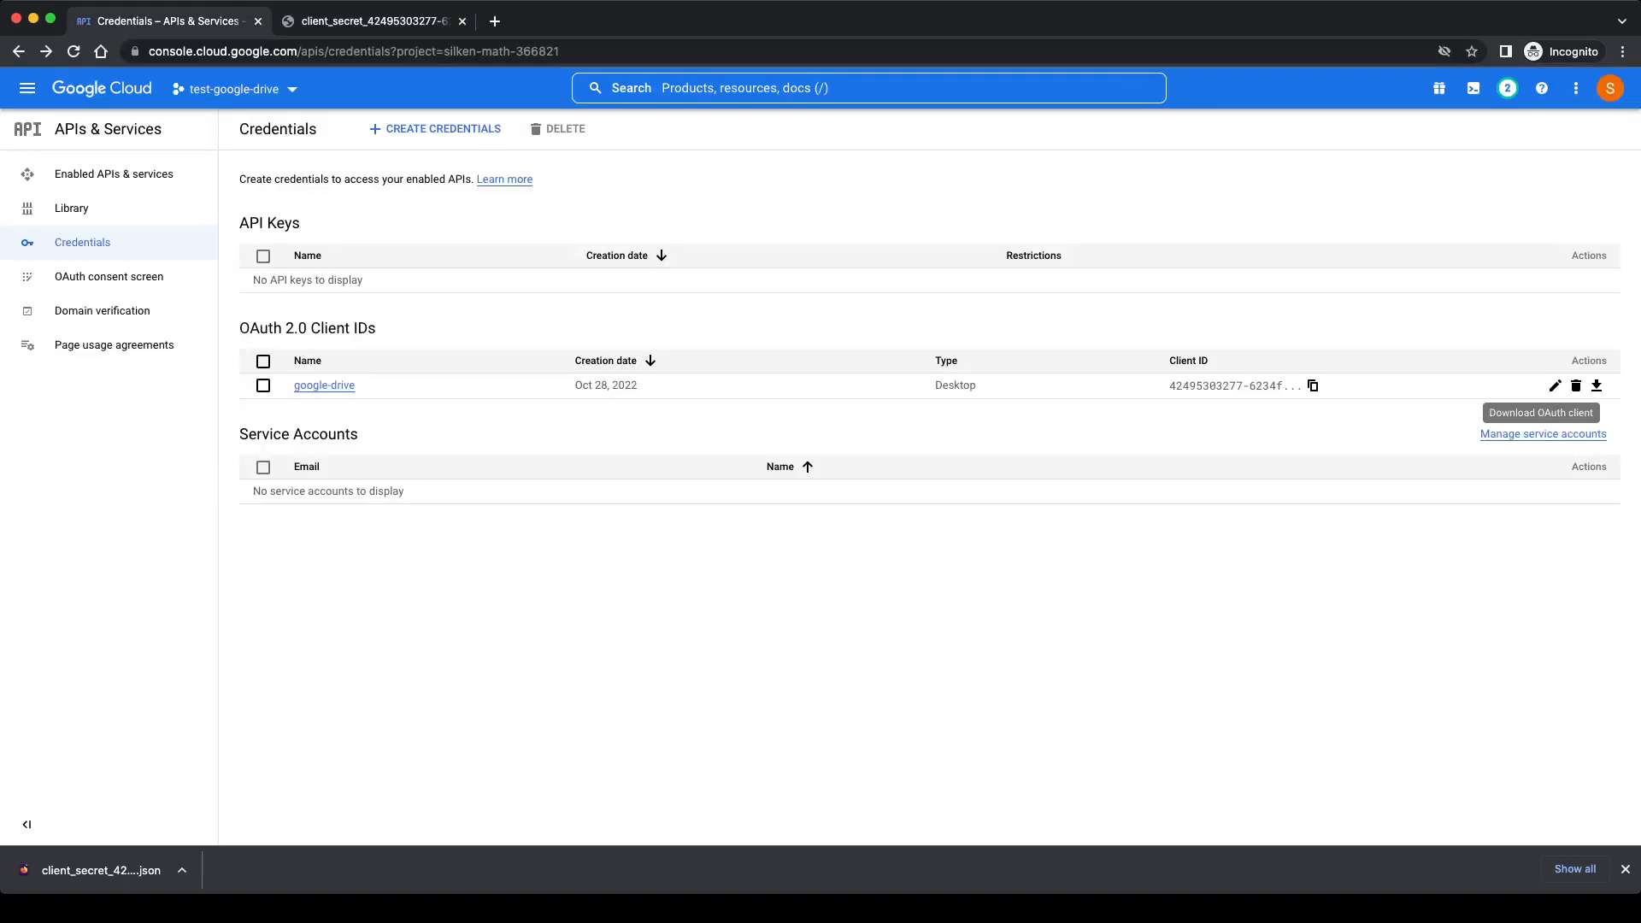